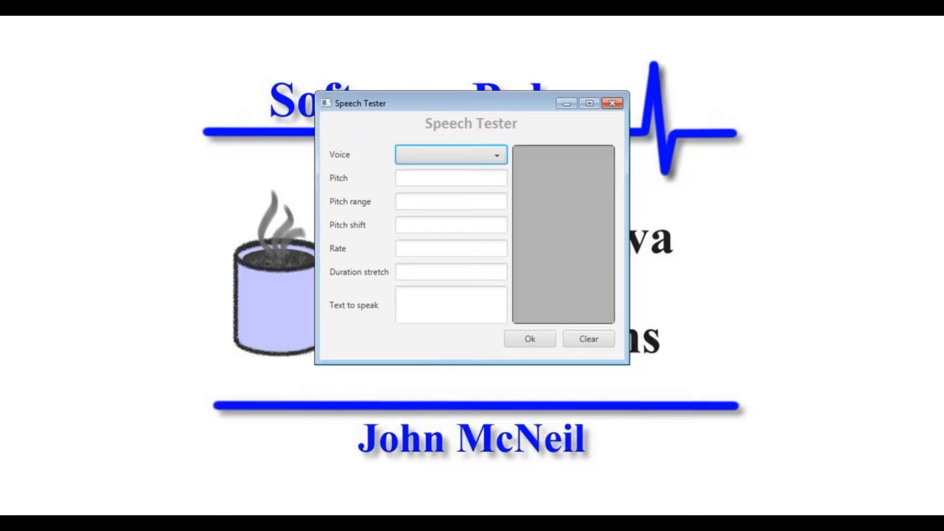
{"action": "mouse_move", "coordinate": [504, 145]}
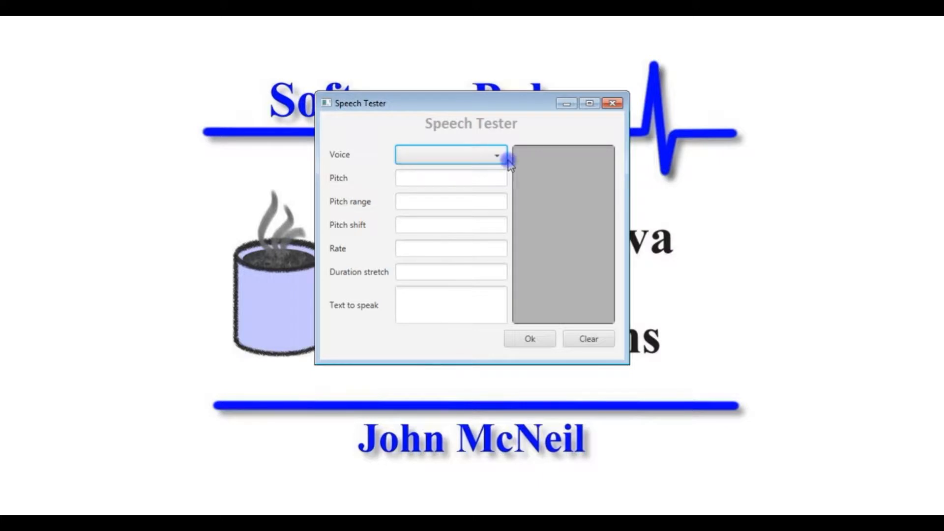
Select the kevin16 voice and enter 'test goes here' as the text to speak.
{"action": "left_click", "coordinate": [497, 154]}
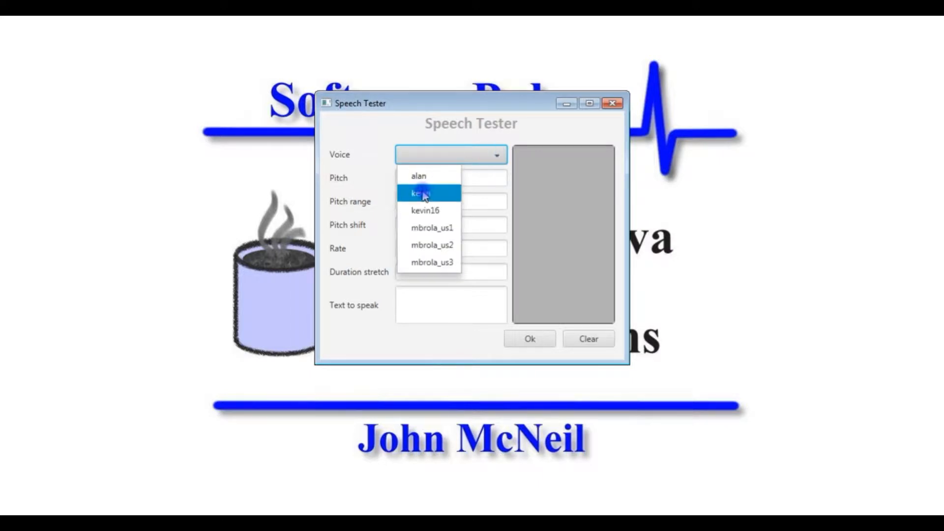
{"action": "left_click", "coordinate": [425, 211]}
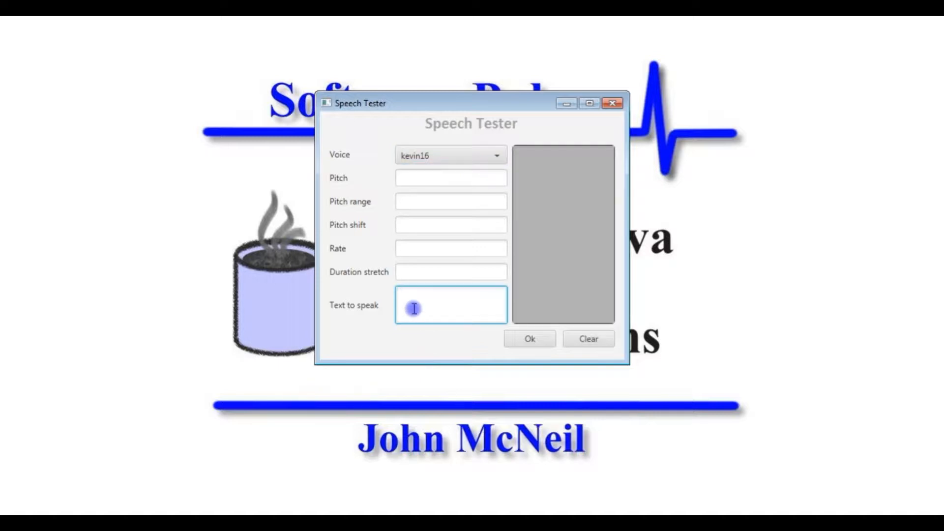
{"action": "type", "text": "test"}
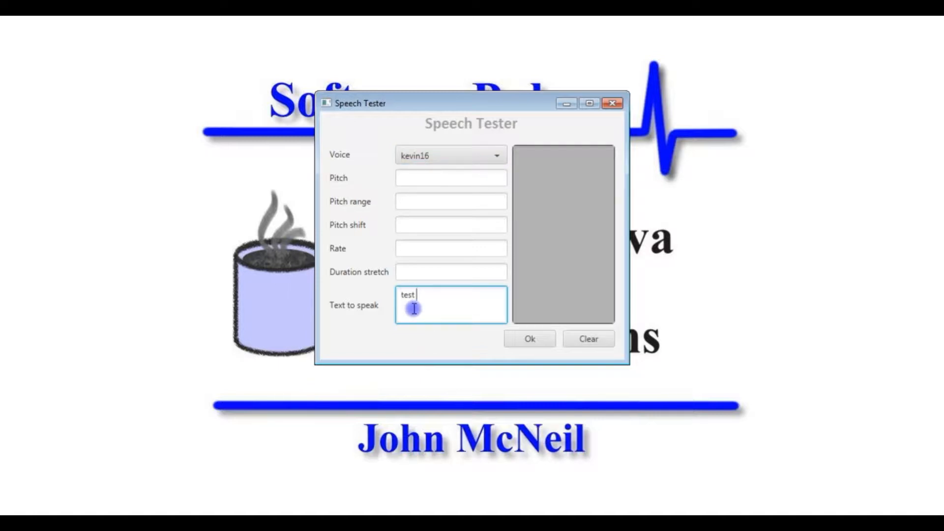
{"action": "type", "text": "goes"}
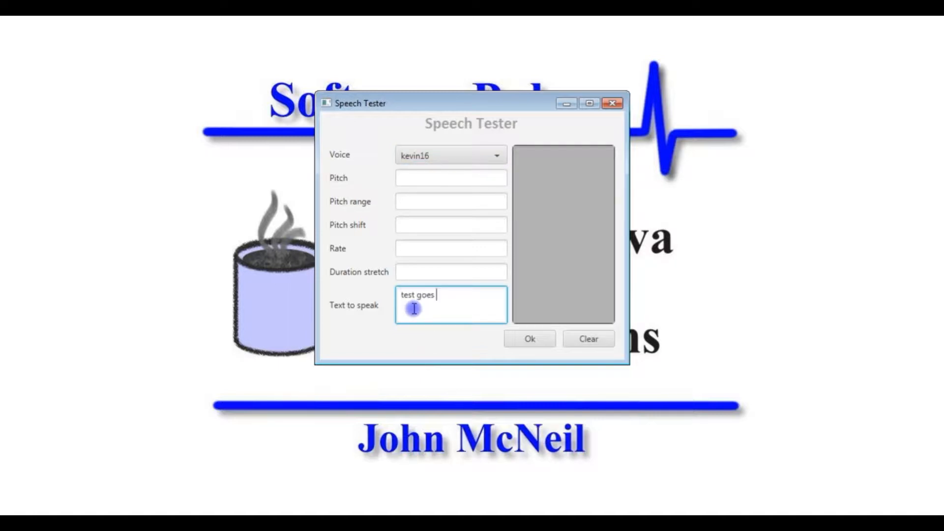
{"action": "type", "text": "here"}
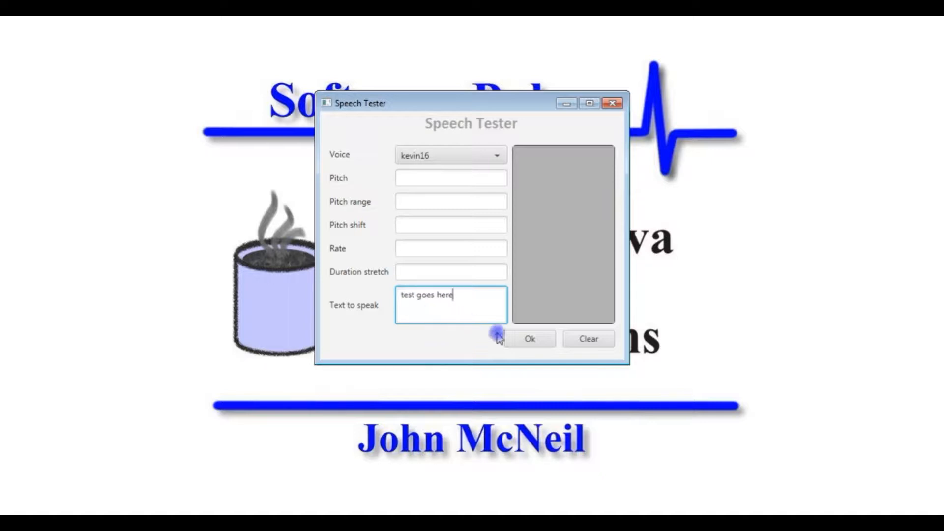
Submit with Ok to show the voice details, clear the form, and dismiss the window.
{"action": "left_click", "coordinate": [528, 338]}
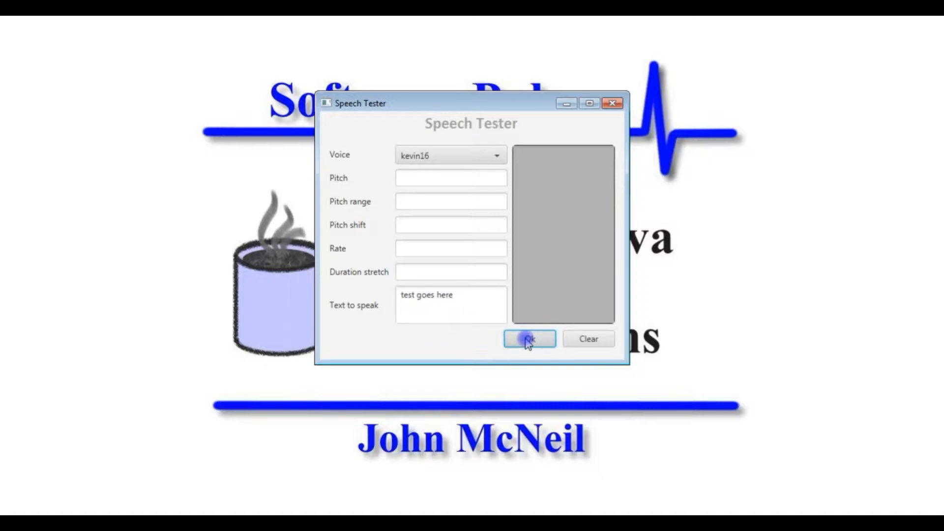
{"action": "left_click", "coordinate": [528, 338]}
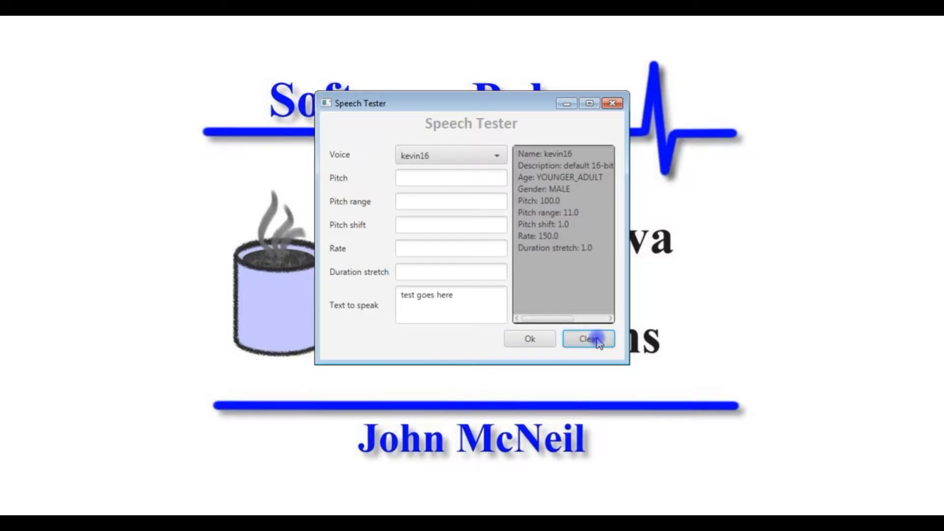
{"action": "left_click", "coordinate": [588, 339]}
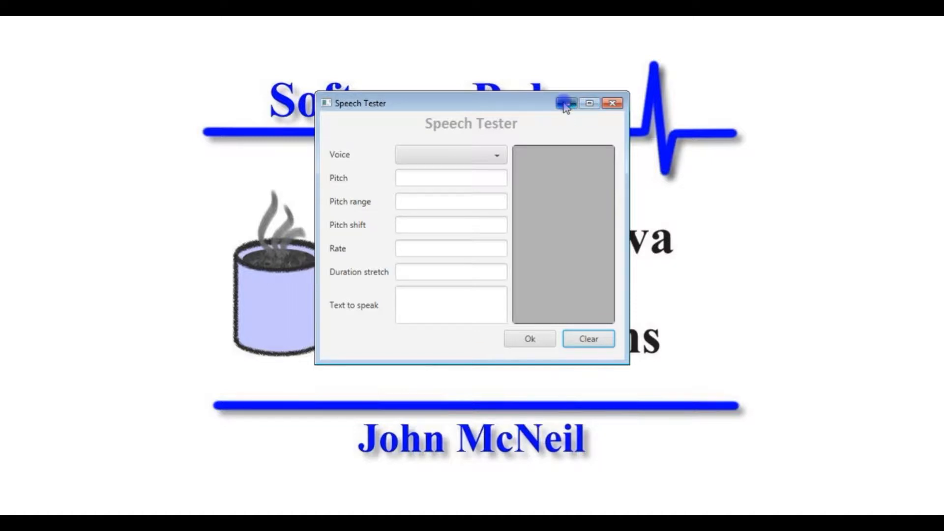
{"action": "left_click", "coordinate": [566, 103]}
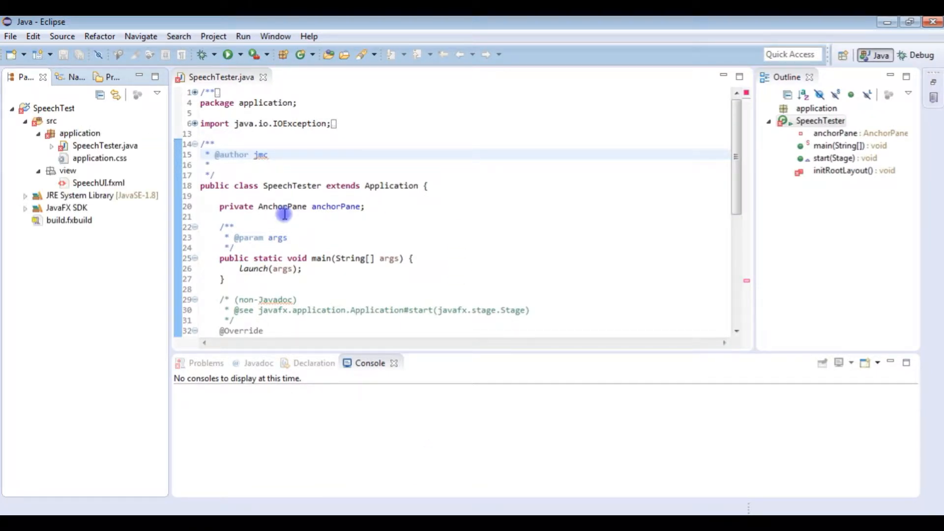
{"action": "left_click", "coordinate": [97, 182]}
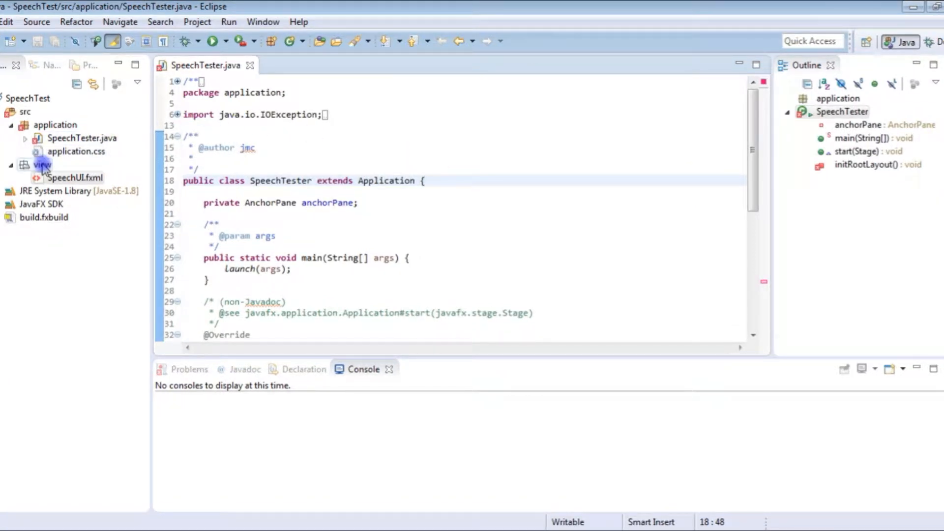
Start a new Java class named SpeechUI_Controller in the view package.
{"action": "right_click", "coordinate": [41, 165]}
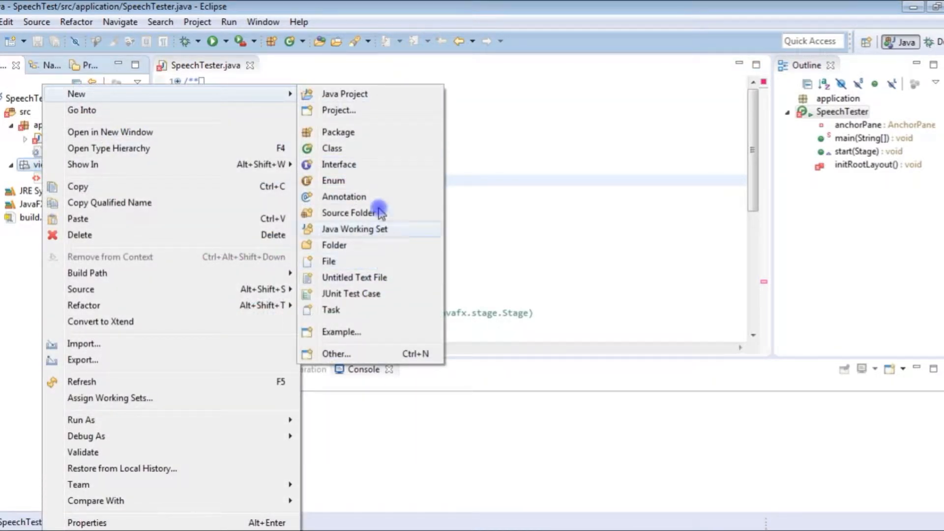
{"action": "left_click", "coordinate": [331, 148]}
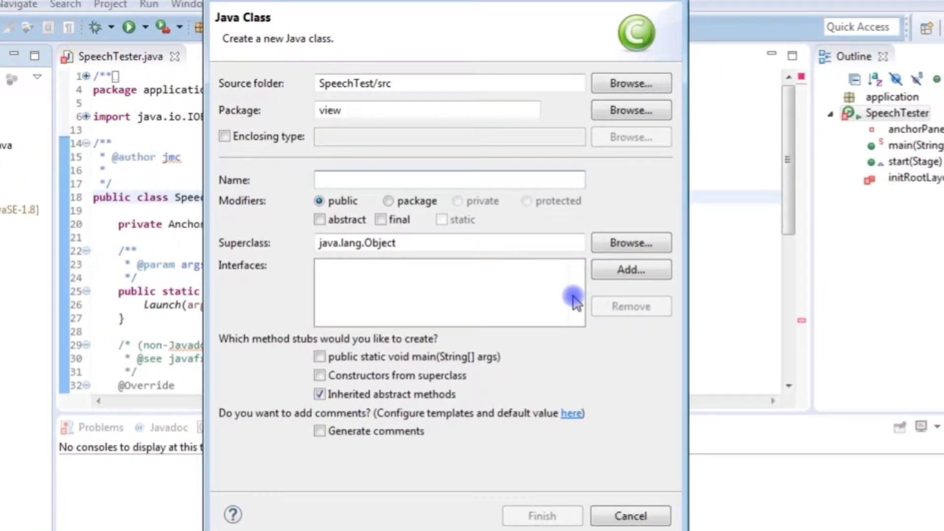
{"action": "type", "text": "SpeechUI_"}
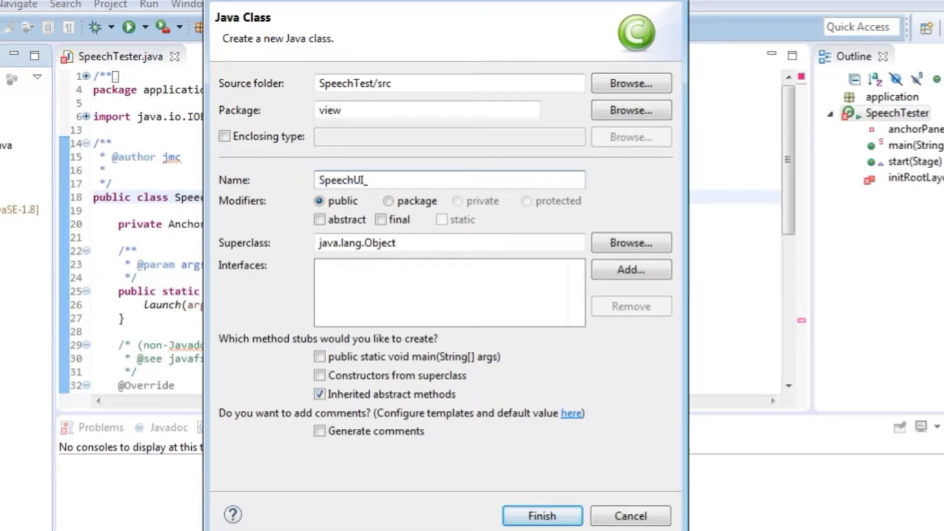
{"action": "type", "text": "Controller"}
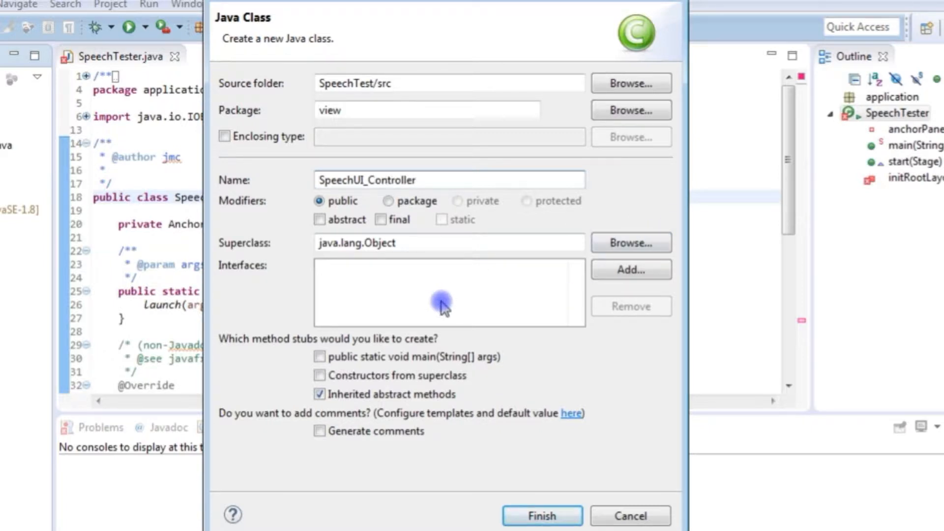
{"action": "mouse_move", "coordinate": [436, 300]}
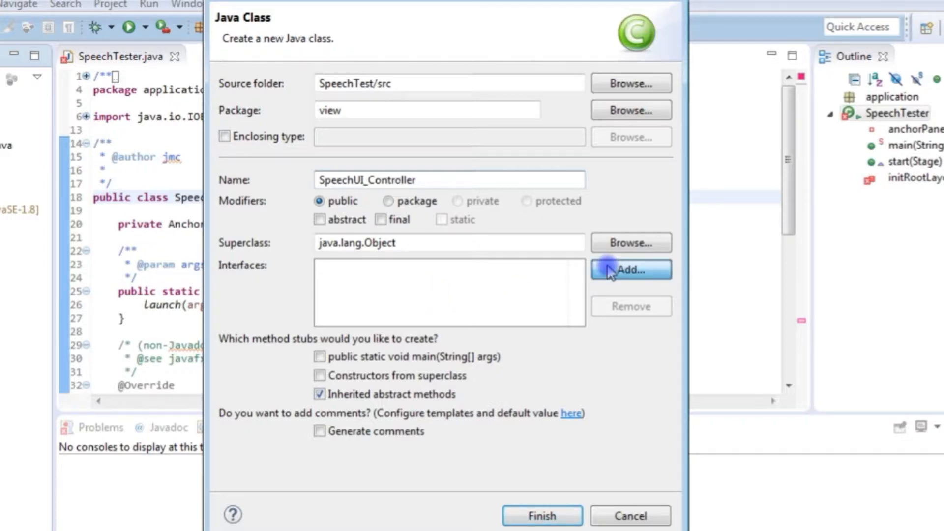
Add javafx.fxml.Initializable as an implemented interface.
{"action": "left_click", "coordinate": [630, 269]}
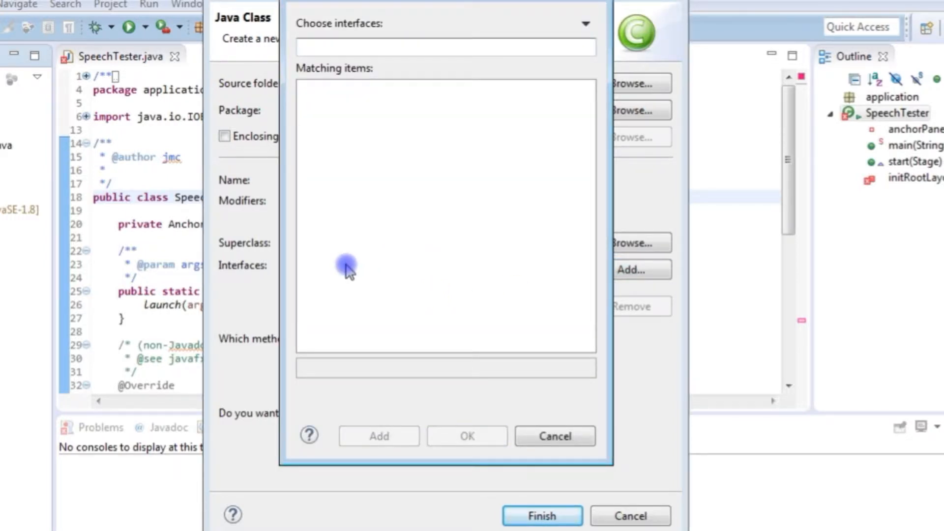
{"action": "type", "text": "int"}
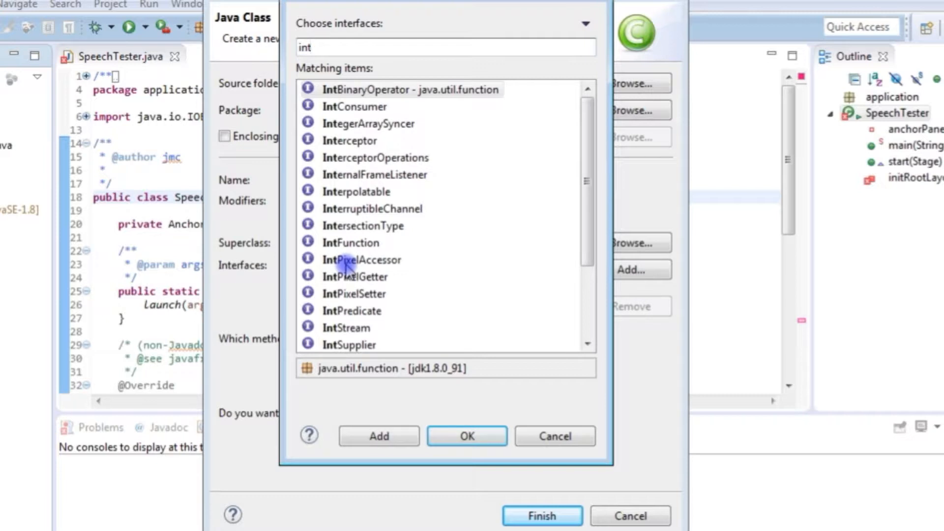
{"action": "key", "text": "Backspace"}
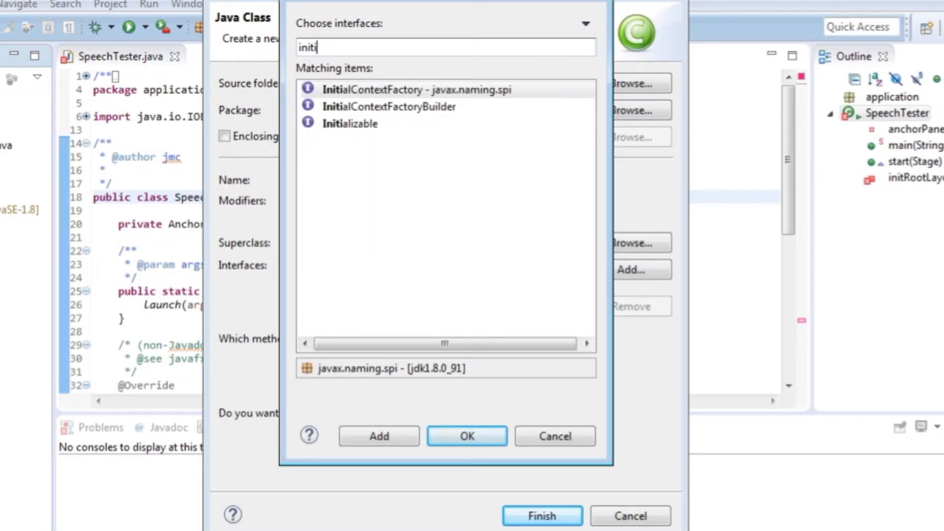
{"action": "left_click", "coordinate": [422, 106]}
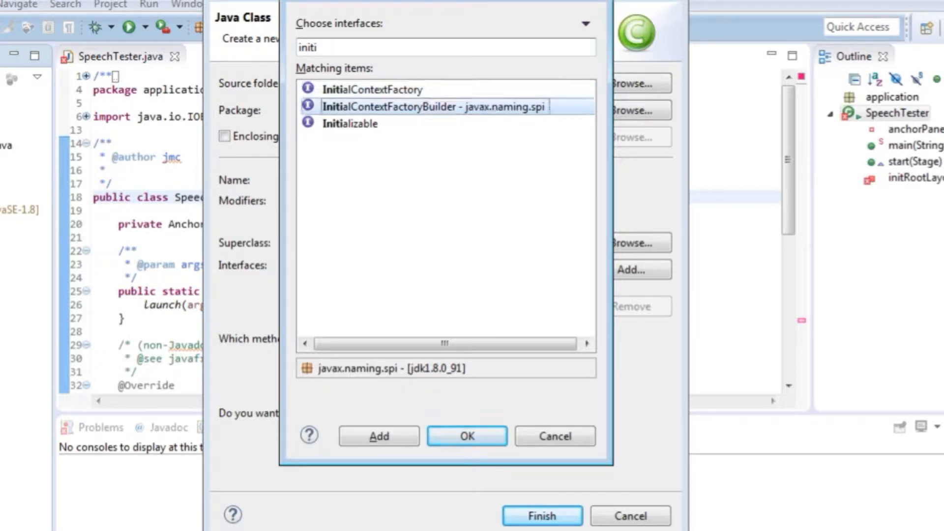
{"action": "left_click", "coordinate": [376, 124]}
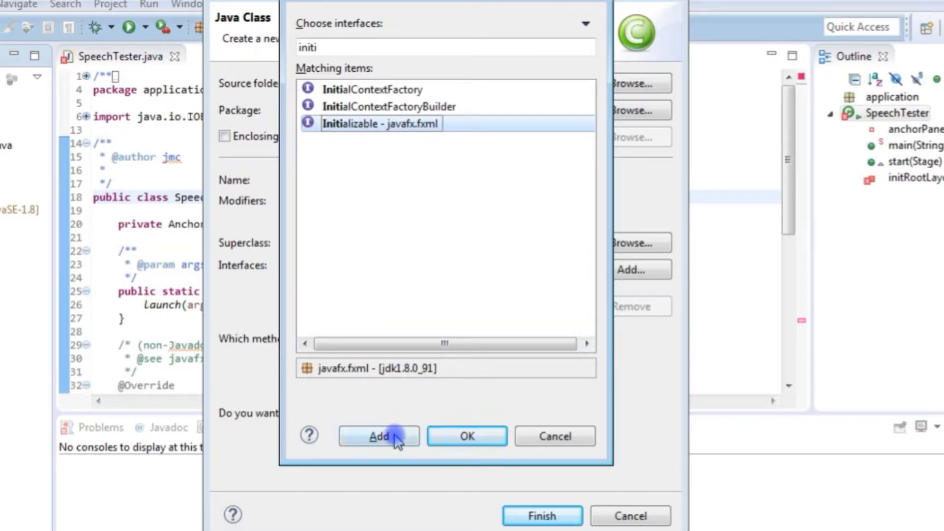
{"action": "left_click", "coordinate": [379, 436]}
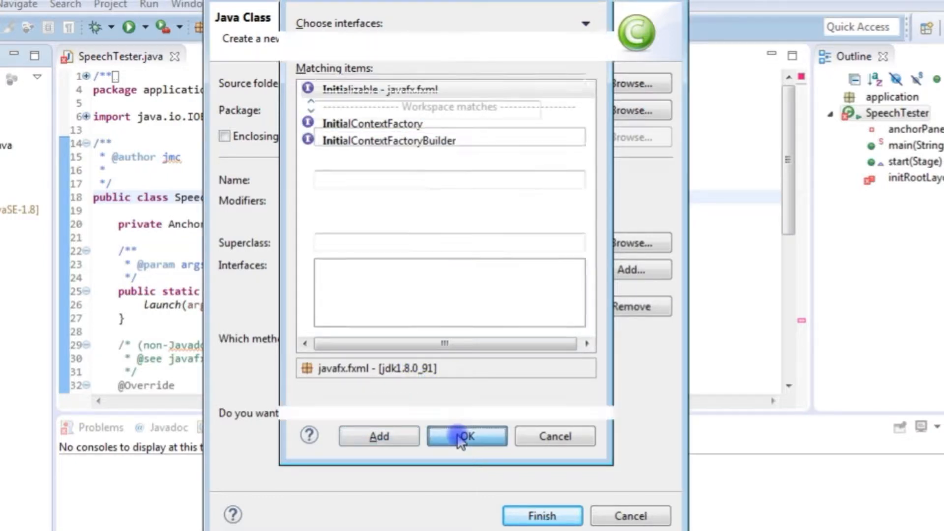
{"action": "left_click", "coordinate": [466, 436]}
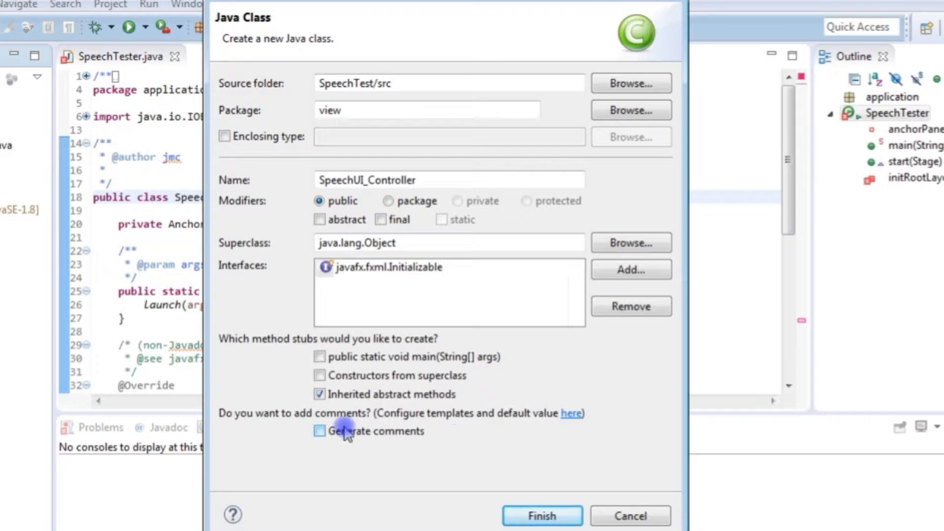
Enable generated comments and finish creating the class.
{"action": "left_click", "coordinate": [319, 430]}
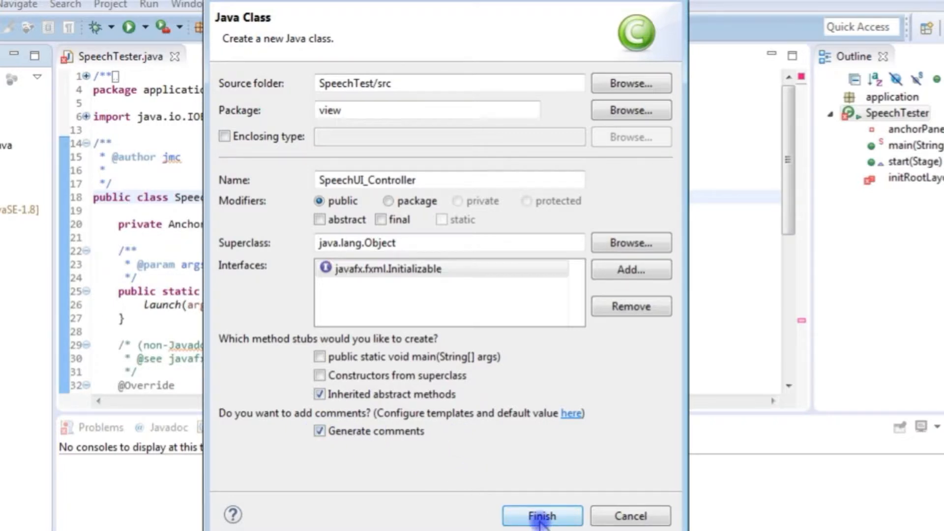
{"action": "left_click", "coordinate": [540, 516]}
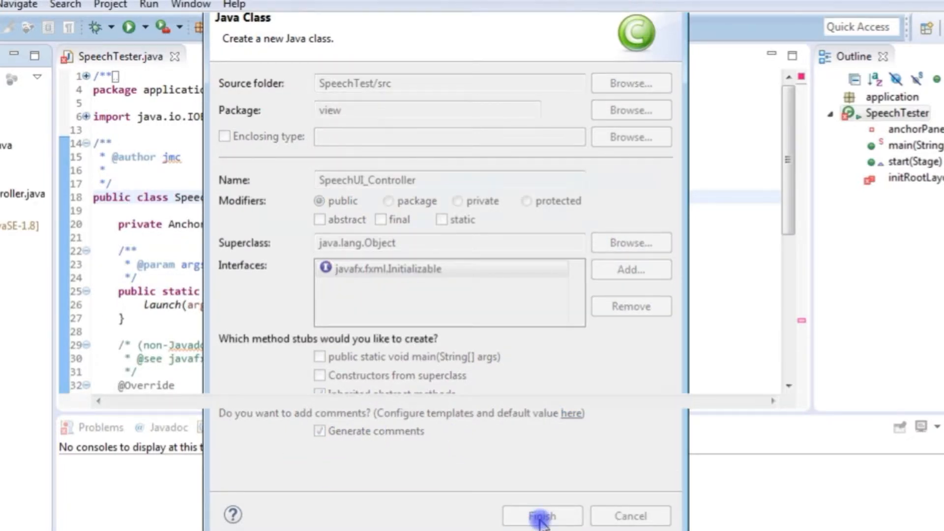
Finish the class creation and check the Duration stretch and Text to speak fields in Speech Tester.
{"action": "left_click", "coordinate": [541, 516]}
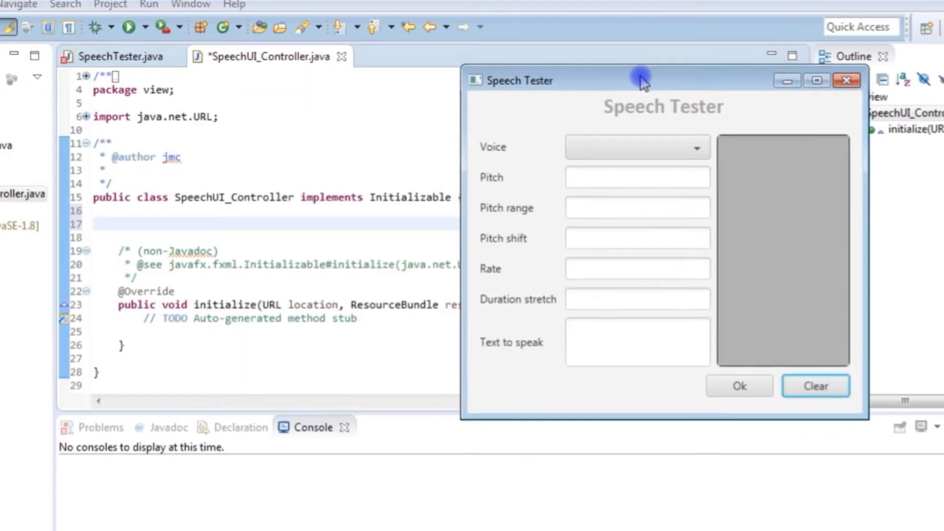
{"action": "mouse_move", "coordinate": [587, 201]}
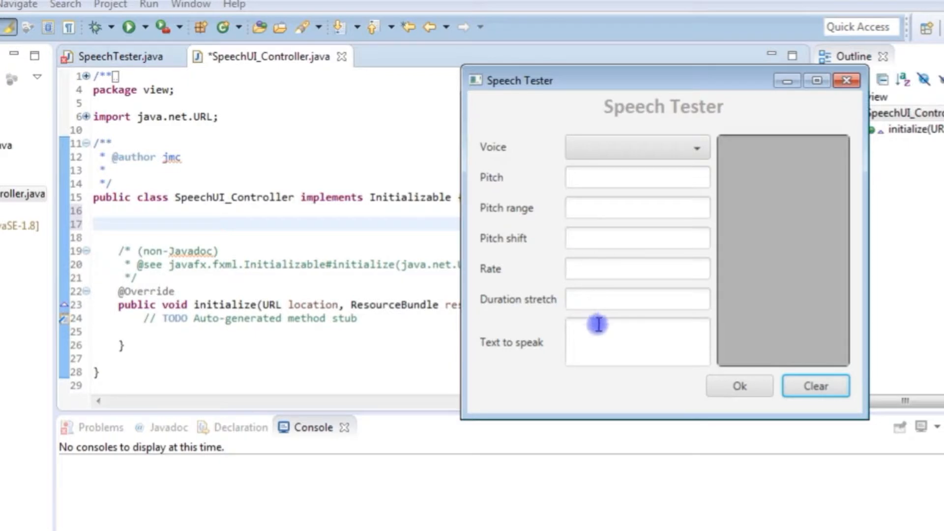
{"action": "left_click", "coordinate": [637, 299]}
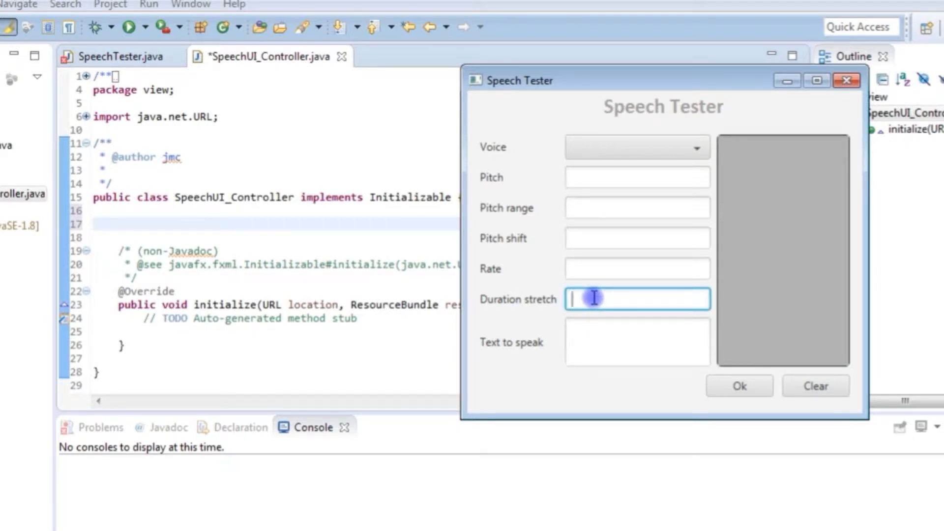
{"action": "mouse_move", "coordinate": [599, 334]}
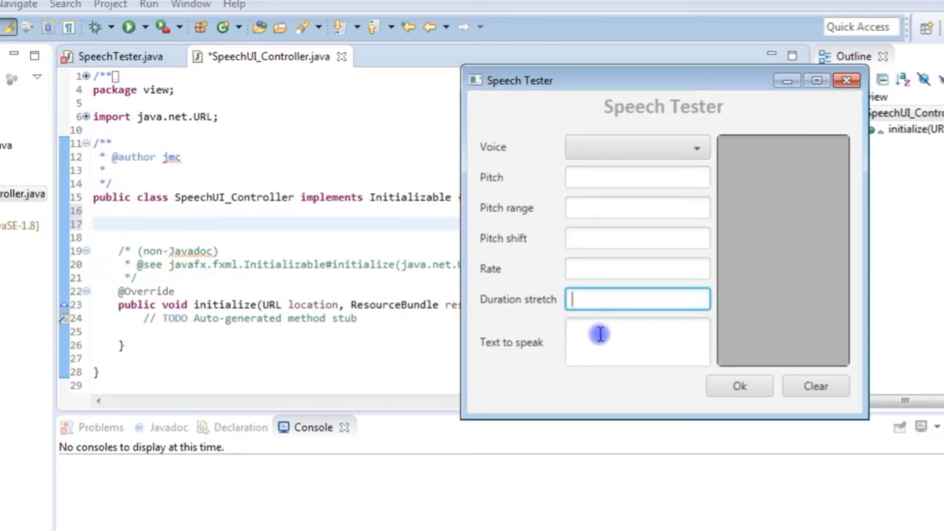
{"action": "left_click", "coordinate": [636, 342]}
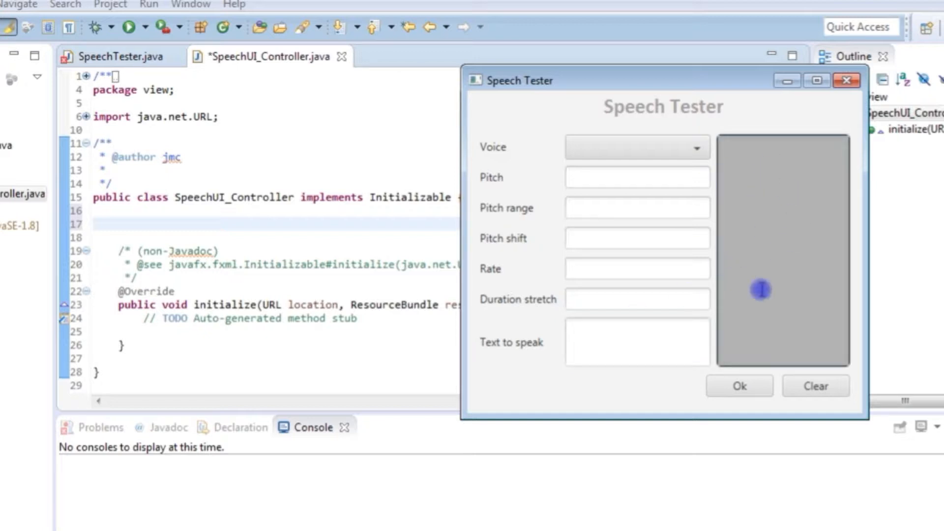
{"action": "mouse_move", "coordinate": [759, 263]}
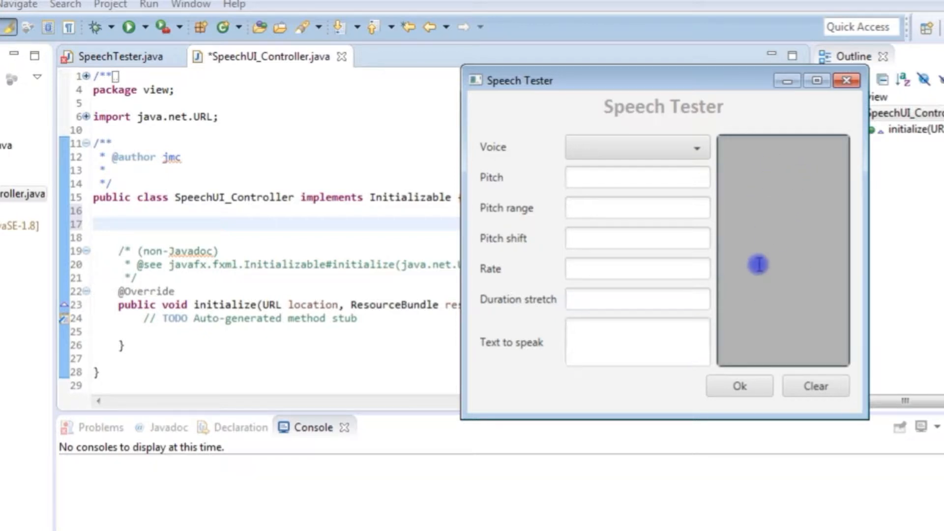
{"action": "mouse_move", "coordinate": [560, 228]}
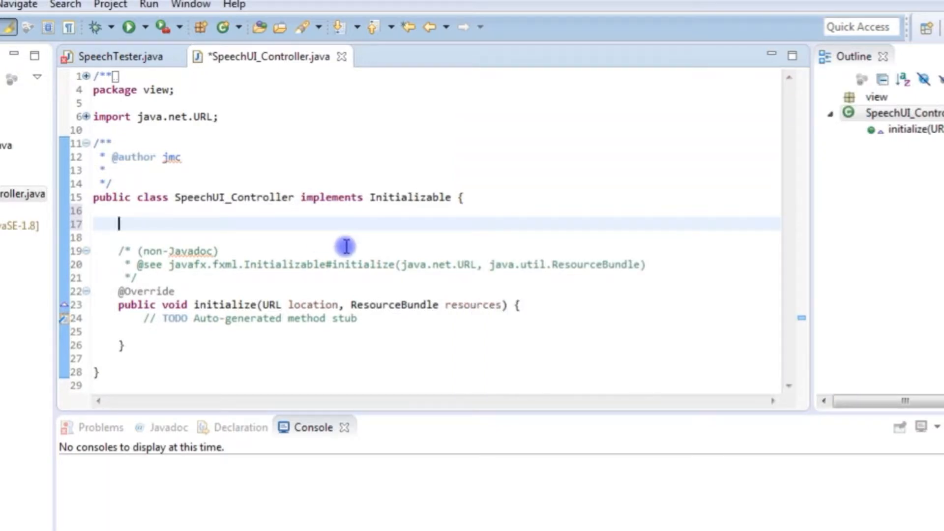
{"action": "type", "text": "@FX"}
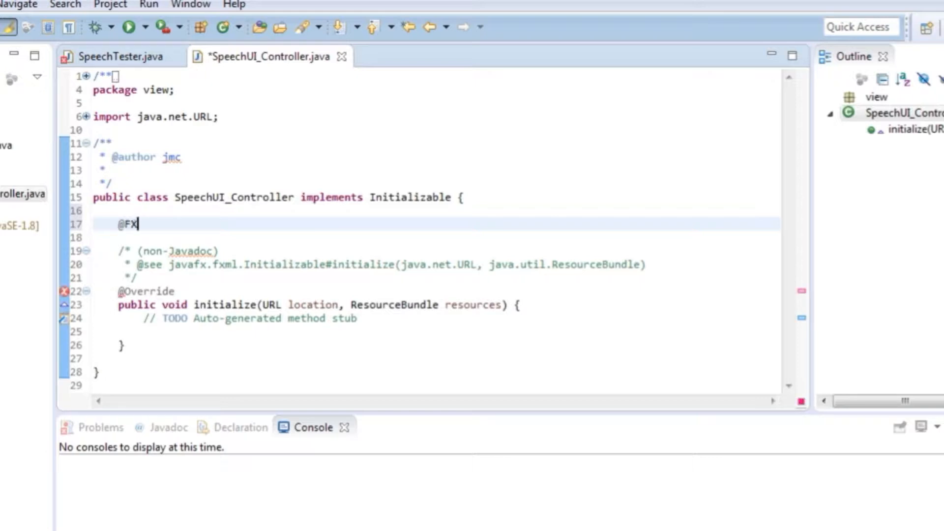
{"action": "type", "text": "ML"}
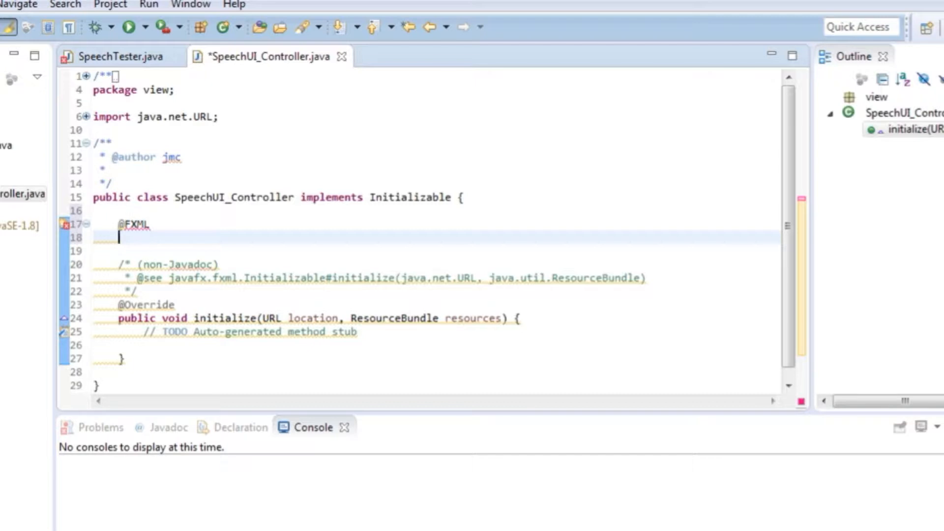
{"action": "mouse_move", "coordinate": [345, 247]}
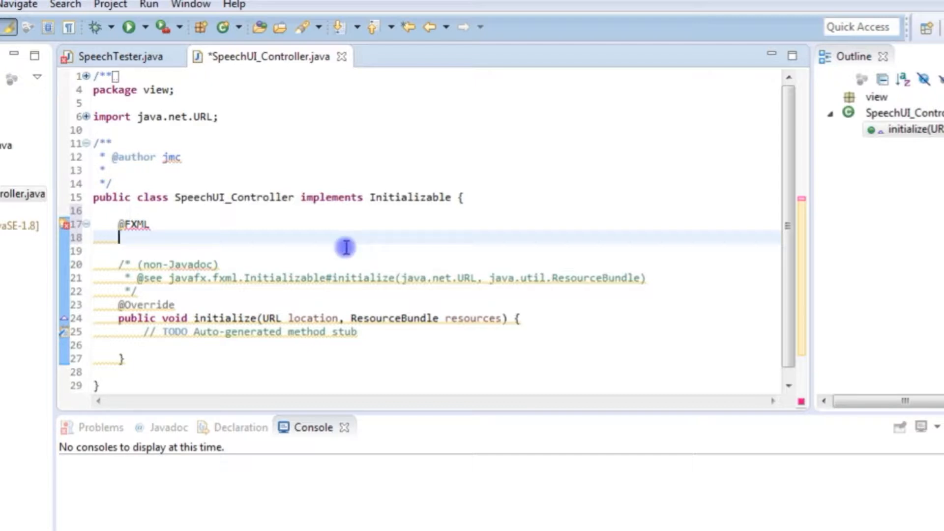
{"action": "type", "text": "pri"}
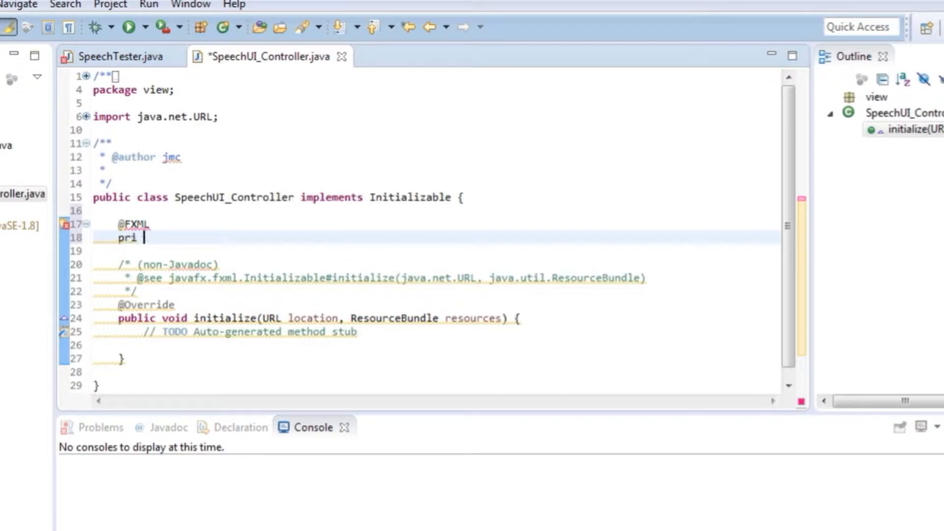
{"action": "type", "text": "vate"}
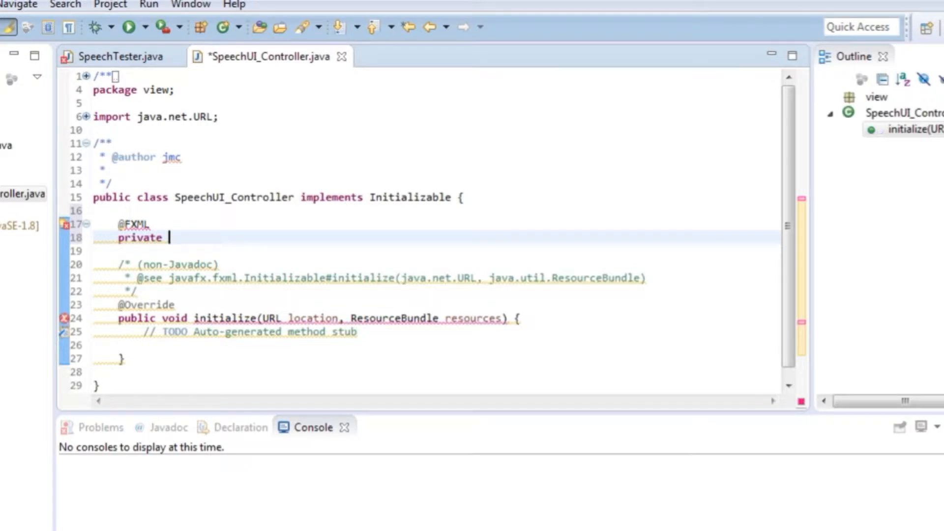
{"action": "type", "text": "Cho"}
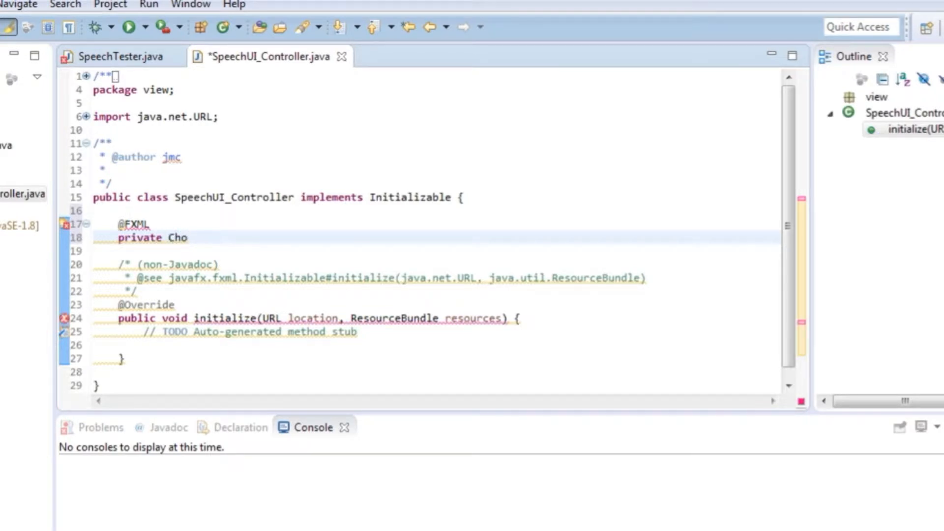
{"action": "type", "text": "ice"}
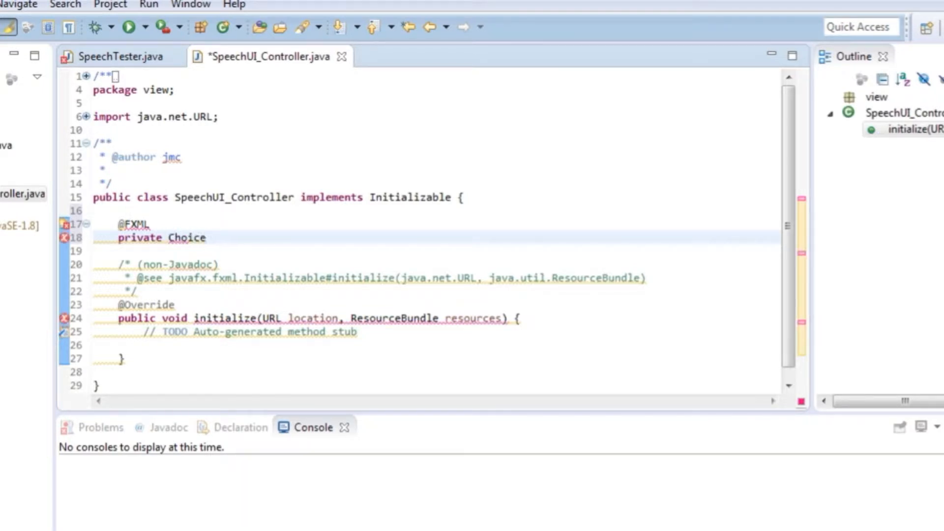
{"action": "type", "text": "Bo"}
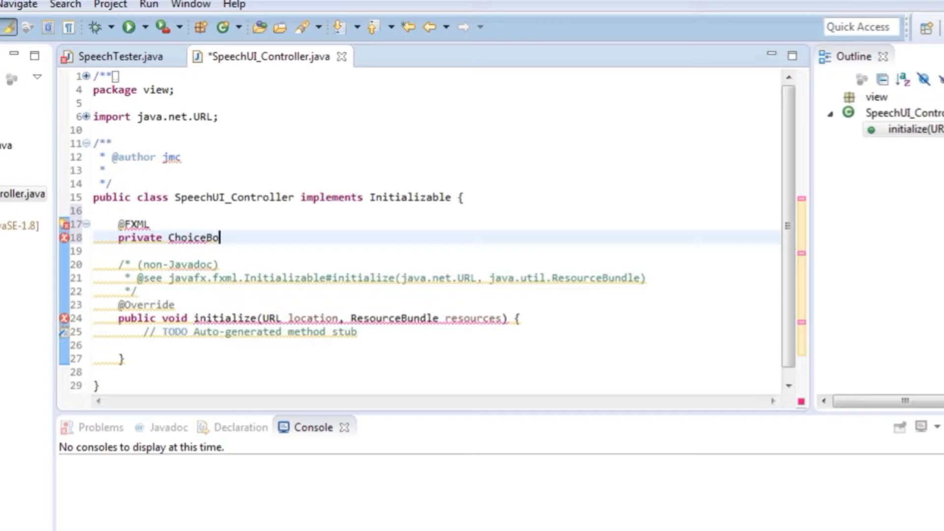
{"action": "type", "text": "x<>"}
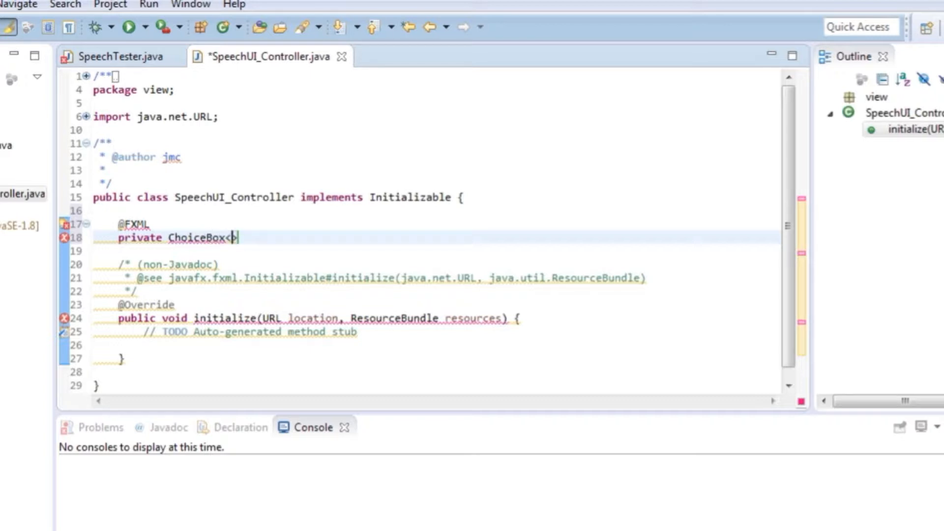
{"action": "type", "text": "String"}
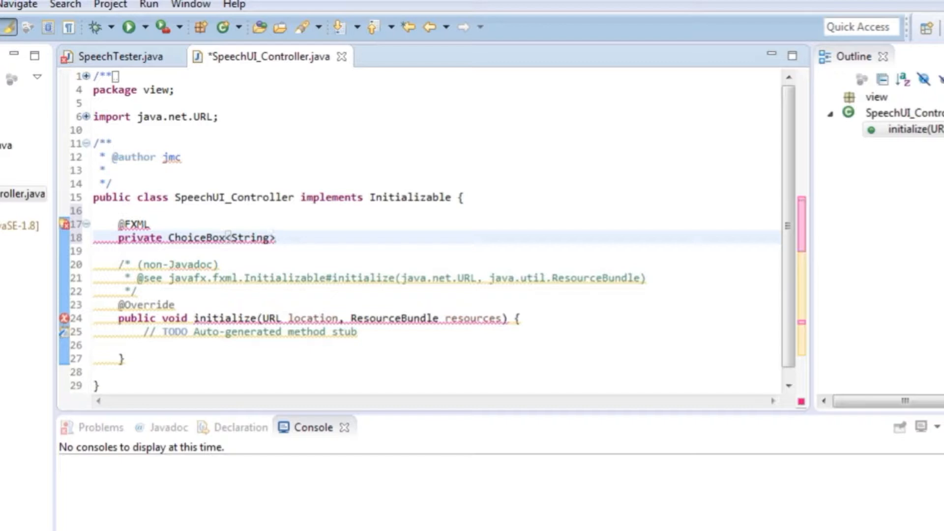
{"action": "type", "text": "voiceF"}
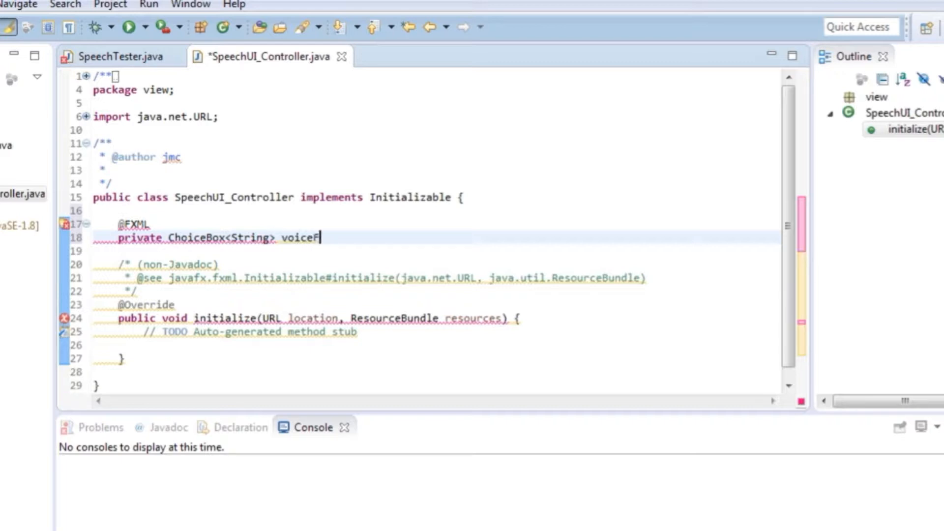
{"action": "type", "text": "ield;"}
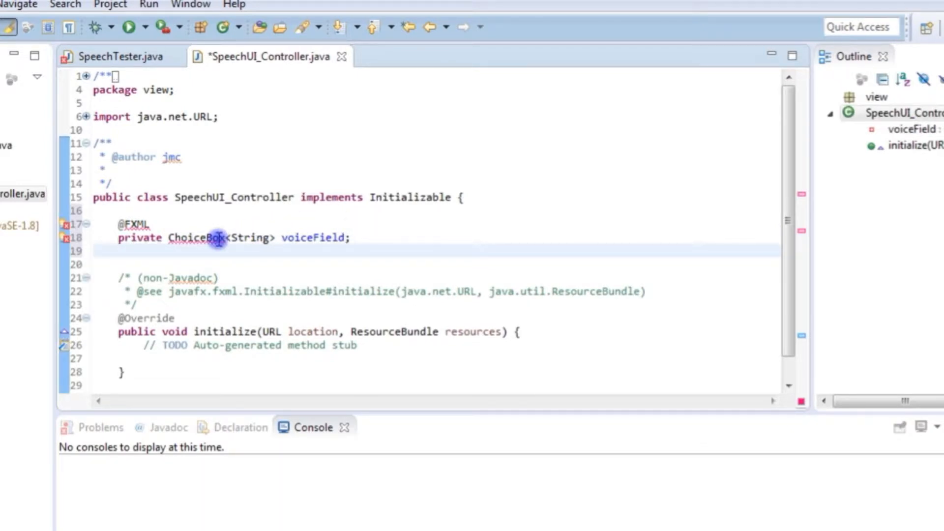
{"action": "left_click", "coordinate": [213, 237]}
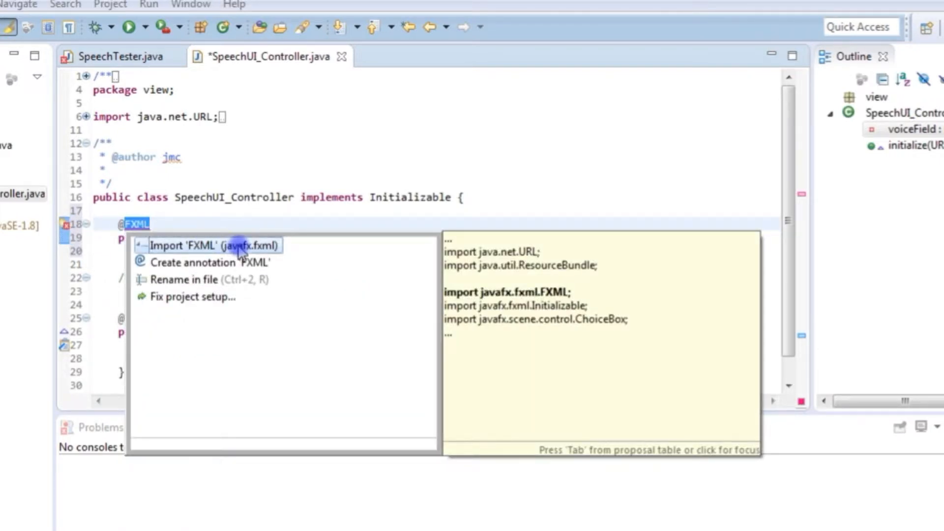
{"action": "left_click", "coordinate": [208, 245]}
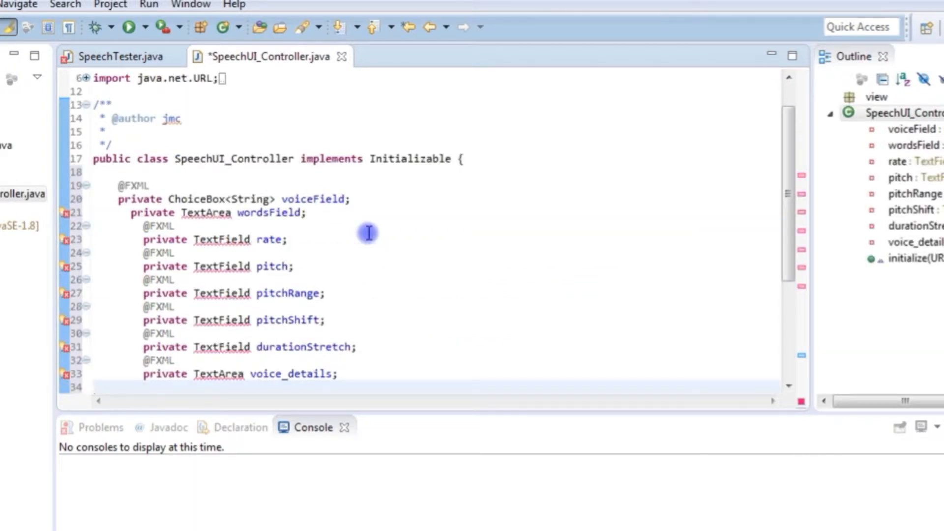
{"action": "left_click", "coordinate": [159, 280]}
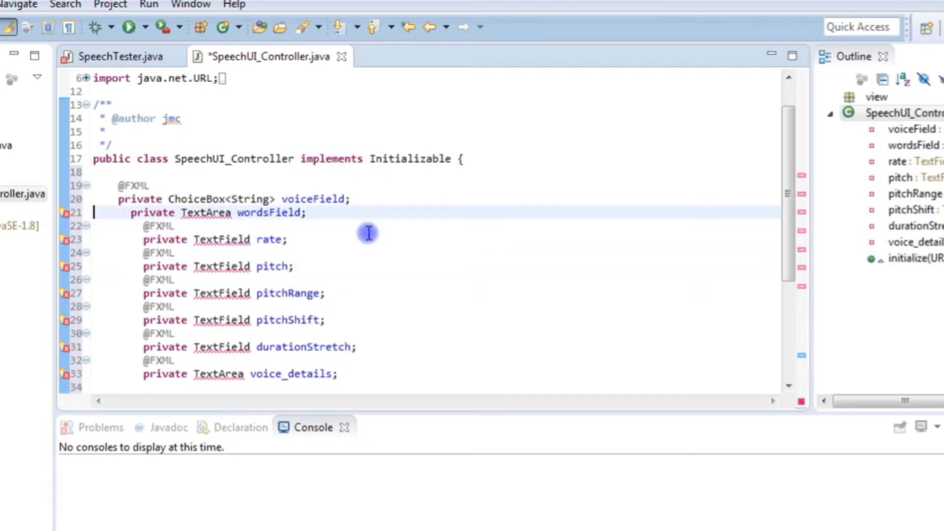
{"action": "type", "text": "@FXML"}
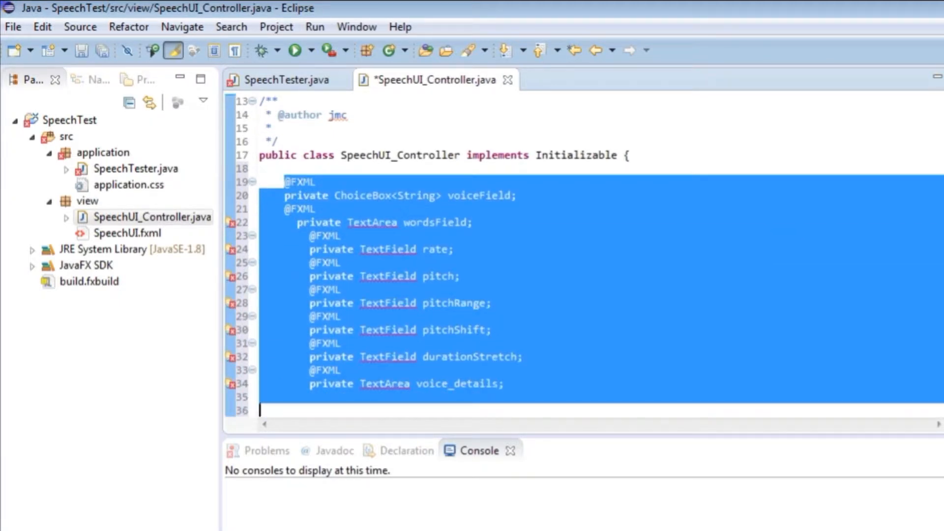
Import TextArea and TextField, checking field names against the running Speech Tester window.
{"action": "left_click", "coordinate": [80, 26]}
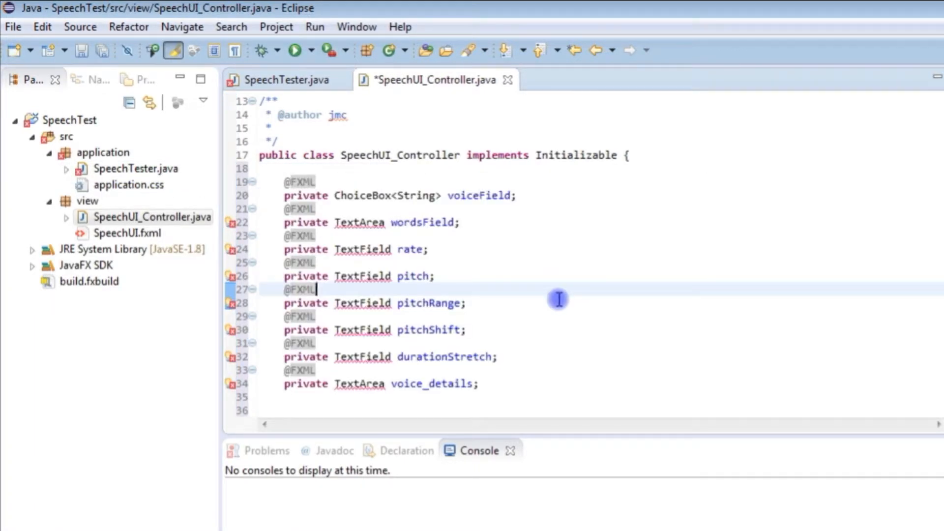
{"action": "mouse_move", "coordinate": [368, 229]}
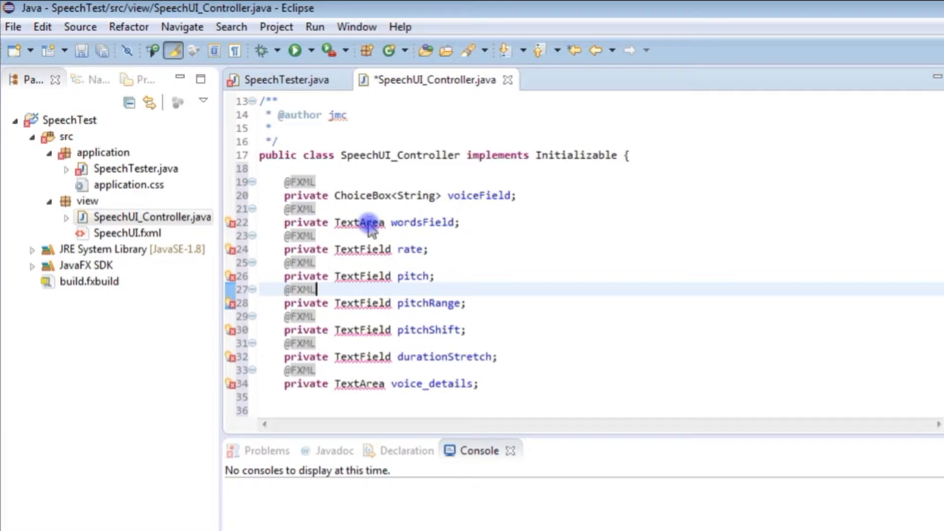
{"action": "double_click", "coordinate": [358, 222]}
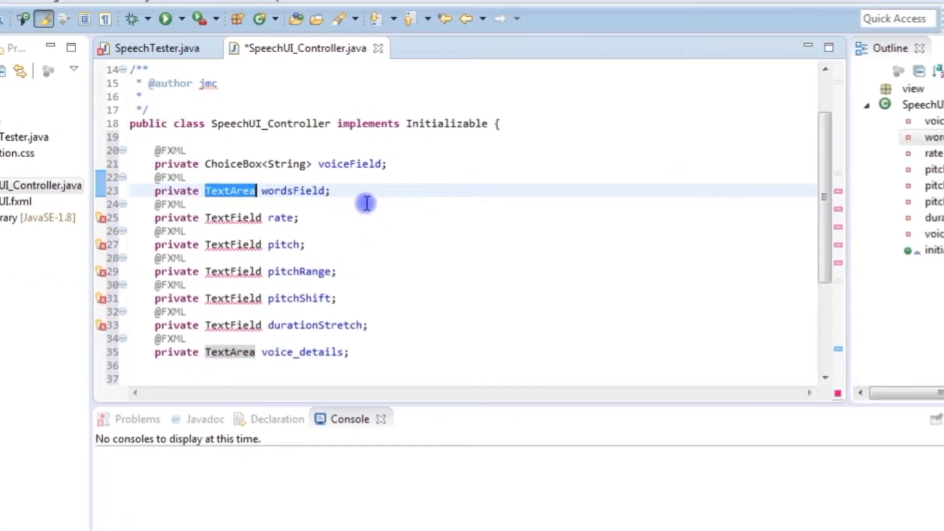
{"action": "mouse_move", "coordinate": [397, 490]}
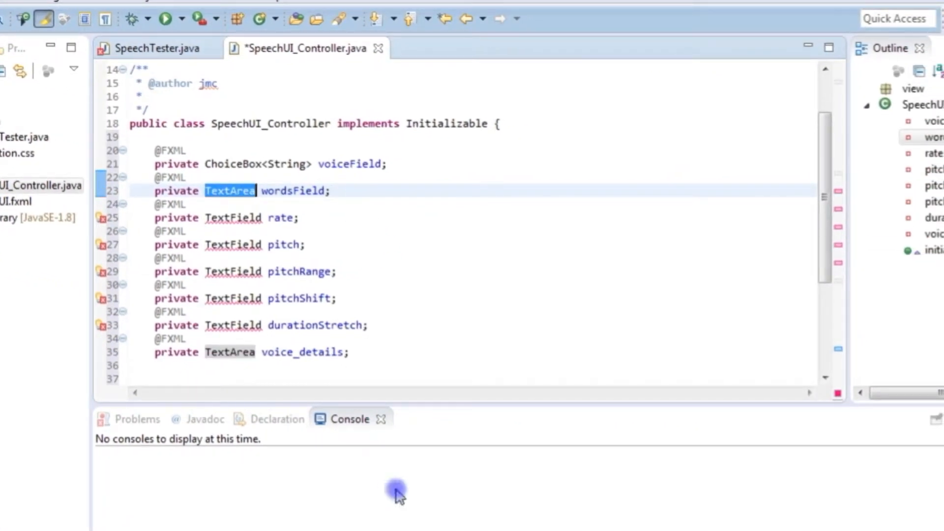
{"action": "left_click", "coordinate": [171, 19]}
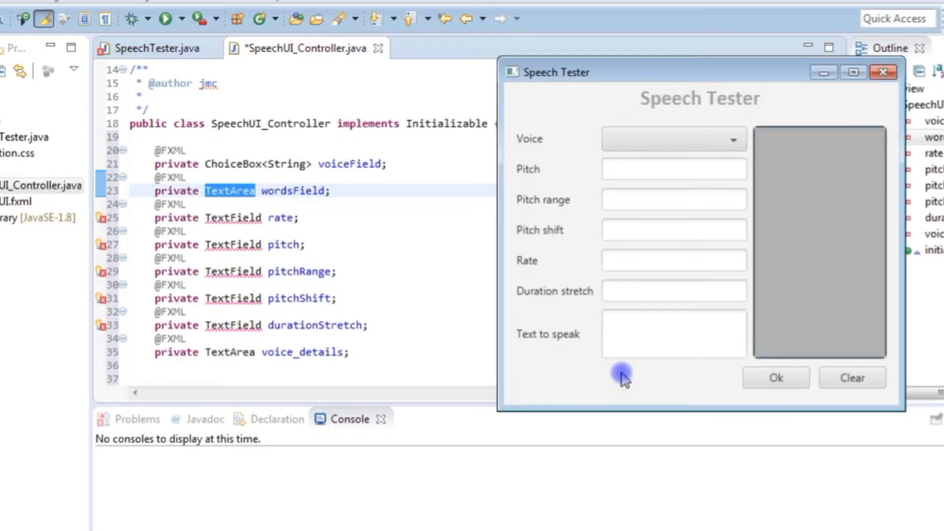
{"action": "mouse_move", "coordinate": [423, 284]}
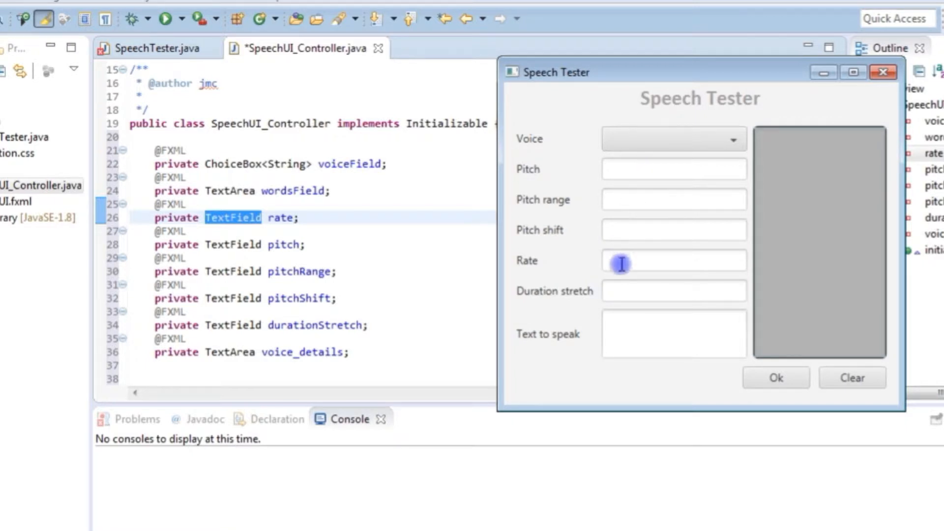
{"action": "mouse_move", "coordinate": [626, 236]}
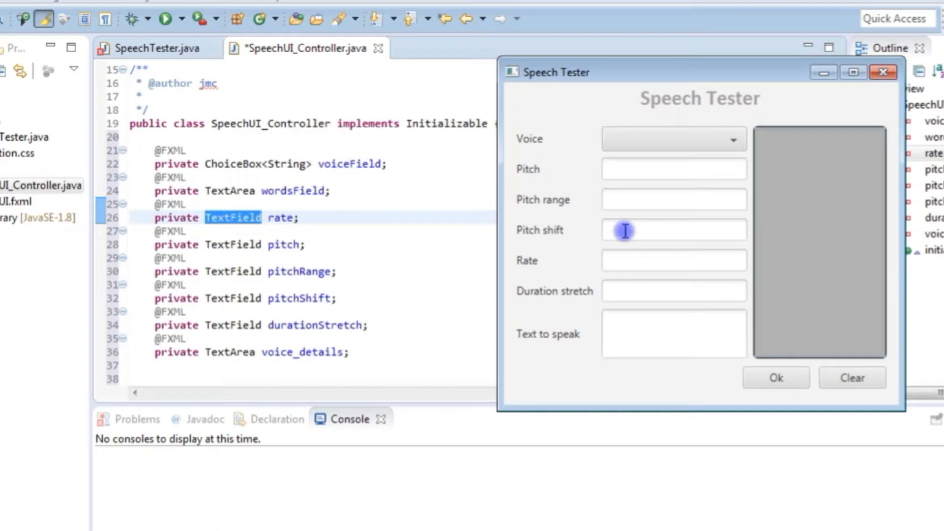
{"action": "mouse_move", "coordinate": [626, 291]}
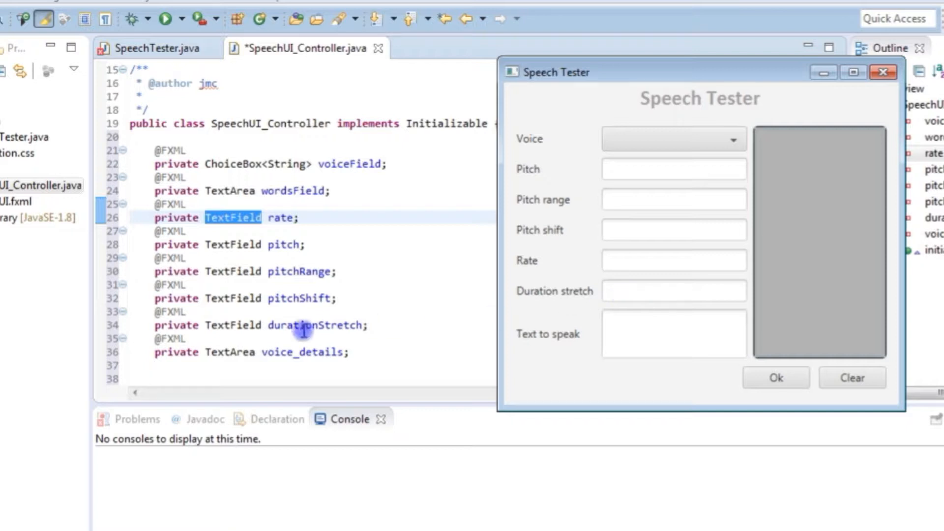
{"action": "mouse_move", "coordinate": [807, 246]}
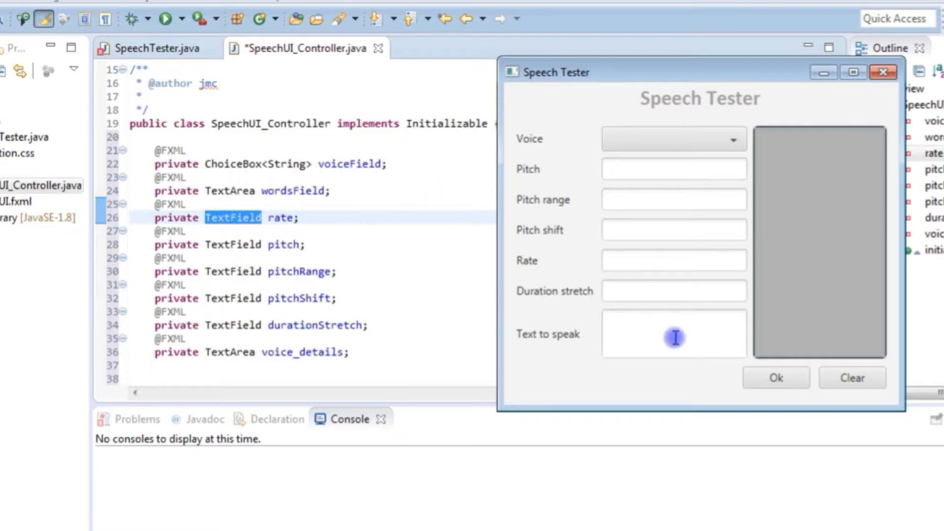
{"action": "left_click", "coordinate": [673, 333]}
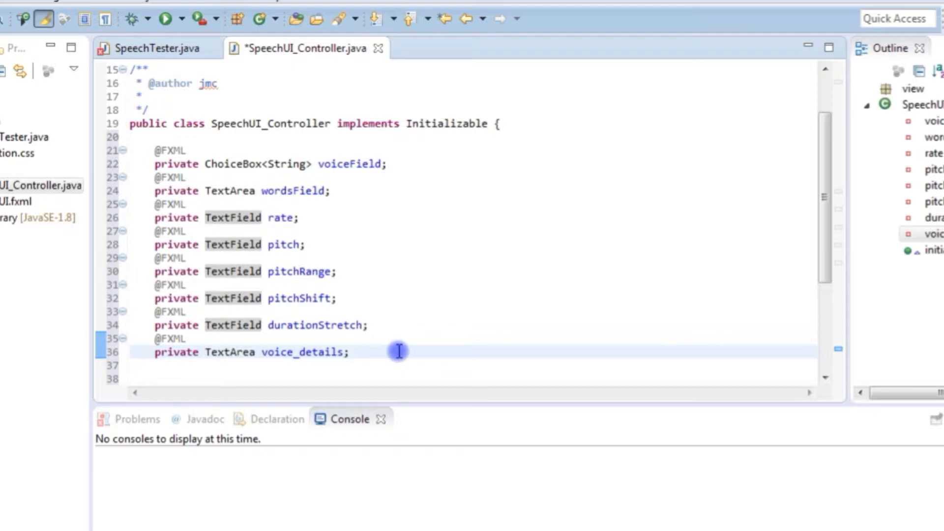
Make initialize remove all voiceField items and relaunch the app to check the voice list.
{"action": "left_click", "coordinate": [351, 351]}
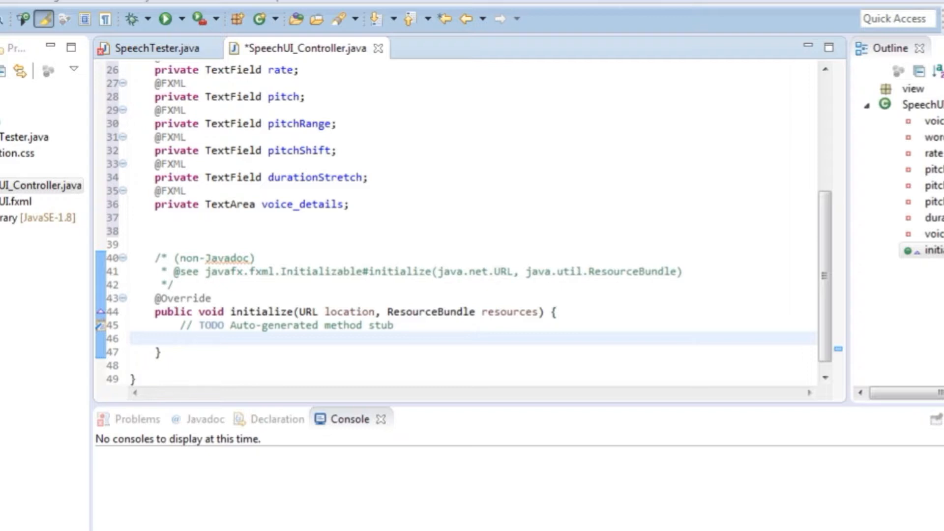
{"action": "mouse_move", "coordinate": [120, 266]}
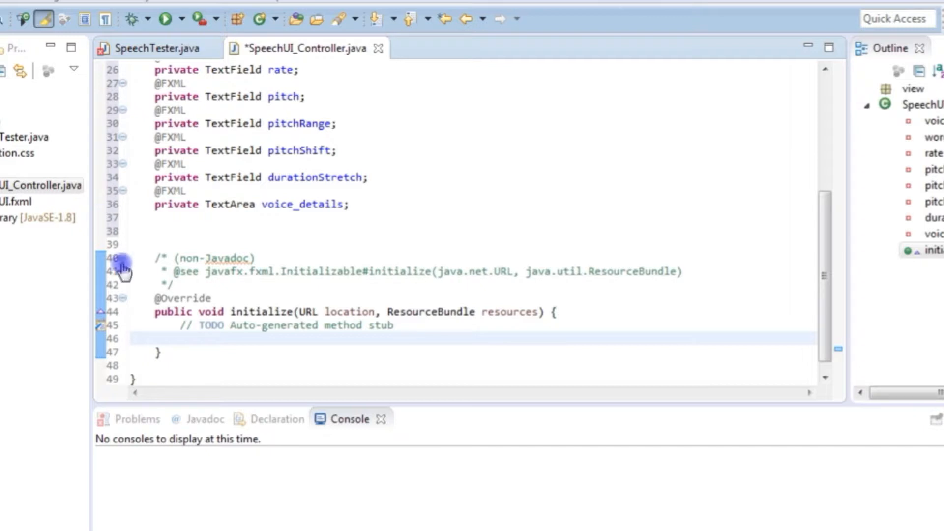
{"action": "mouse_move", "coordinate": [231, 352]}
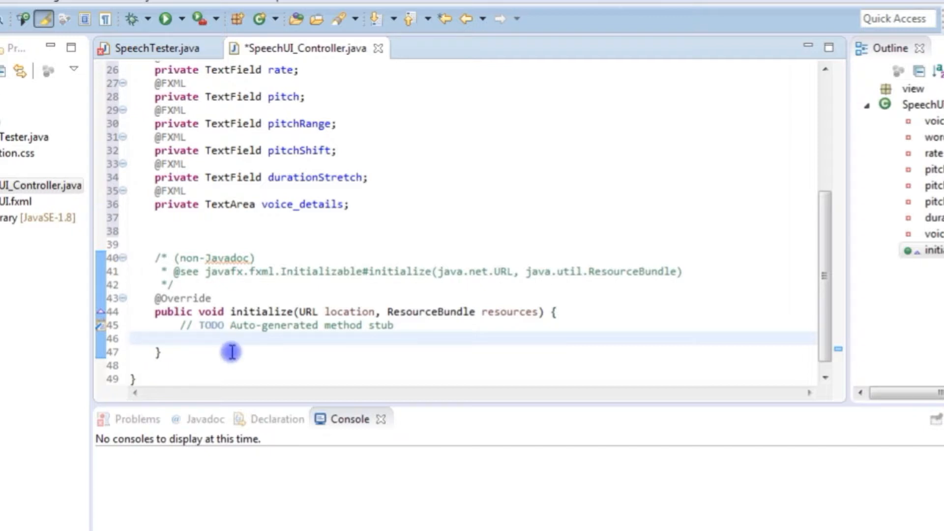
{"action": "type", "text": "voiceField.getItems().removeAll(voiceField.getItems());"}
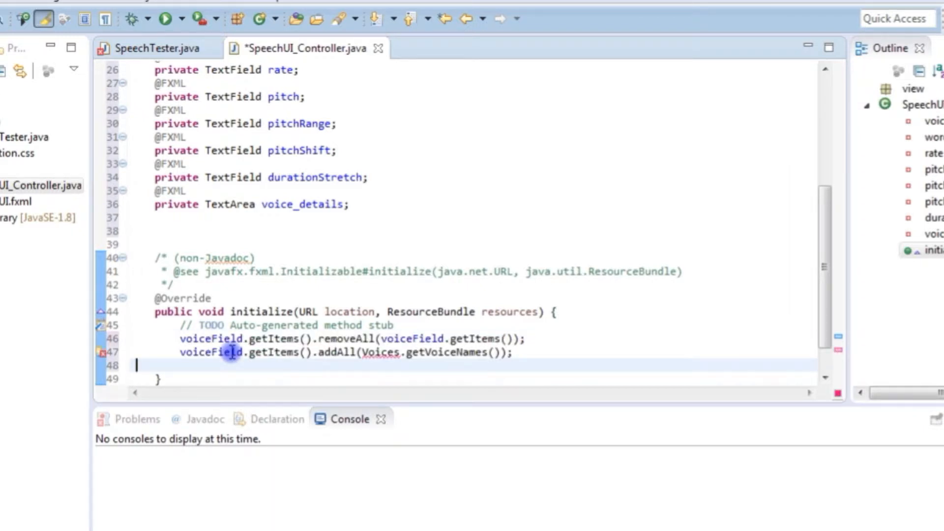
{"action": "left_click", "coordinate": [165, 19]}
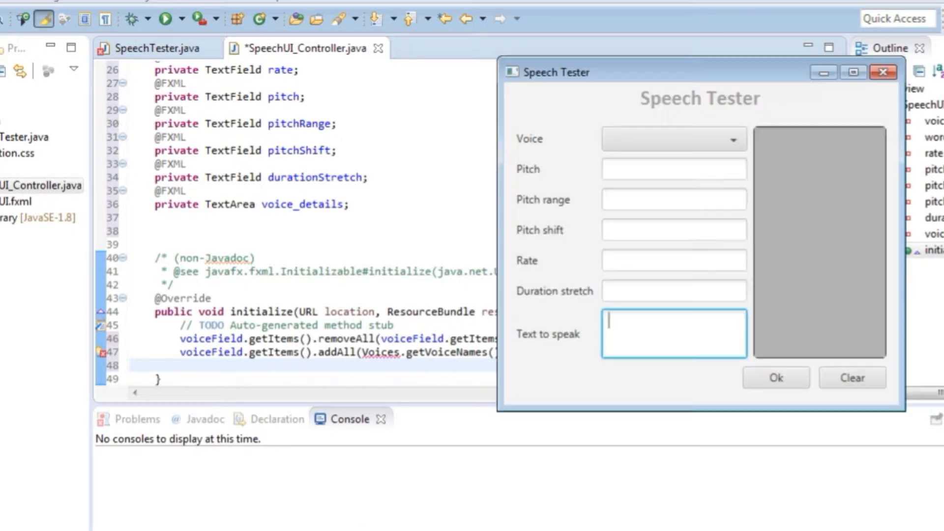
{"action": "left_click", "coordinate": [733, 140]}
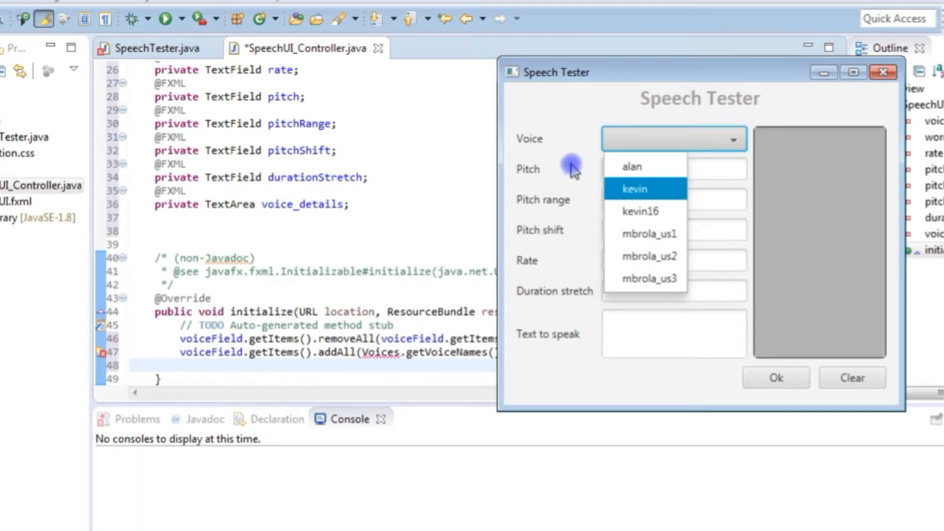
{"action": "left_click", "coordinate": [351, 304]}
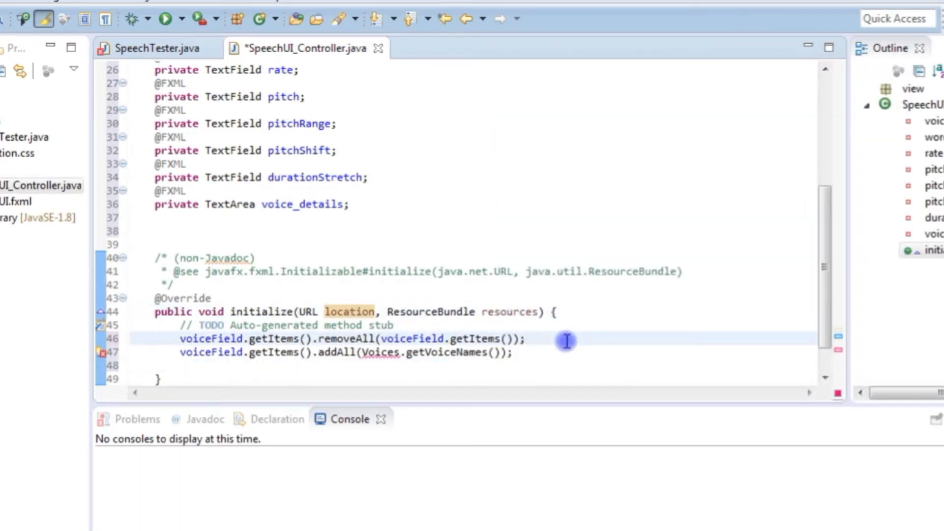
Replace the Voices.getVoiceNames() argument of addAll with placeholder strings "one", "two".
{"action": "left_click", "coordinate": [180, 339]}
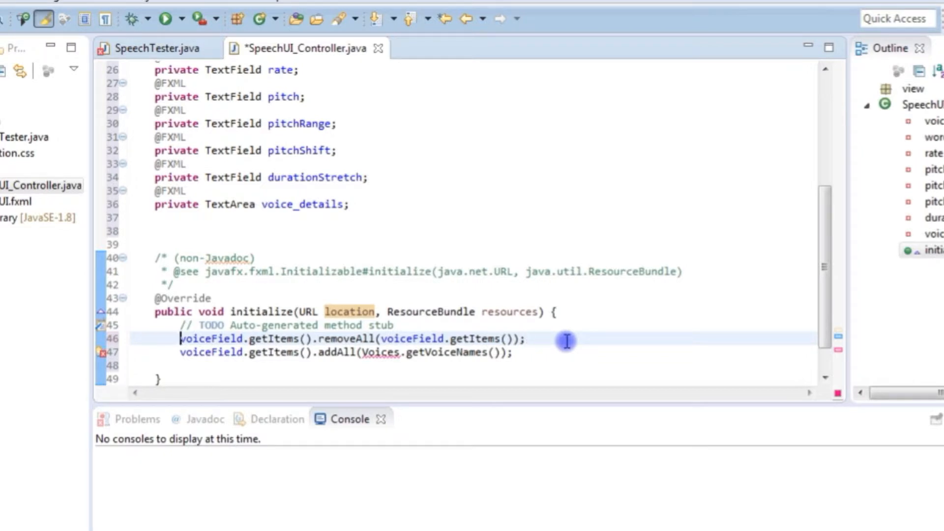
{"action": "double_click", "coordinate": [204, 338]}
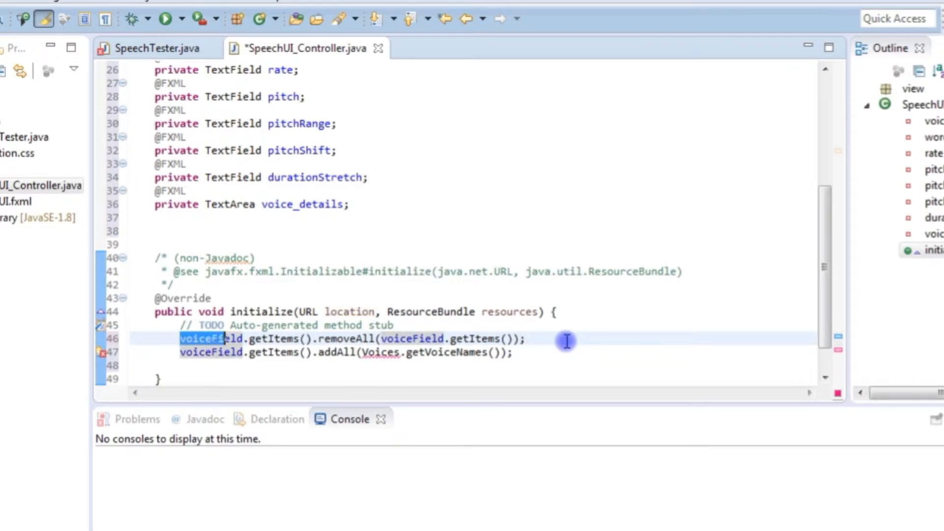
{"action": "left_click", "coordinate": [246, 339]}
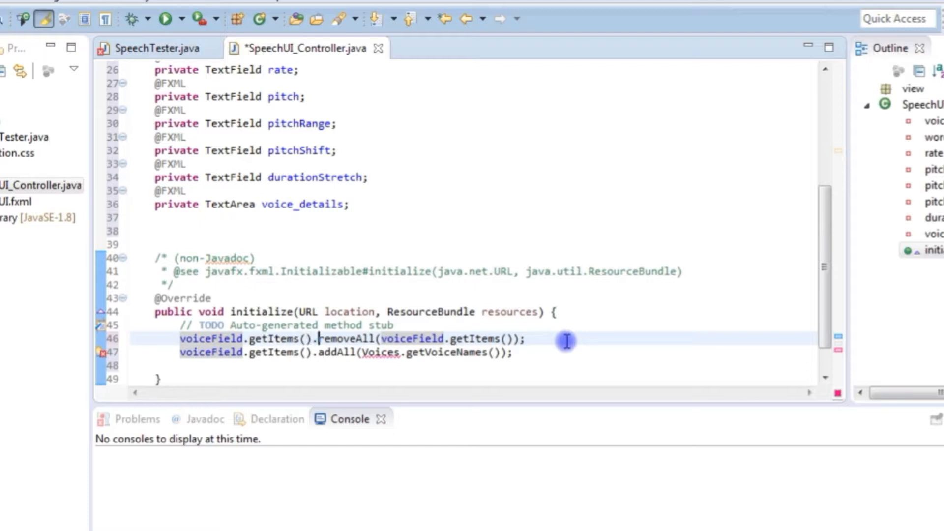
{"action": "double_click", "coordinate": [348, 338]}
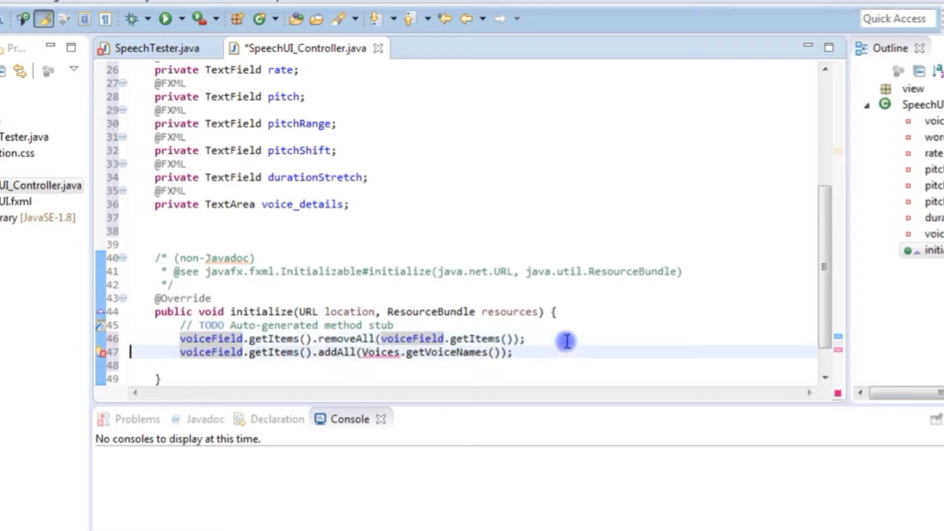
{"action": "left_click", "coordinate": [308, 352]}
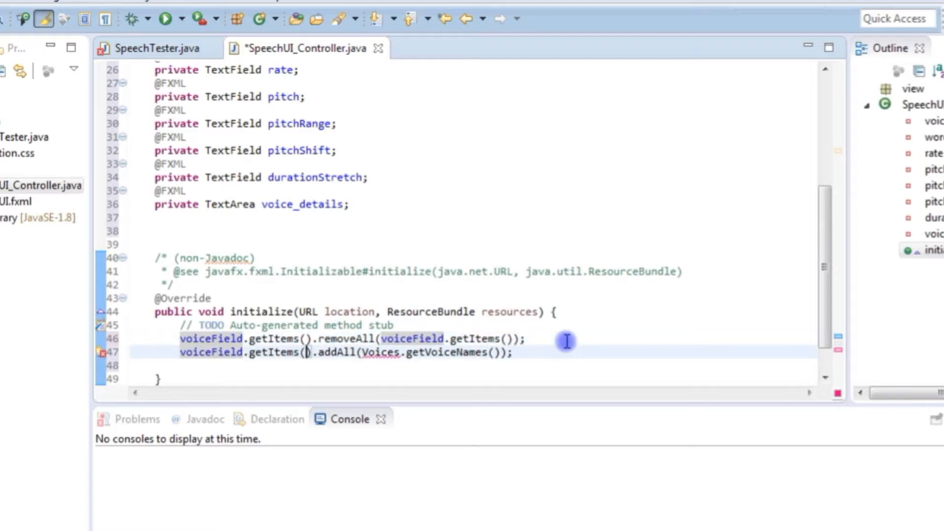
{"action": "double_click", "coordinate": [327, 352]}
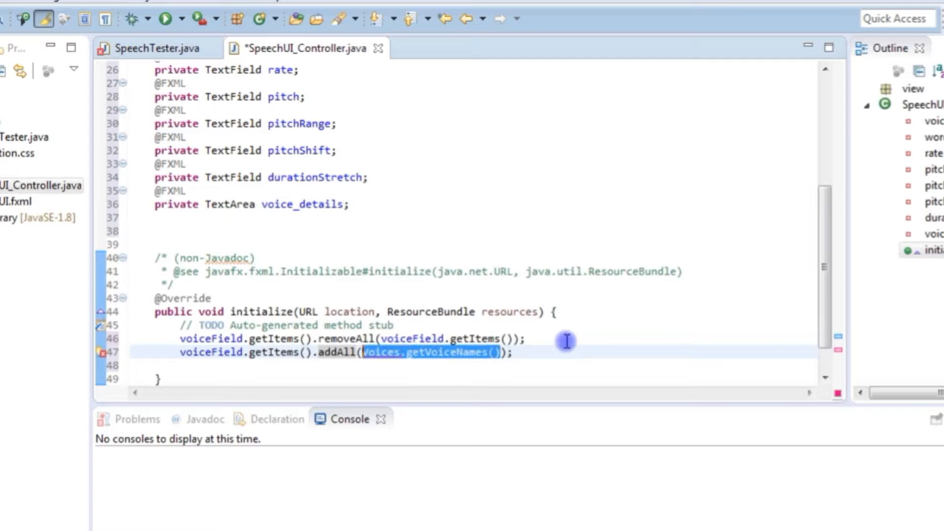
{"action": "type", "text": "\"\""}
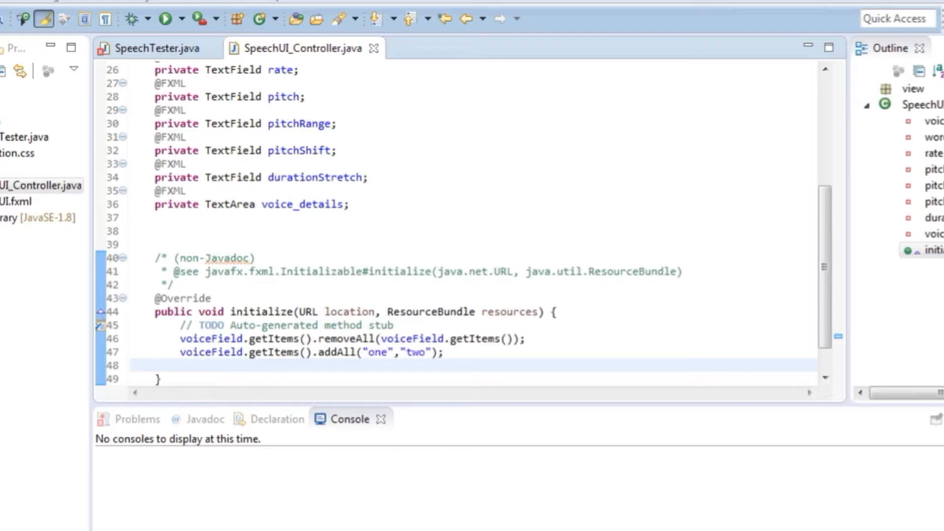
{"action": "mouse_move", "coordinate": [368, 368]}
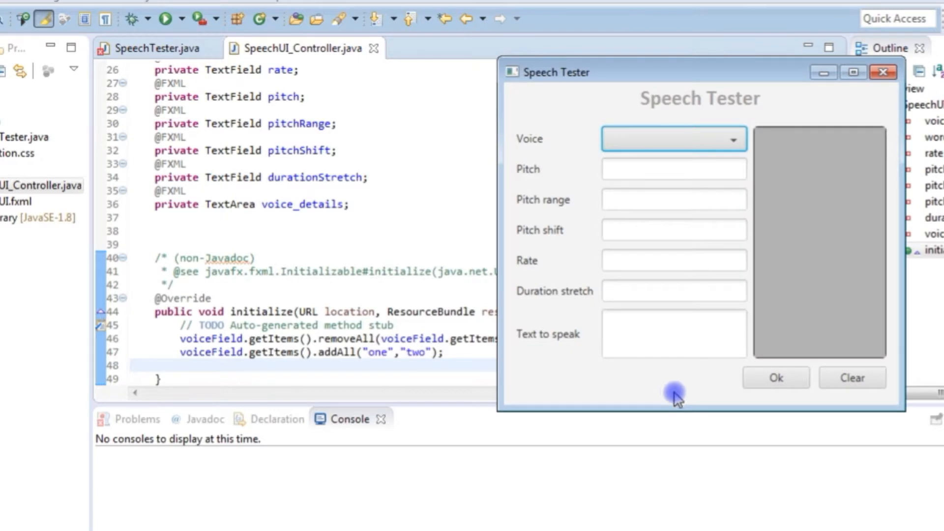
{"action": "mouse_move", "coordinate": [405, 244]}
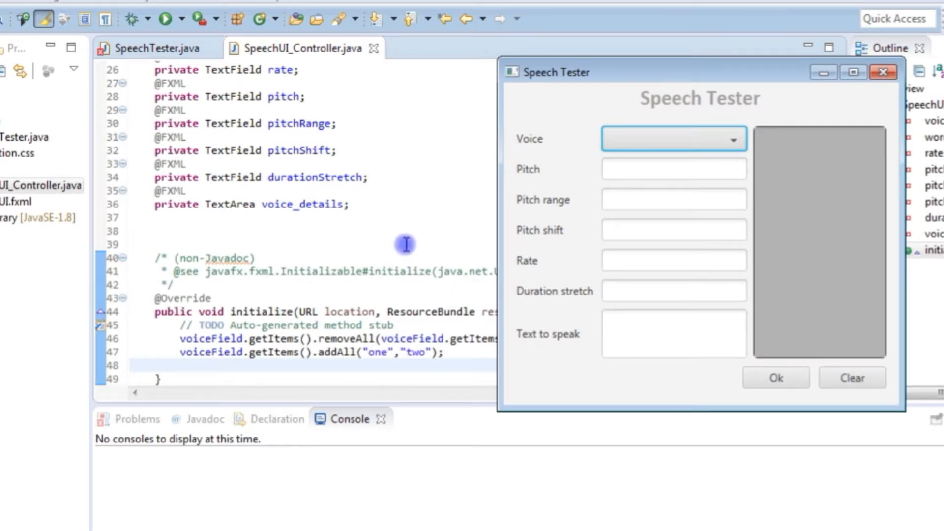
{"action": "left_click", "coordinate": [883, 71]}
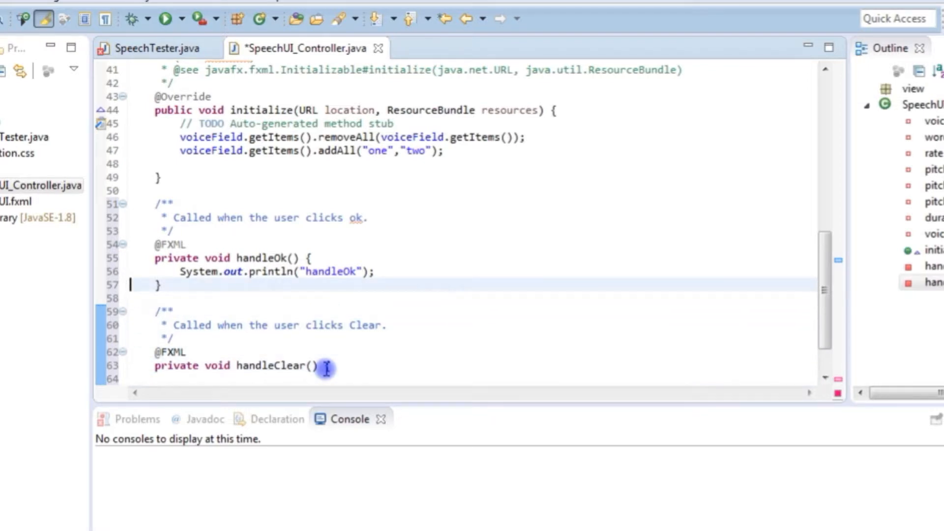
{"action": "left_click", "coordinate": [187, 352]}
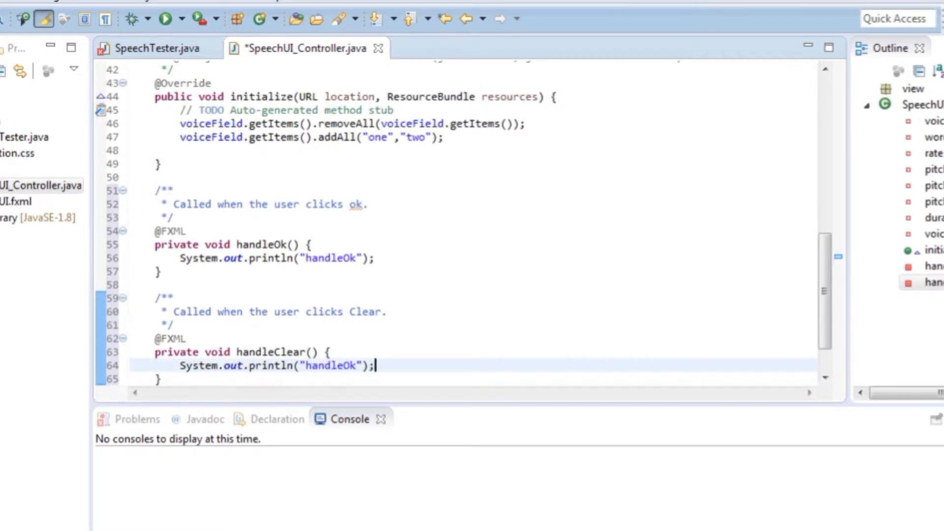
{"action": "double_click", "coordinate": [347, 366]}
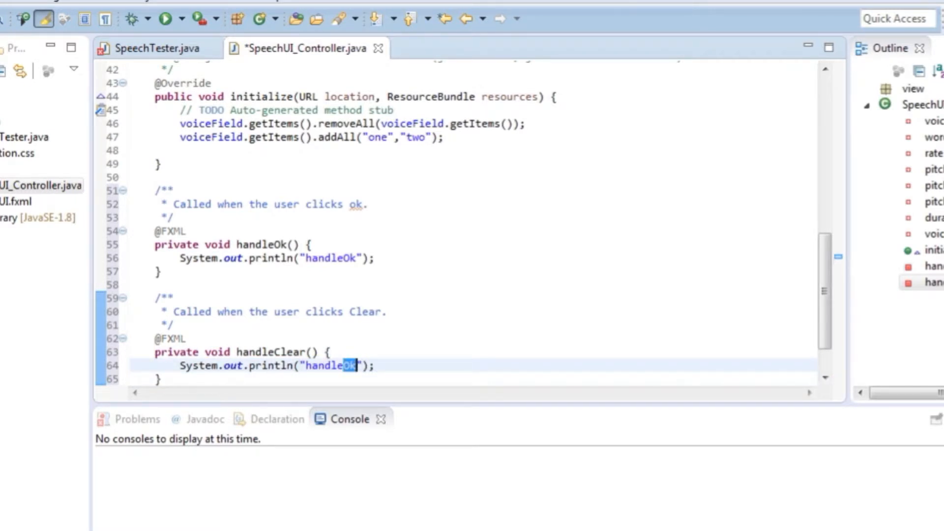
{"action": "type", "text": "Cancel"}
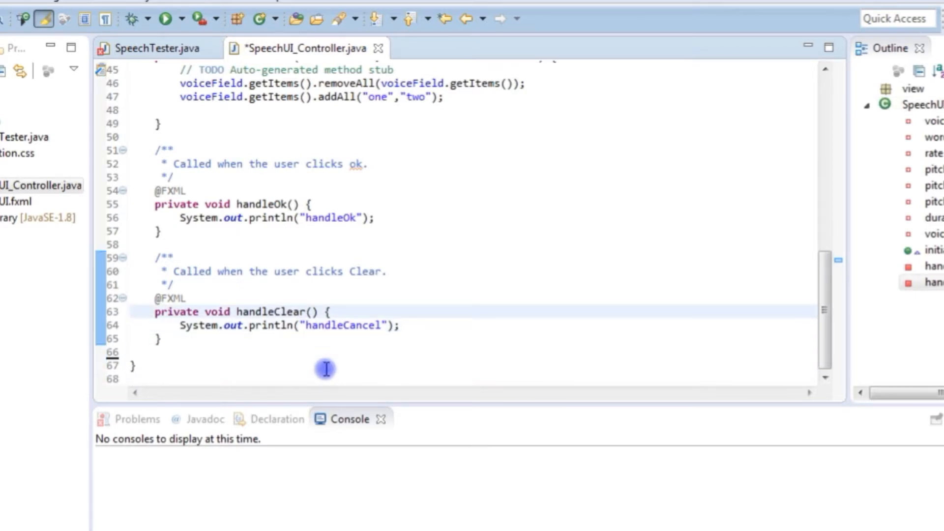
{"action": "left_click", "coordinate": [128, 312]}
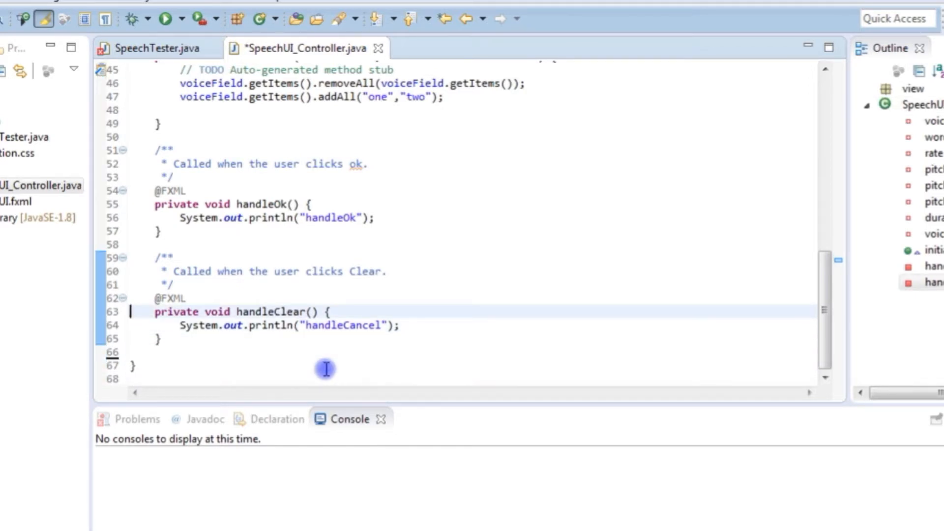
{"action": "key", "text": "ctrl+s"}
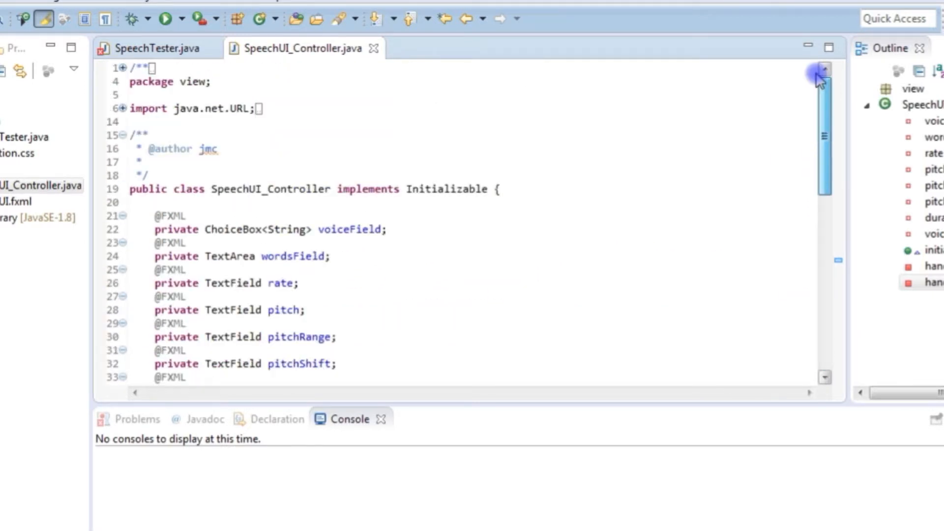
{"action": "mouse_move", "coordinate": [485, 45]}
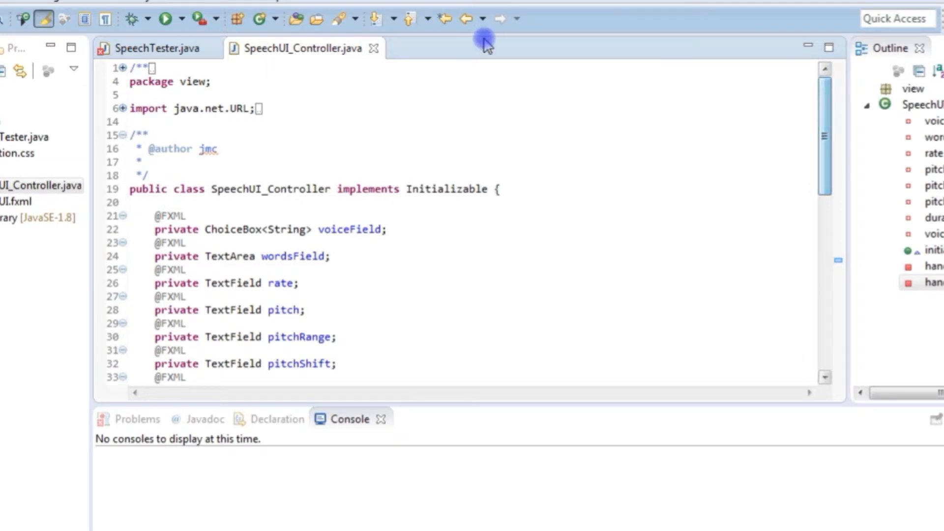
{"action": "mouse_move", "coordinate": [373, 48]}
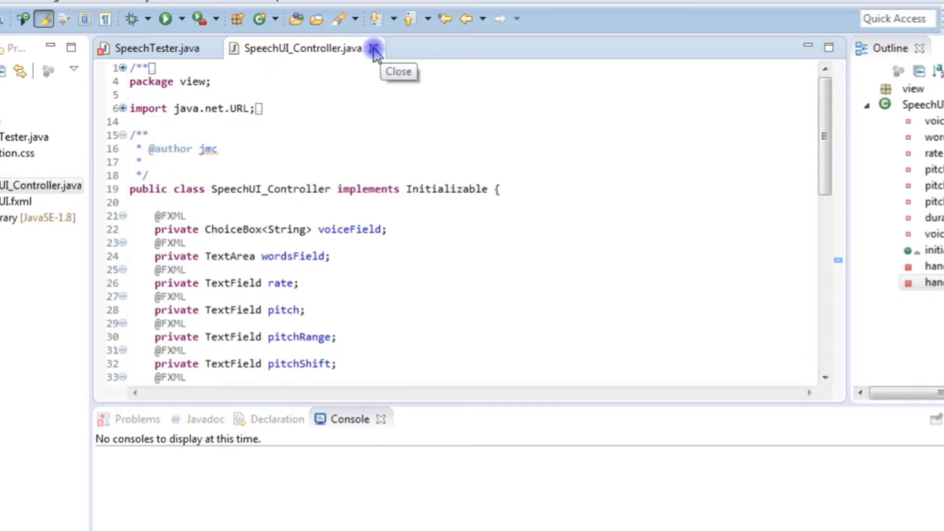
Close the controller file and bring up fixes for the unresolved SpeechUI_Controller in initRootLayout.
{"action": "left_click", "coordinate": [375, 49]}
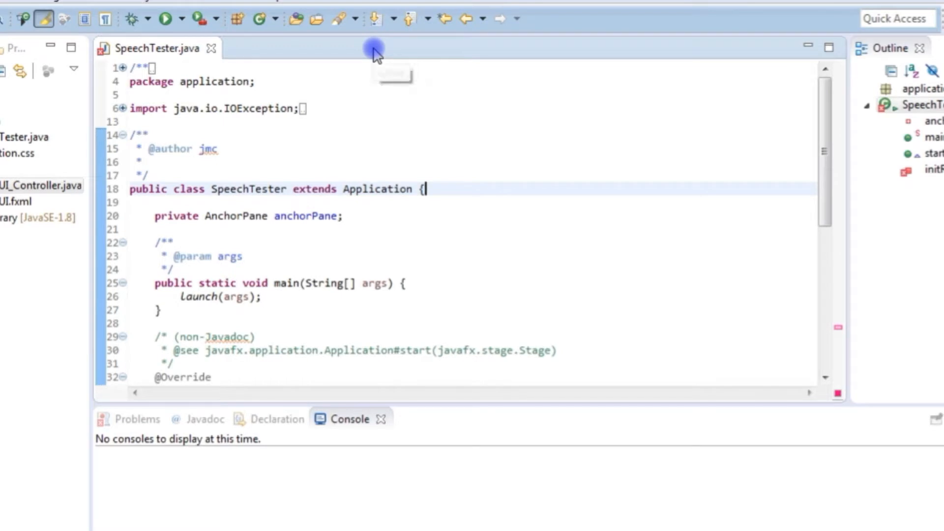
{"action": "left_click", "coordinate": [514, 256]}
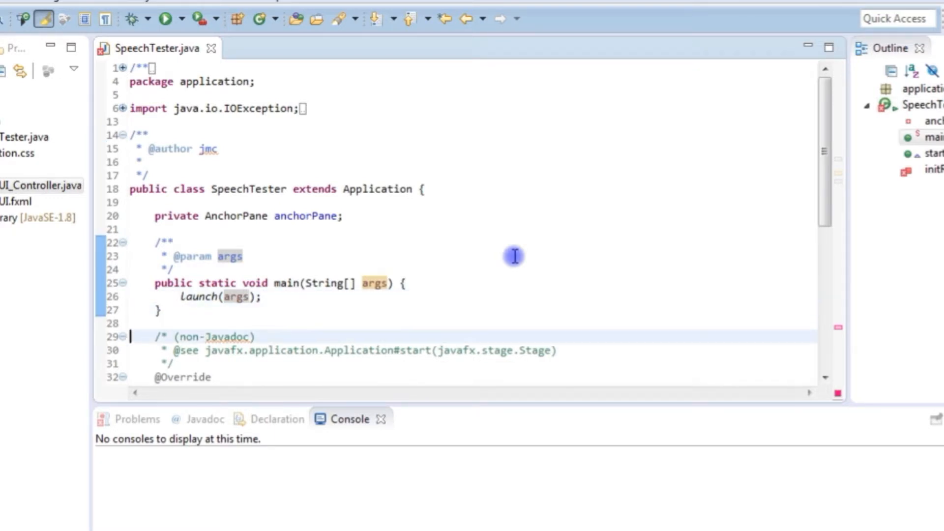
{"action": "scroll", "scroll_direction": "down", "scroll_amount": 3}
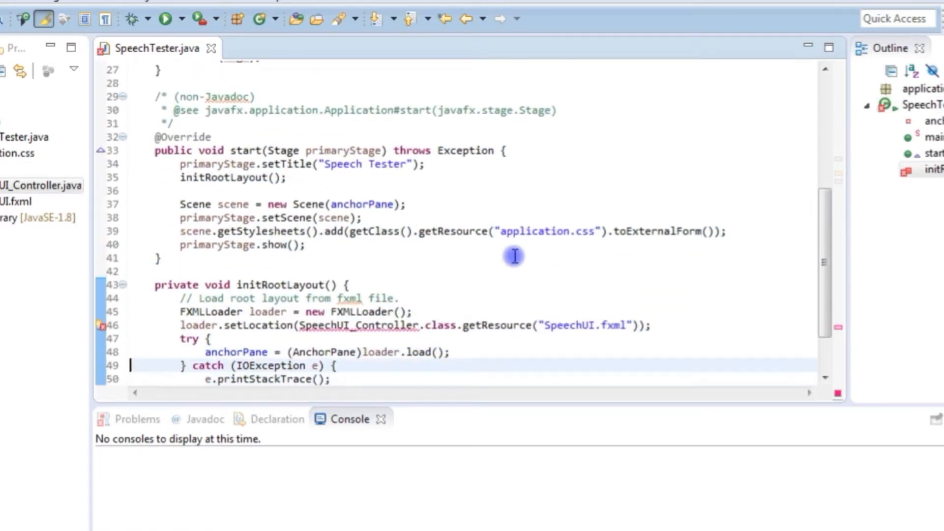
{"action": "left_click", "coordinate": [181, 150]}
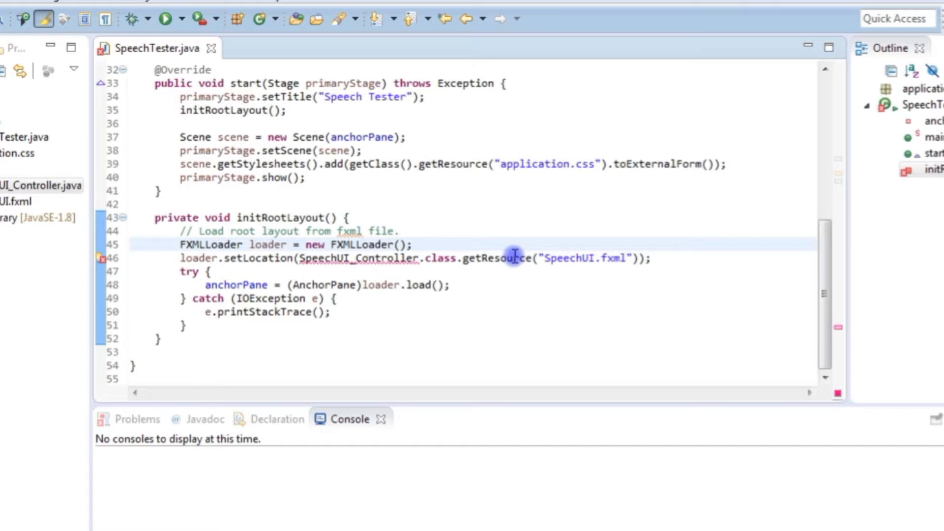
{"action": "mouse_move", "coordinate": [480, 280]}
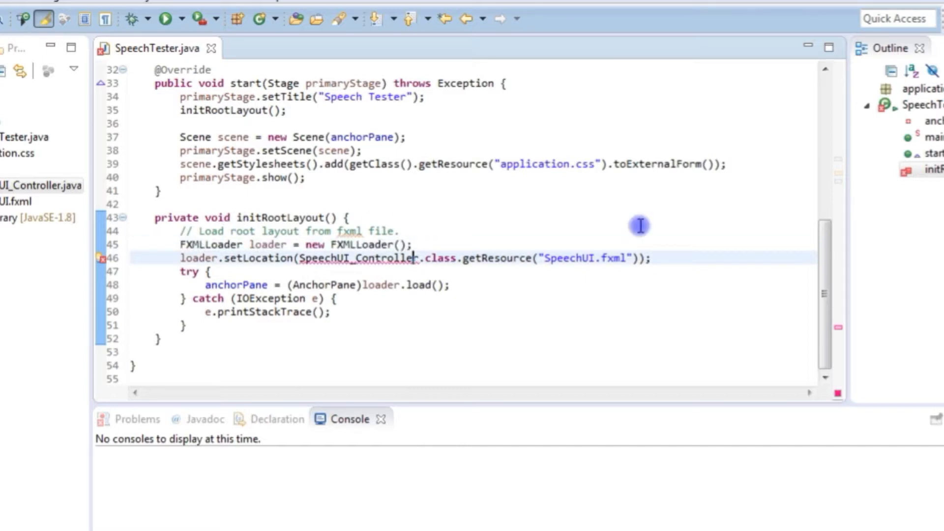
{"action": "double_click", "coordinate": [361, 258]}
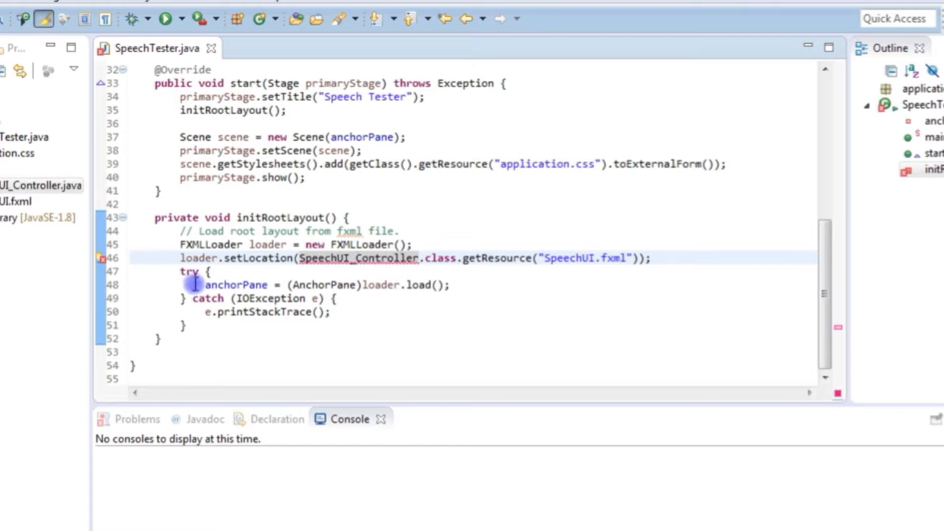
{"action": "mouse_move", "coordinate": [109, 265]}
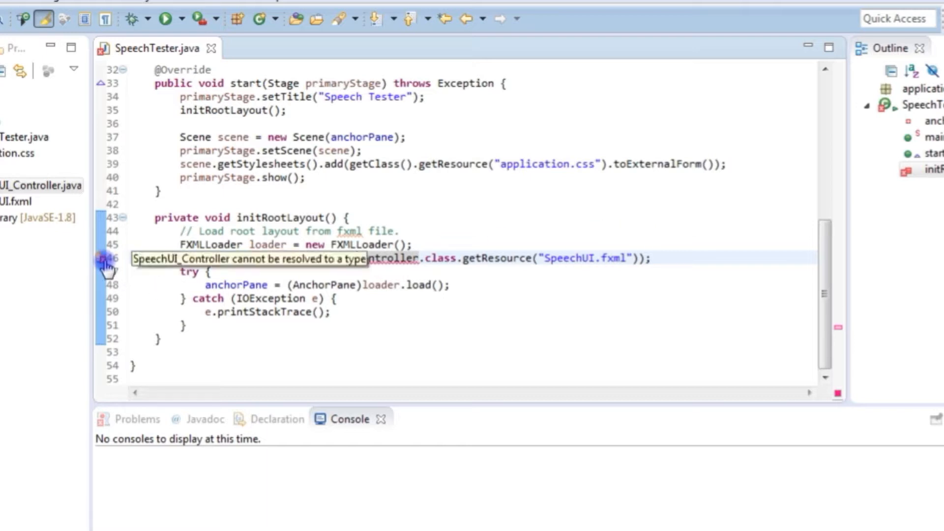
{"action": "left_click", "coordinate": [104, 259]}
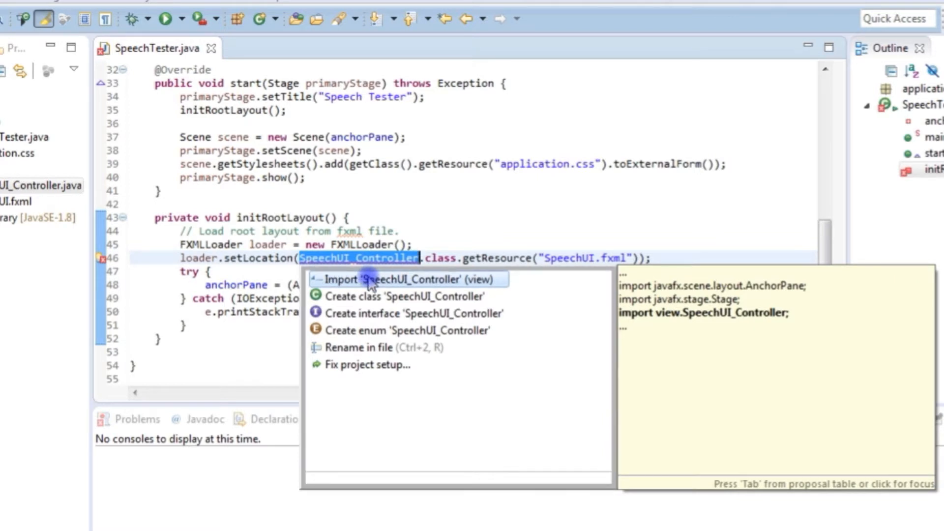
Import SpeechUI_Controller from view, review the FXML loading line, and select SpeechUI.fxml.
{"action": "left_click", "coordinate": [413, 279]}
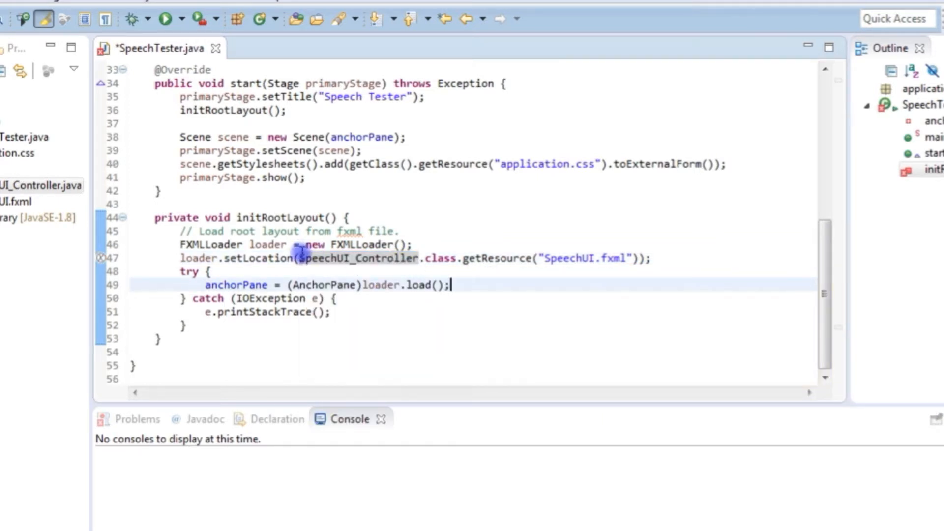
{"action": "double_click", "coordinate": [358, 257]}
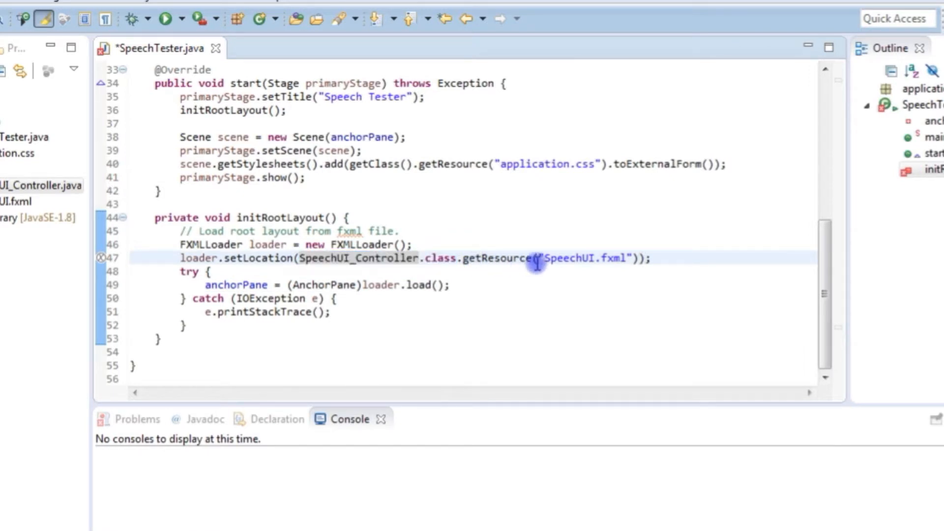
{"action": "double_click", "coordinate": [578, 258]}
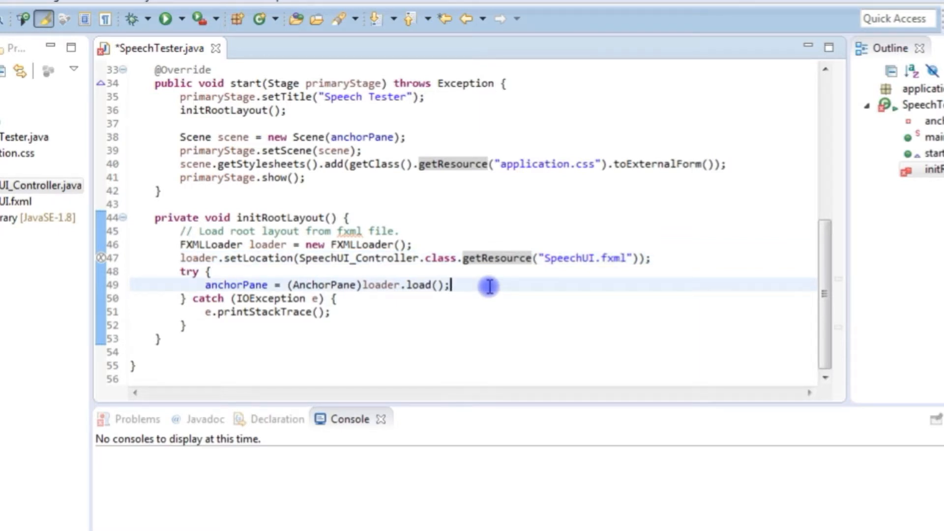
{"action": "left_click", "coordinate": [449, 258]}
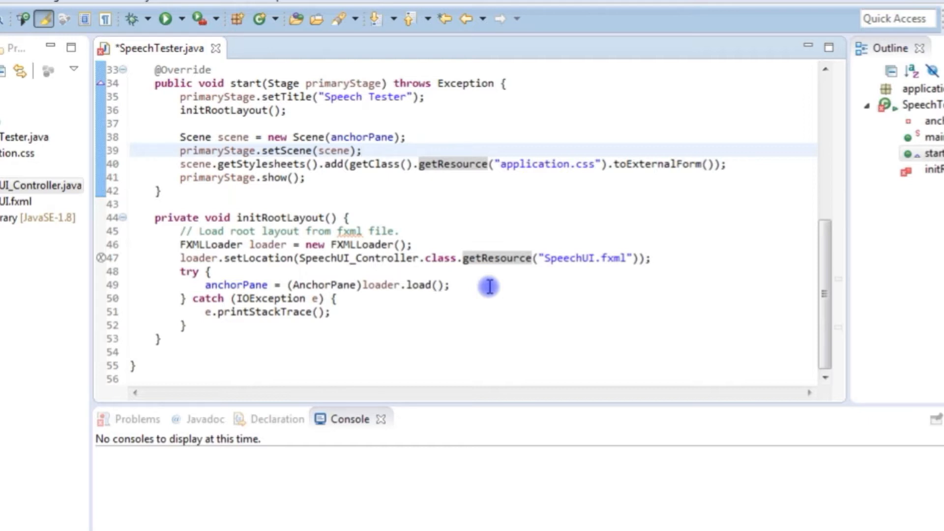
{"action": "left_click", "coordinate": [362, 150]}
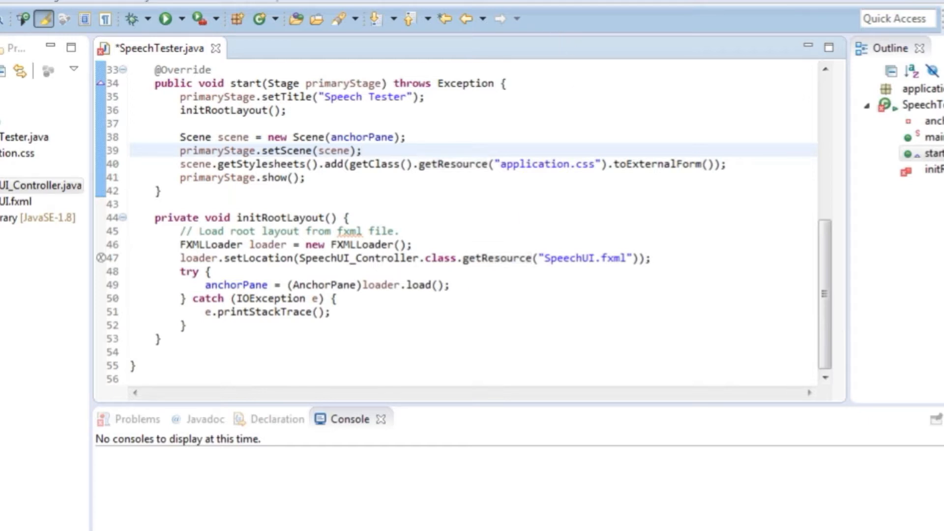
{"action": "mouse_move", "coordinate": [576, 313]}
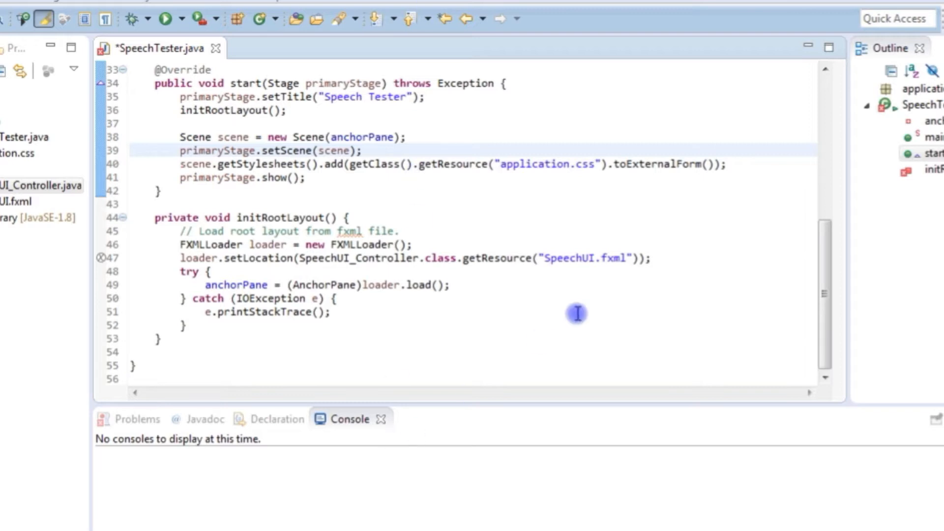
{"action": "mouse_move", "coordinate": [438, 313]}
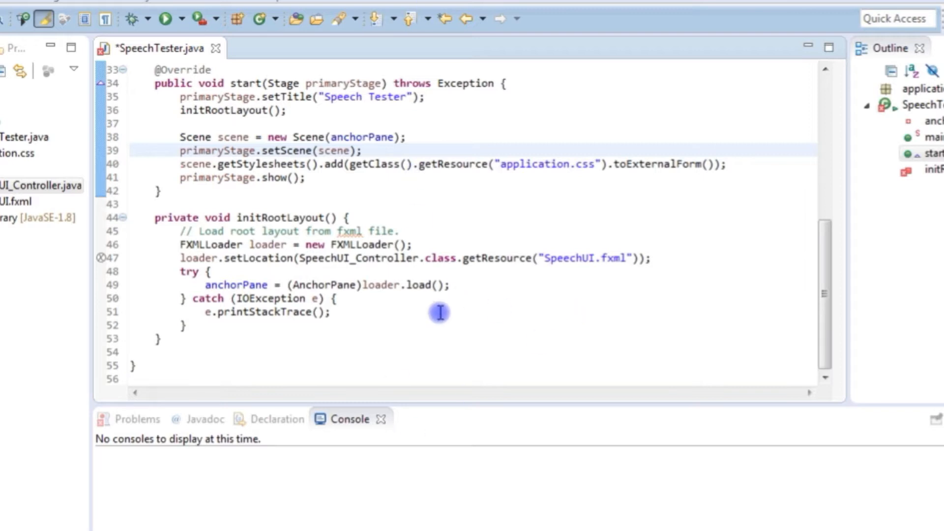
{"action": "left_click", "coordinate": [36, 185]}
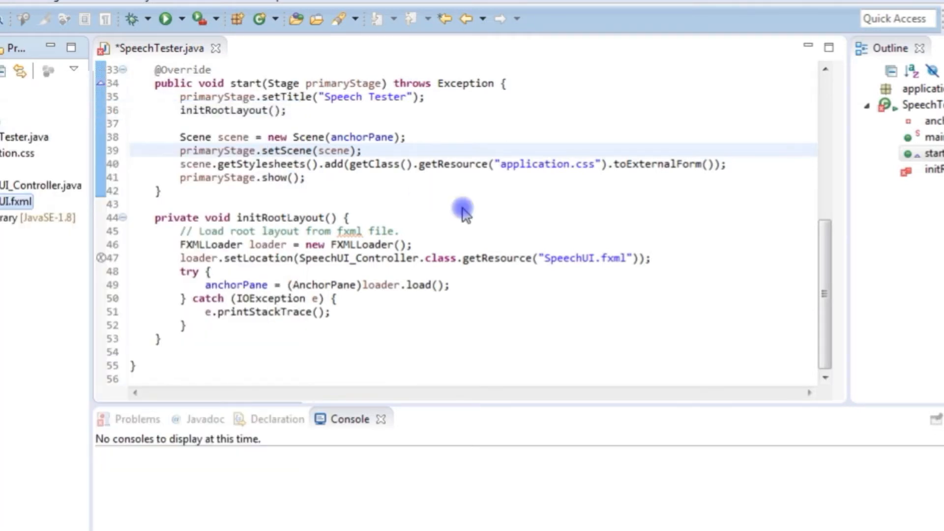
{"action": "mouse_move", "coordinate": [488, 226]}
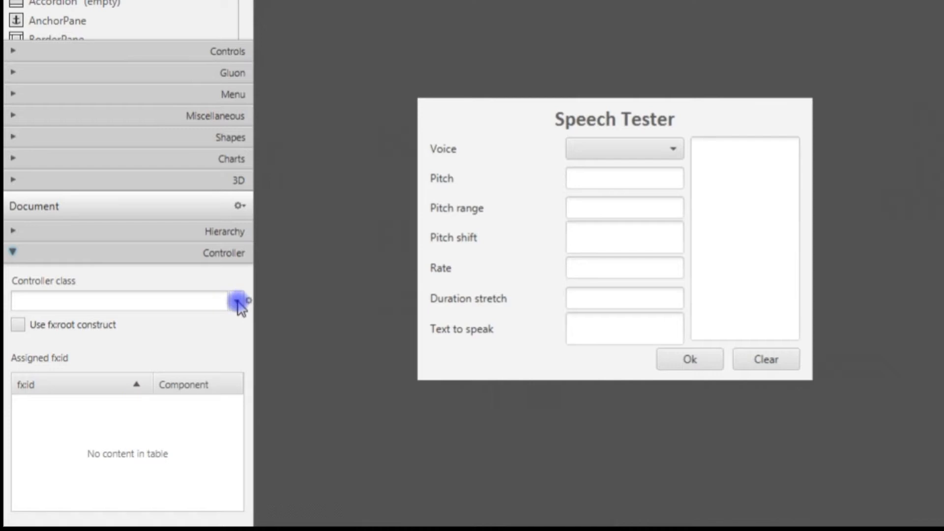
Pick view.SpeechUI_Controller from the Controller class dropdown.
{"action": "left_click", "coordinate": [235, 300]}
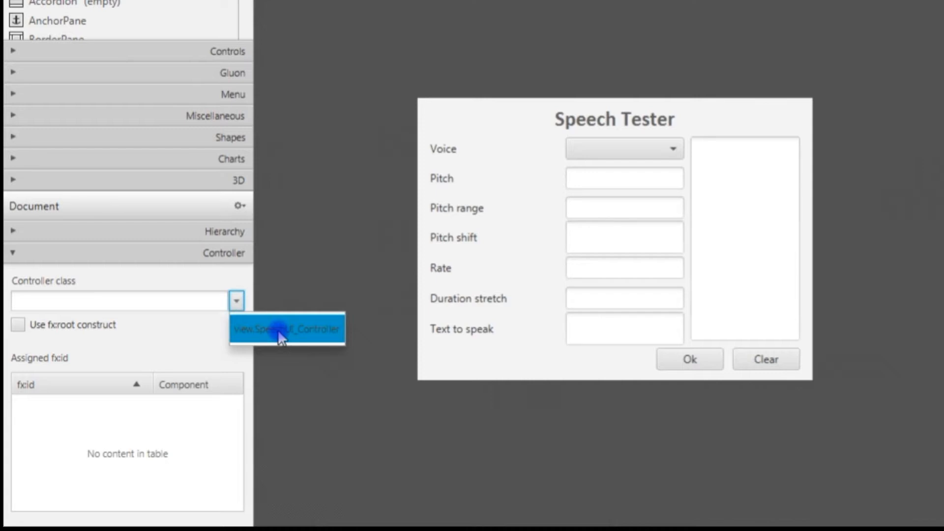
{"action": "left_click", "coordinate": [287, 329]}
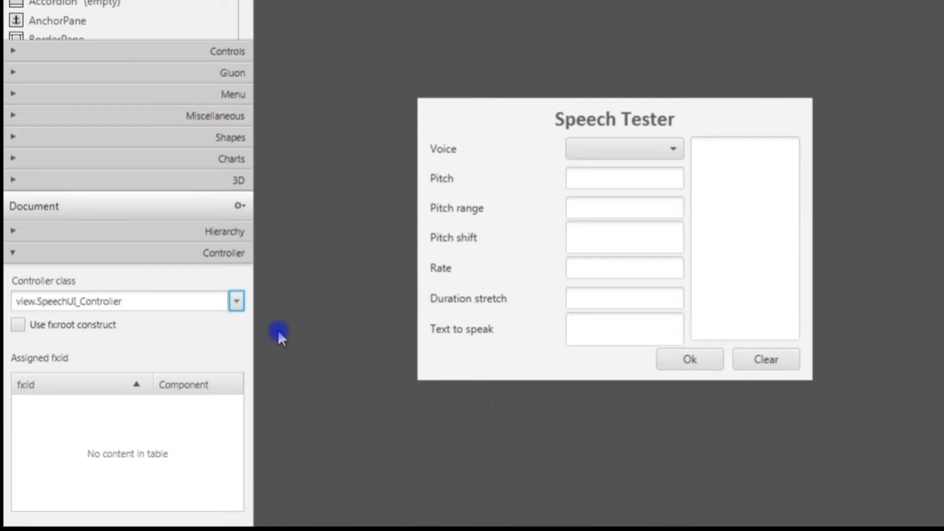
{"action": "mouse_move", "coordinate": [183, 253]}
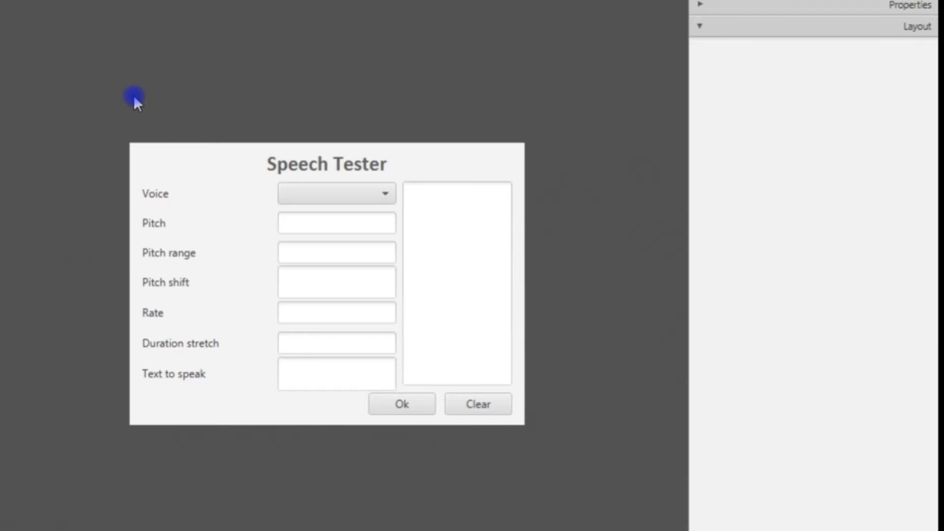
{"action": "mouse_move", "coordinate": [772, 59]}
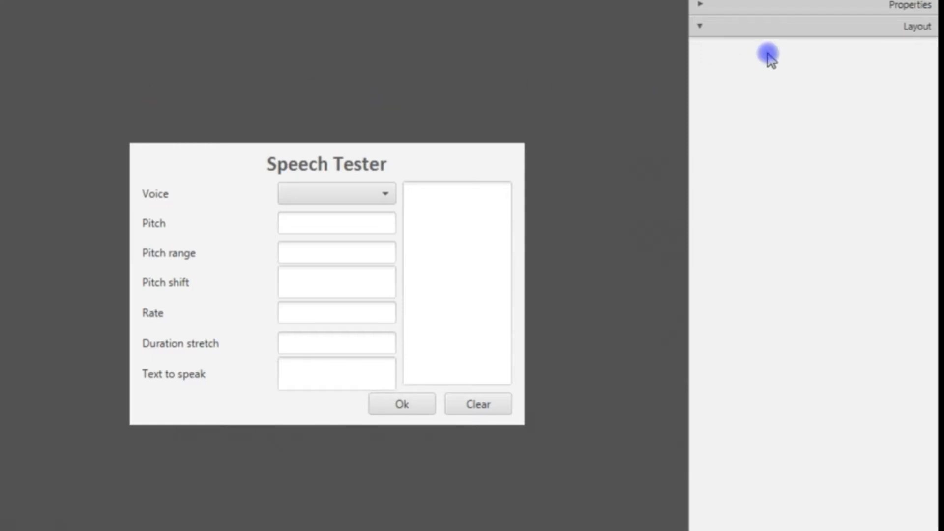
{"action": "mouse_move", "coordinate": [300, 193]}
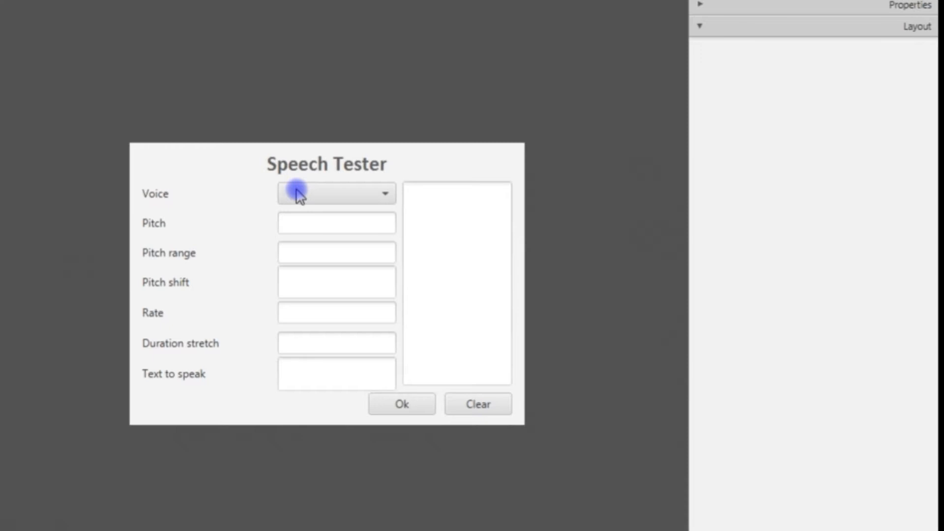
Assign fx:ids voiceField, pitch, pitchRange and pitchShift to the Voice, Pitch, Pitch range and Pitch shift controls.
{"action": "left_click", "coordinate": [335, 193]}
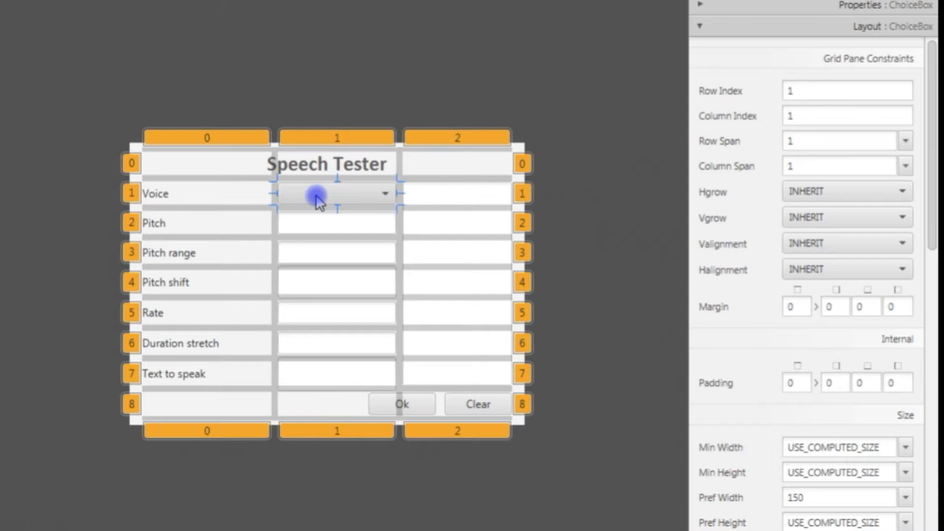
{"action": "mouse_move", "coordinate": [602, 183]}
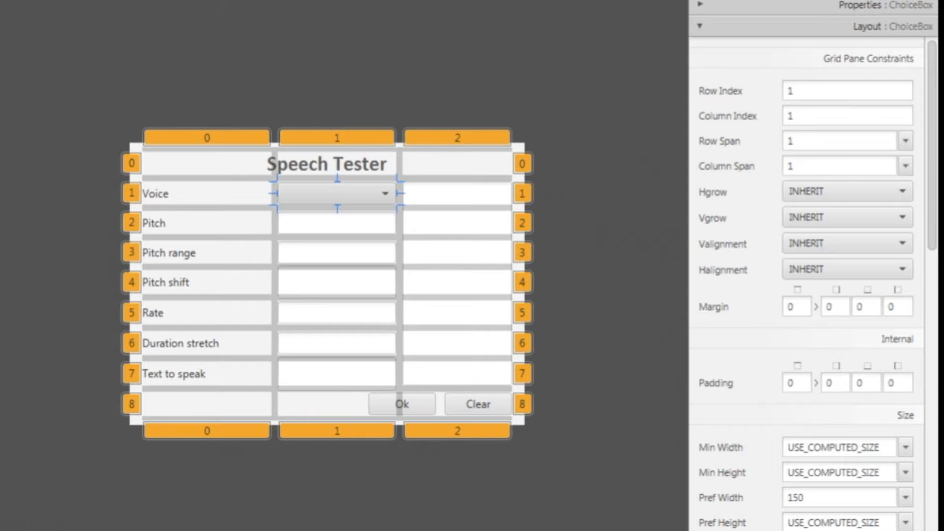
{"action": "left_click", "coordinate": [897, 47]}
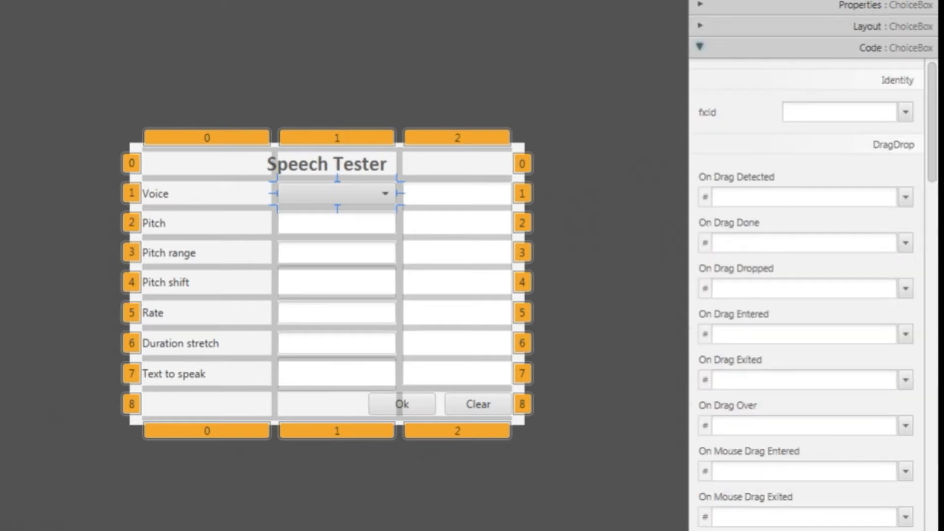
{"action": "mouse_move", "coordinate": [780, 284]}
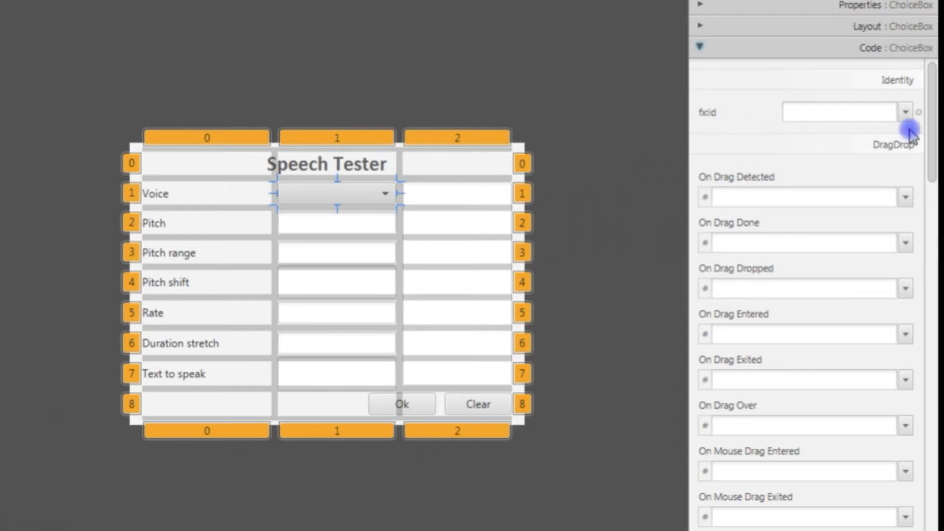
{"action": "left_click", "coordinate": [906, 112]}
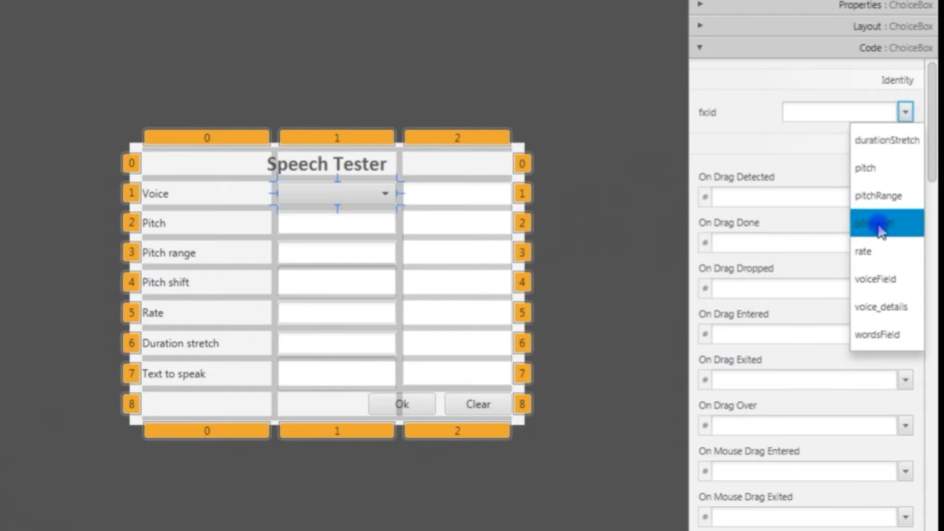
{"action": "mouse_move", "coordinate": [885, 279]}
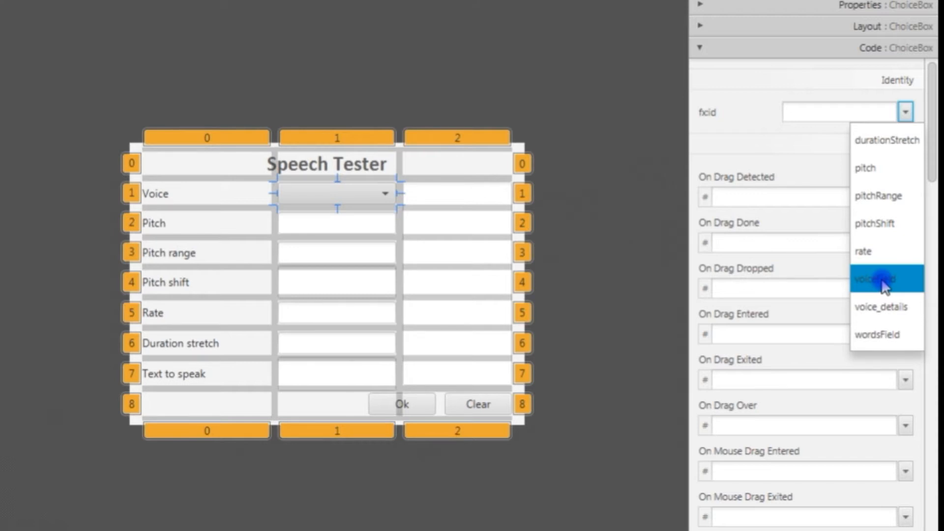
{"action": "left_click", "coordinate": [885, 279]}
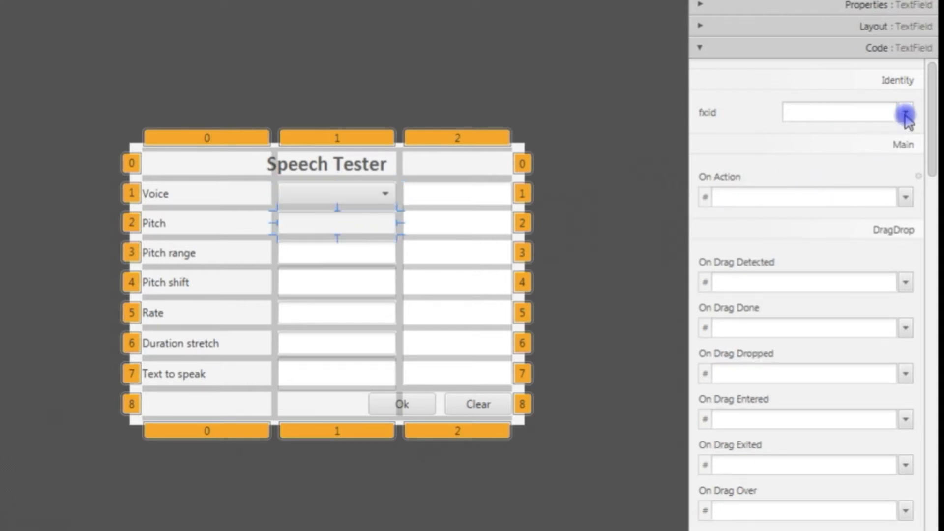
{"action": "left_click", "coordinate": [905, 112]}
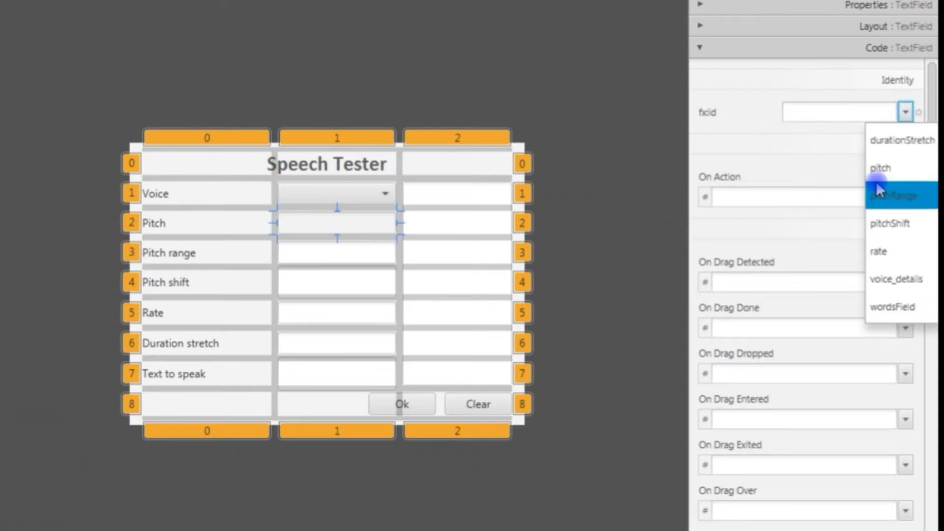
{"action": "mouse_move", "coordinate": [882, 249]}
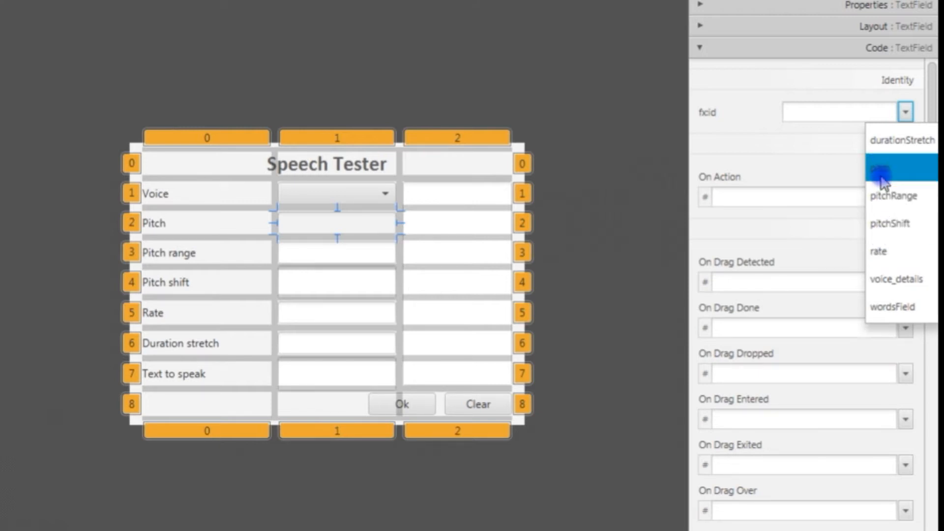
{"action": "left_click", "coordinate": [893, 176]}
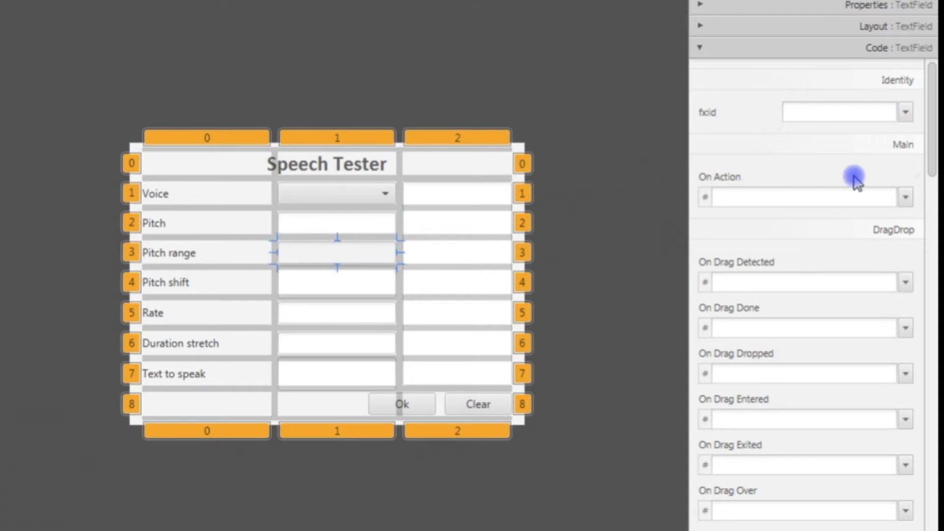
{"action": "left_click", "coordinate": [904, 112]}
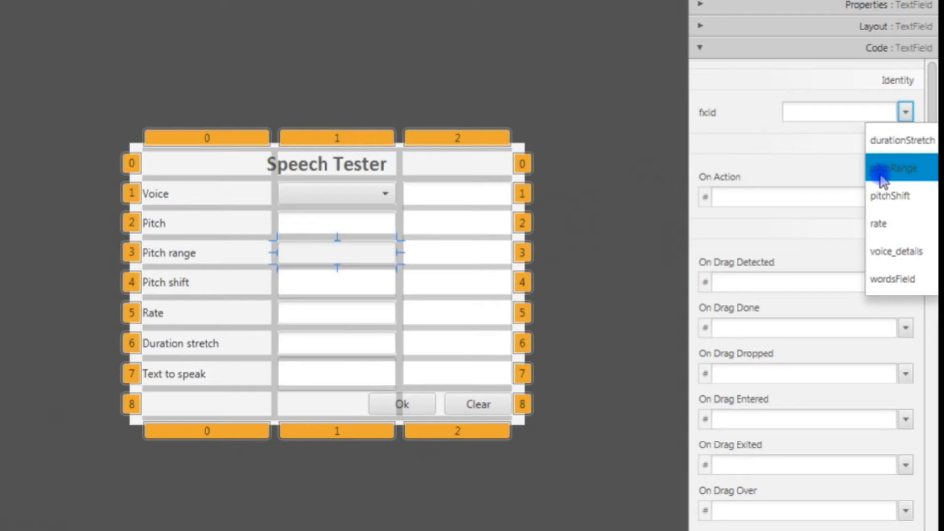
{"action": "left_click", "coordinate": [894, 167]}
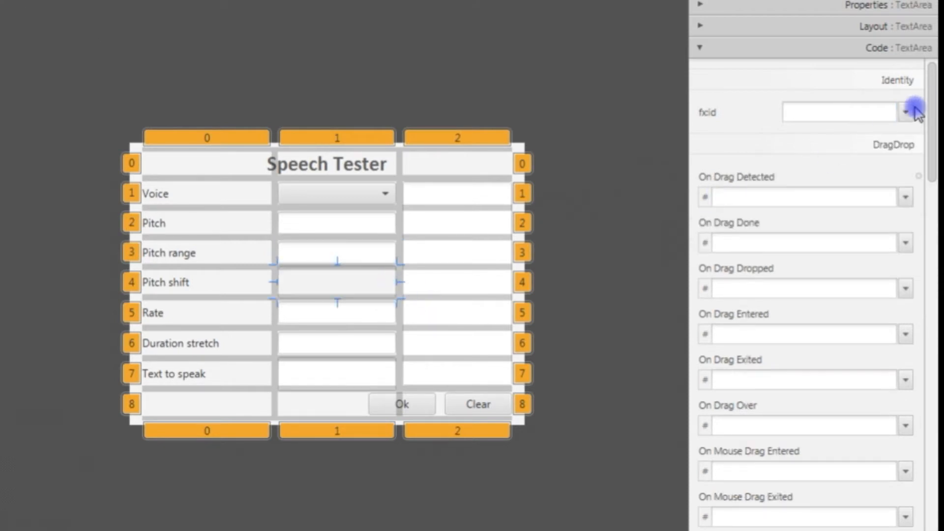
{"action": "left_click", "coordinate": [904, 112]}
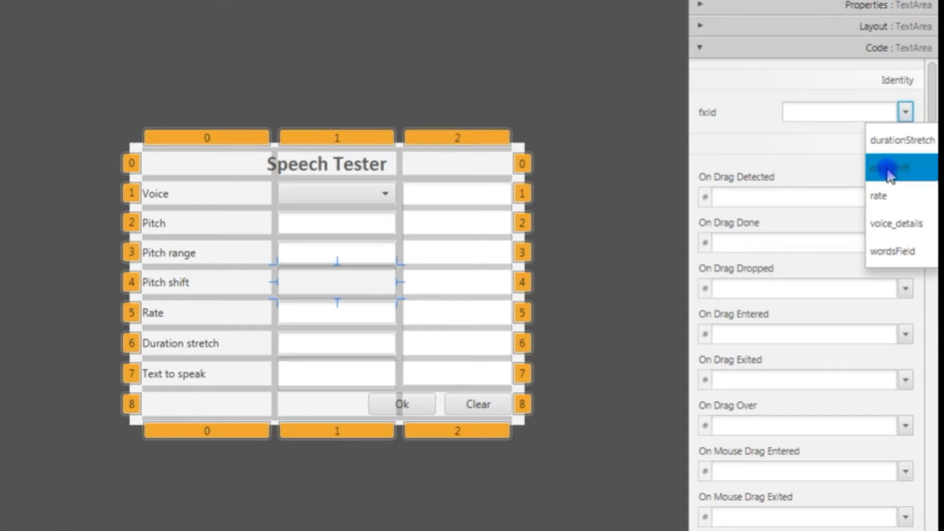
{"action": "left_click", "coordinate": [891, 169]}
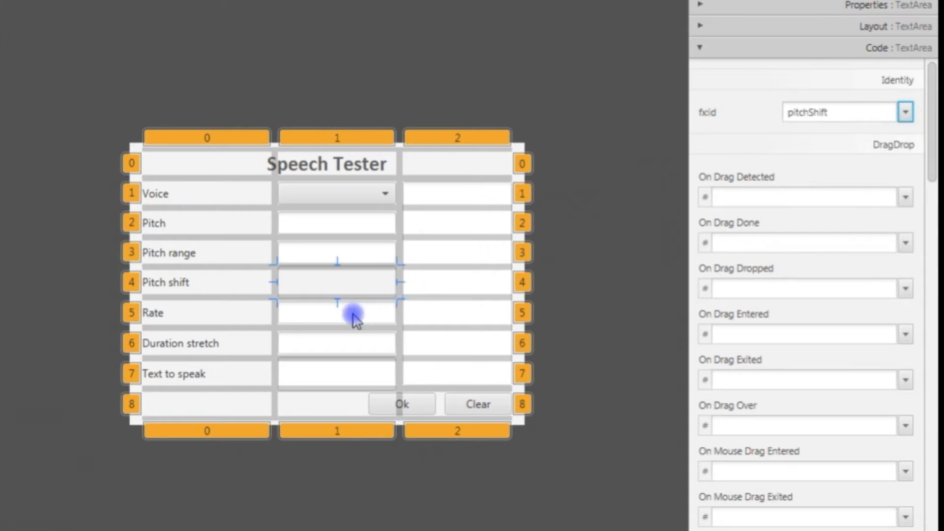
Assign the Rate field, Duration stretch field and voice_details text area their controller fx:ids.
{"action": "left_click", "coordinate": [336, 311]}
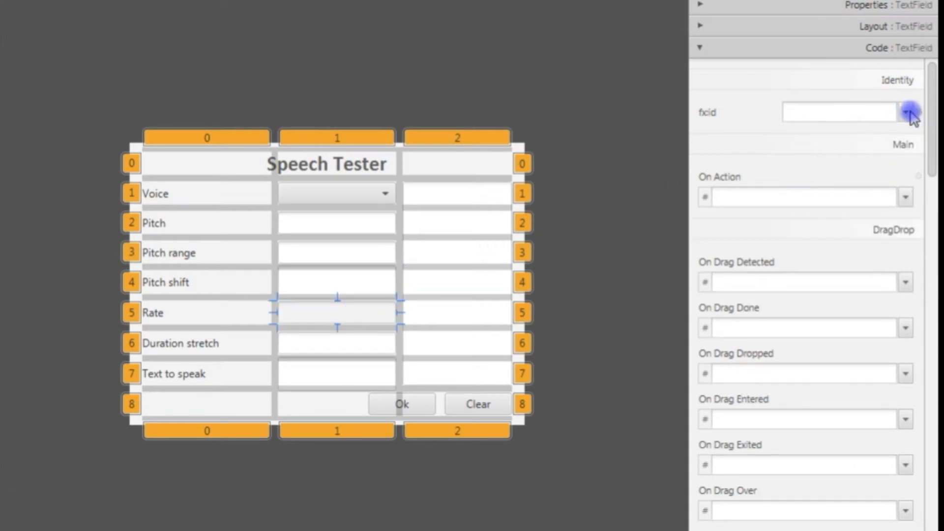
{"action": "left_click", "coordinate": [906, 112]}
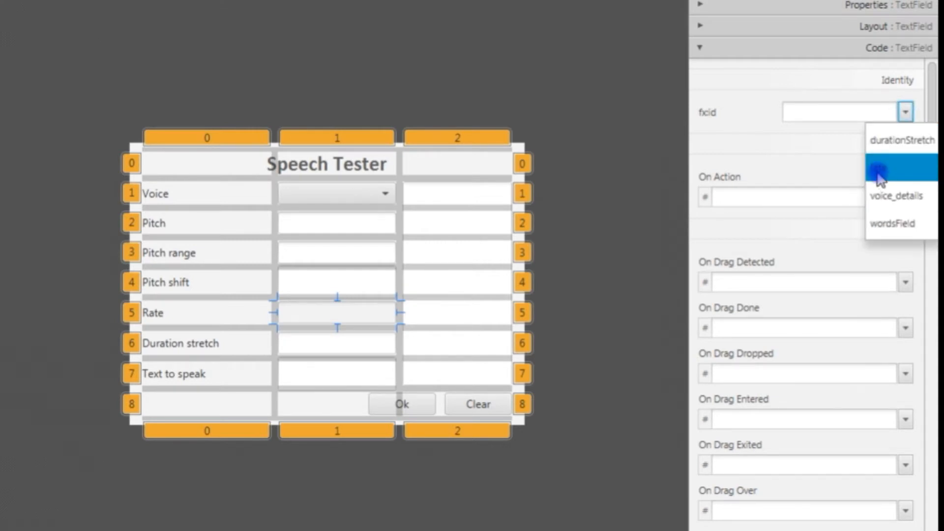
{"action": "left_click", "coordinate": [896, 167]}
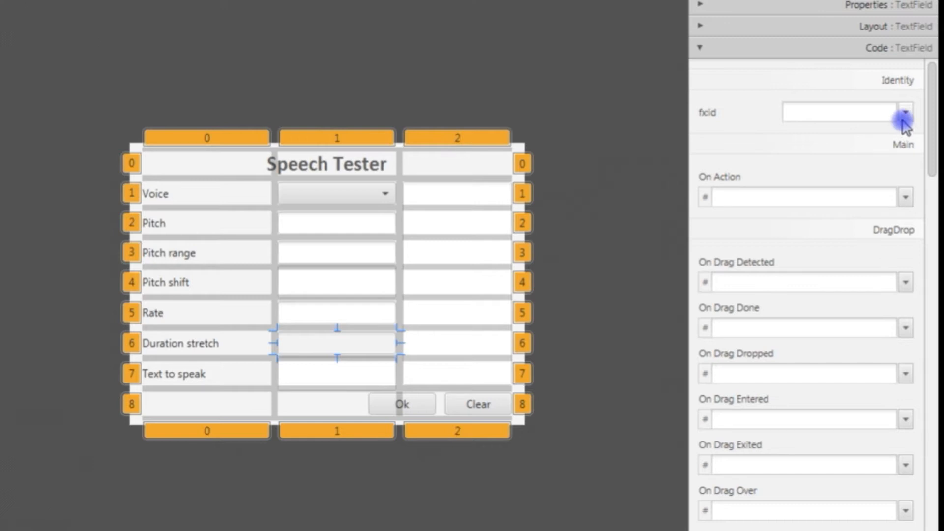
{"action": "left_click", "coordinate": [905, 112]}
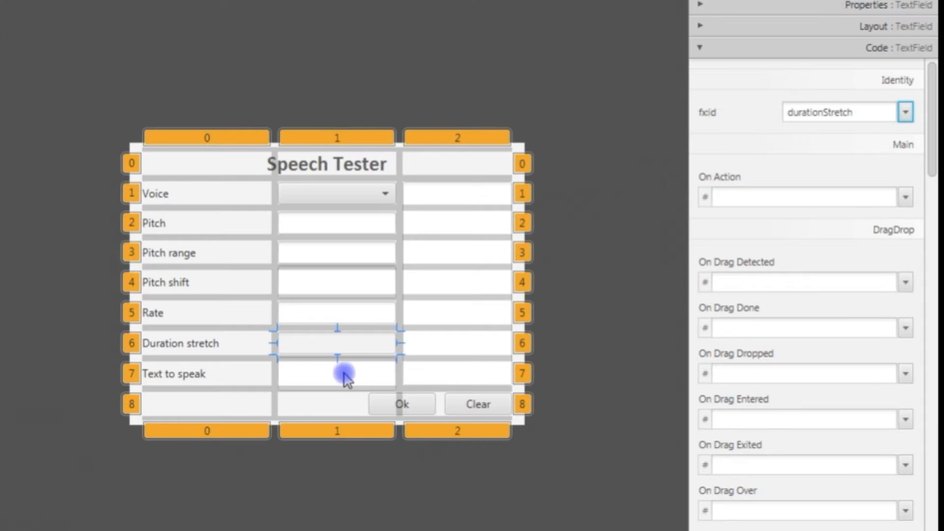
{"action": "left_click", "coordinate": [337, 373]}
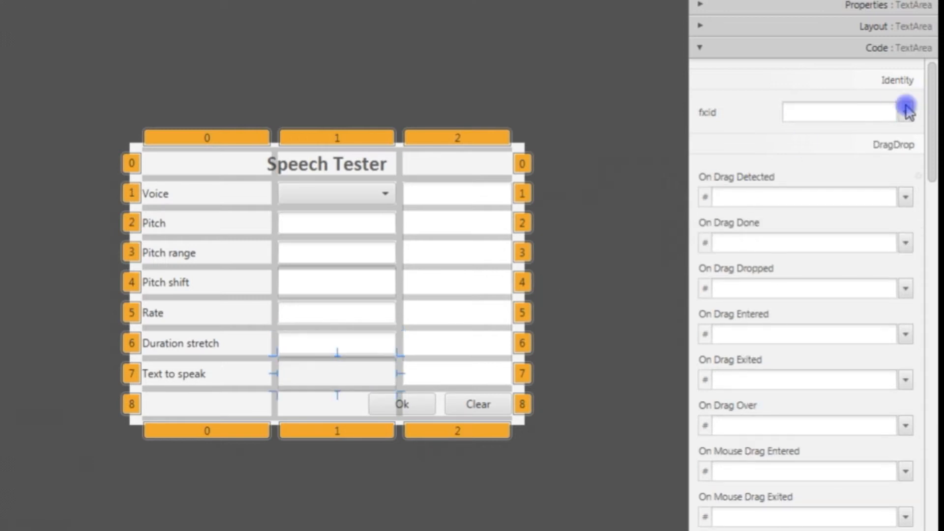
{"action": "left_click", "coordinate": [905, 112]}
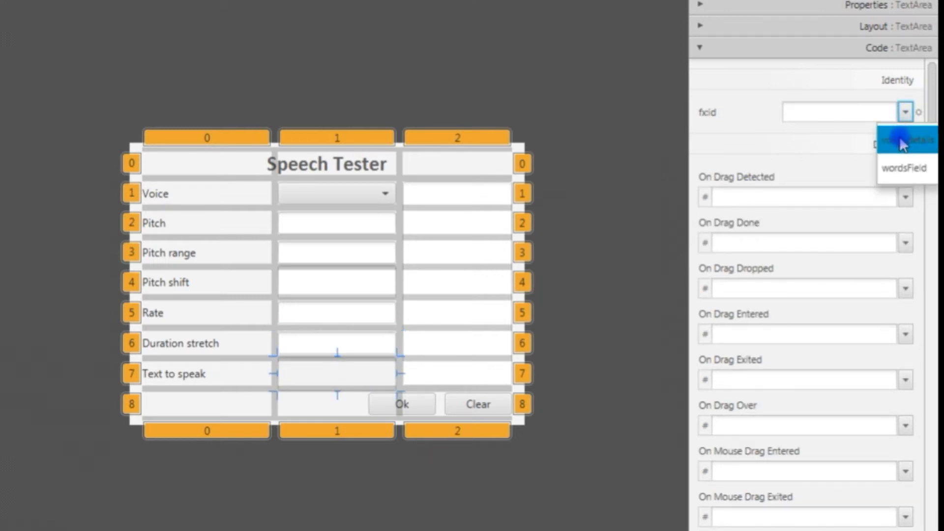
{"action": "left_click", "coordinate": [904, 167]}
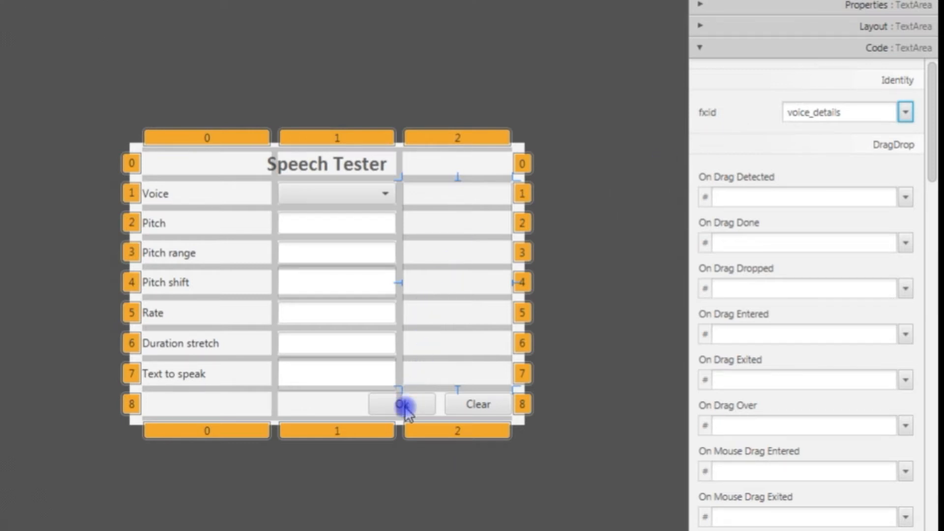
Wire the Ok button's On Action to handleOk and the Clear button's to handleClear.
{"action": "left_click", "coordinate": [400, 404]}
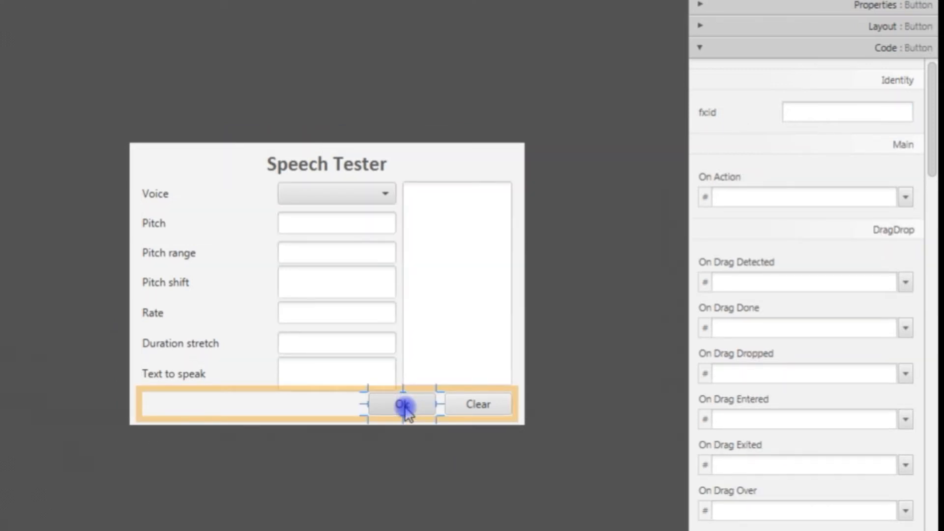
{"action": "mouse_move", "coordinate": [907, 196]}
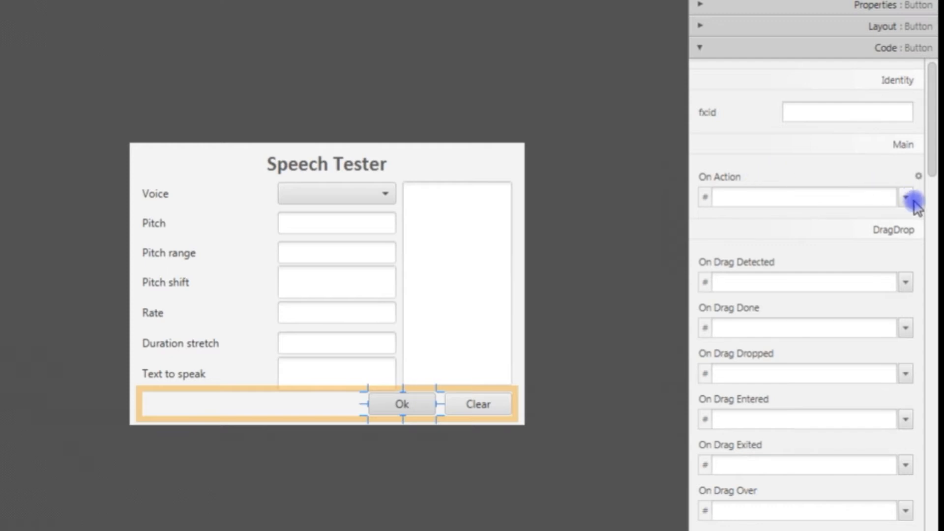
{"action": "left_click", "coordinate": [905, 196]}
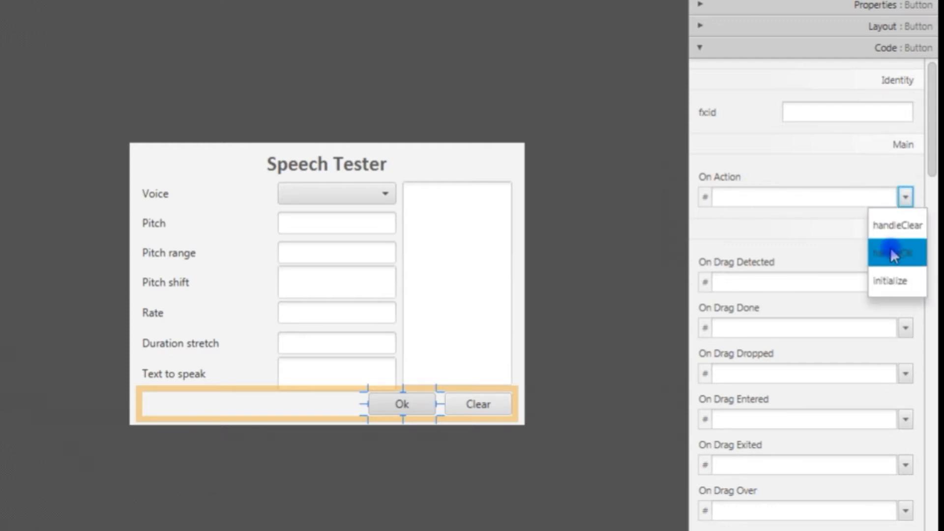
{"action": "left_click", "coordinate": [897, 252]}
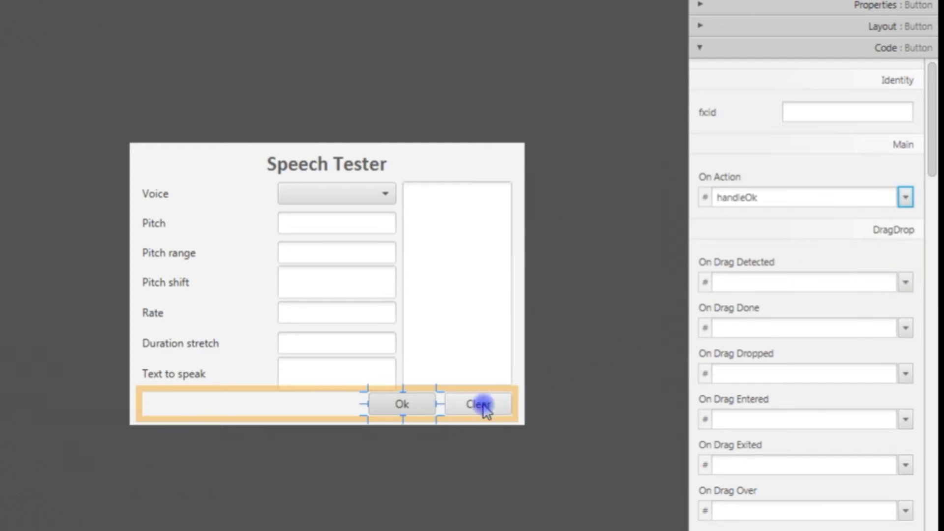
{"action": "left_click", "coordinate": [904, 196]}
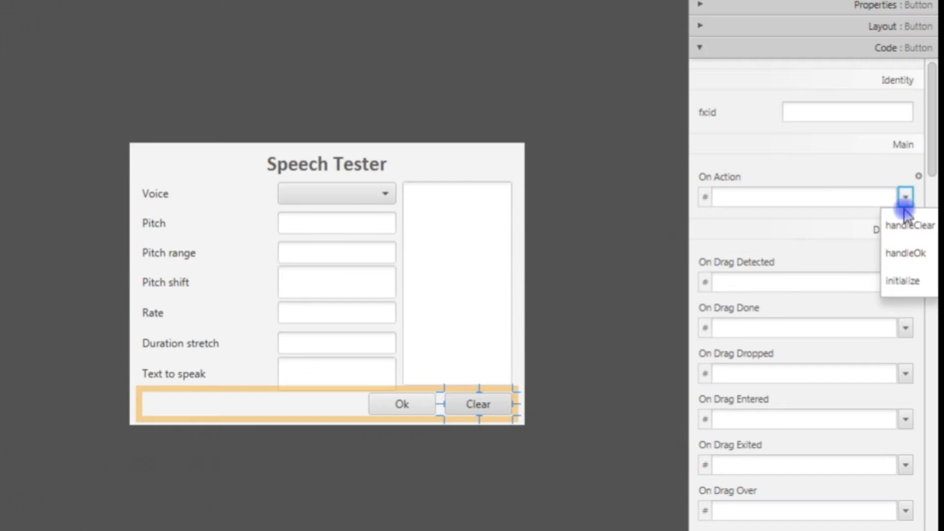
{"action": "left_click", "coordinate": [909, 225]}
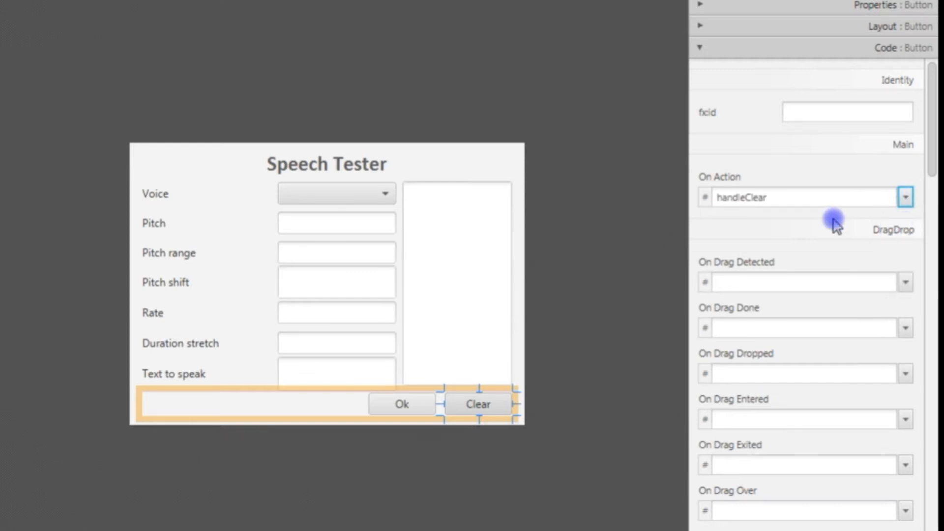
{"action": "mouse_move", "coordinate": [451, 163]}
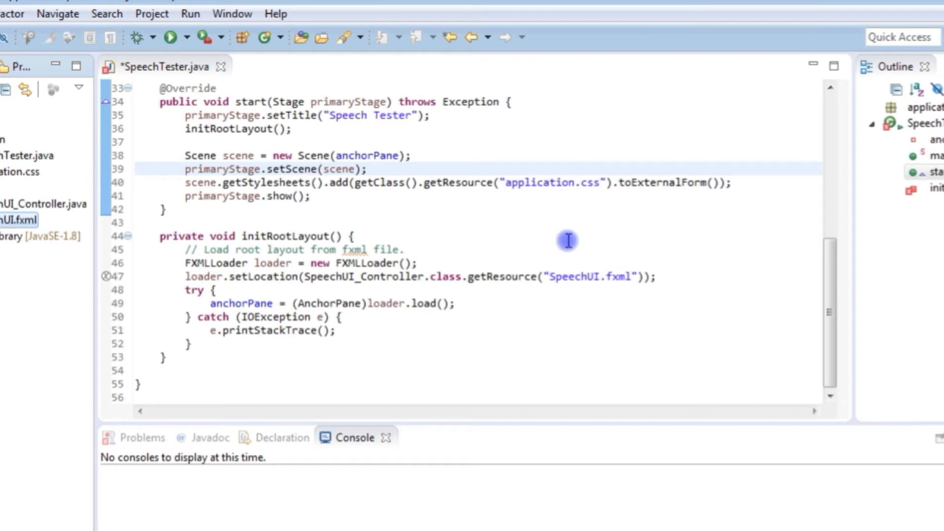
Save SpeechTester.java and launch the SpeechTester application from Eclipse.
{"action": "left_click", "coordinate": [293, 128]}
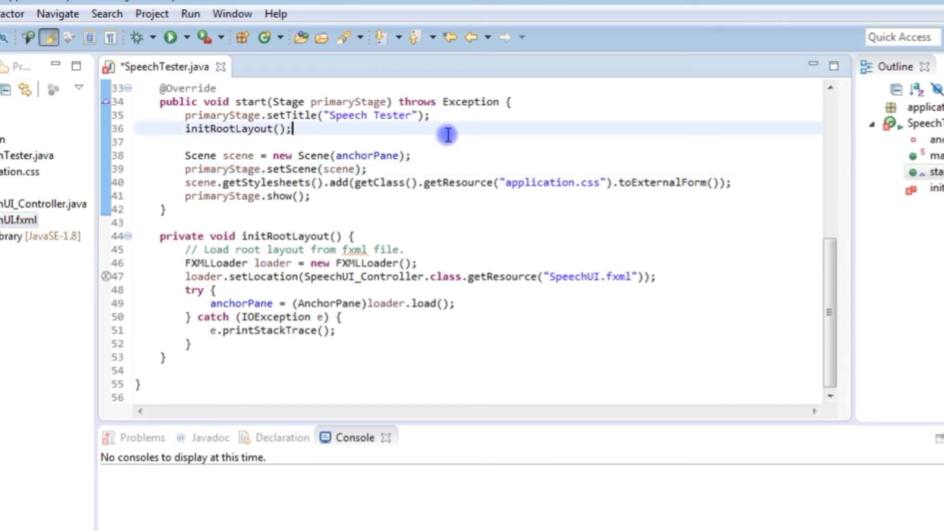
{"action": "key", "text": "ctrl+s"}
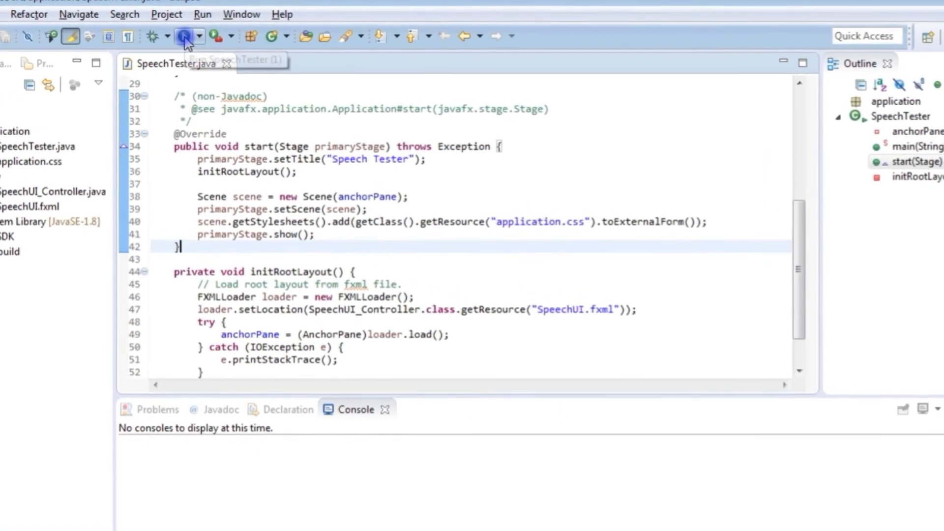
{"action": "left_click", "coordinate": [159, 36]}
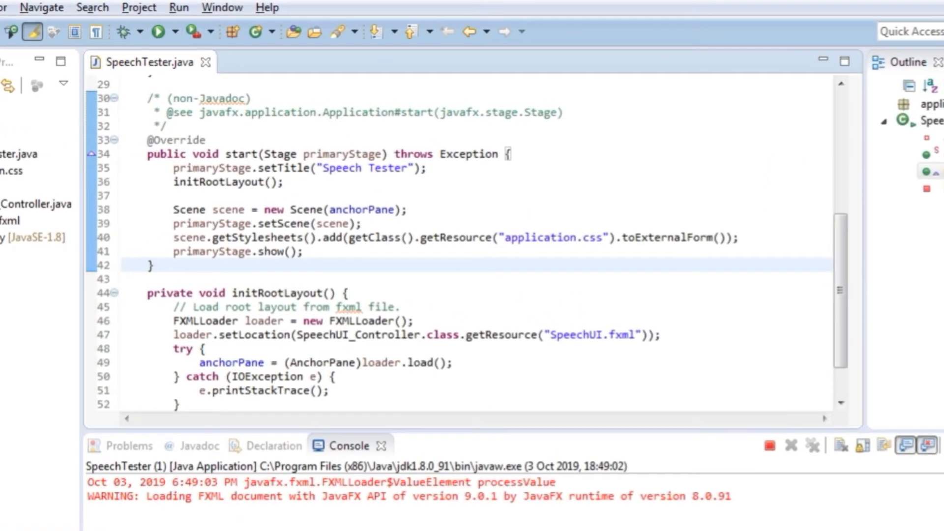
{"action": "left_click", "coordinate": [157, 31]}
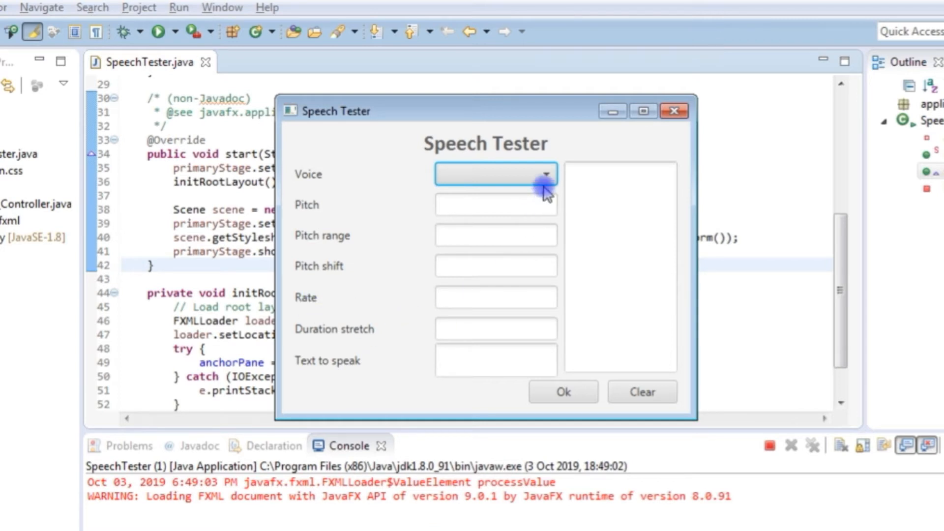
Check the Voice choices, press Ok and Clear, and confirm handleOk and handleCancel print to the console.
{"action": "left_click", "coordinate": [544, 174]}
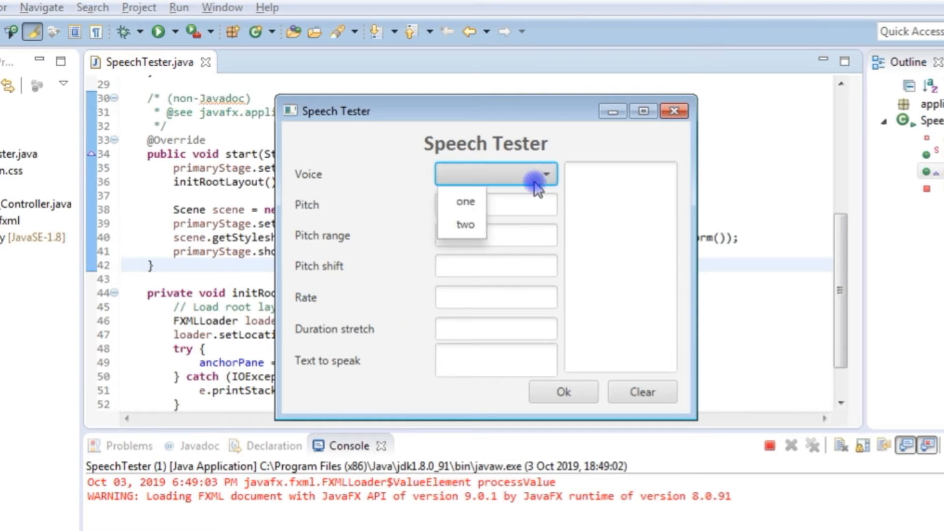
{"action": "mouse_move", "coordinate": [465, 200]}
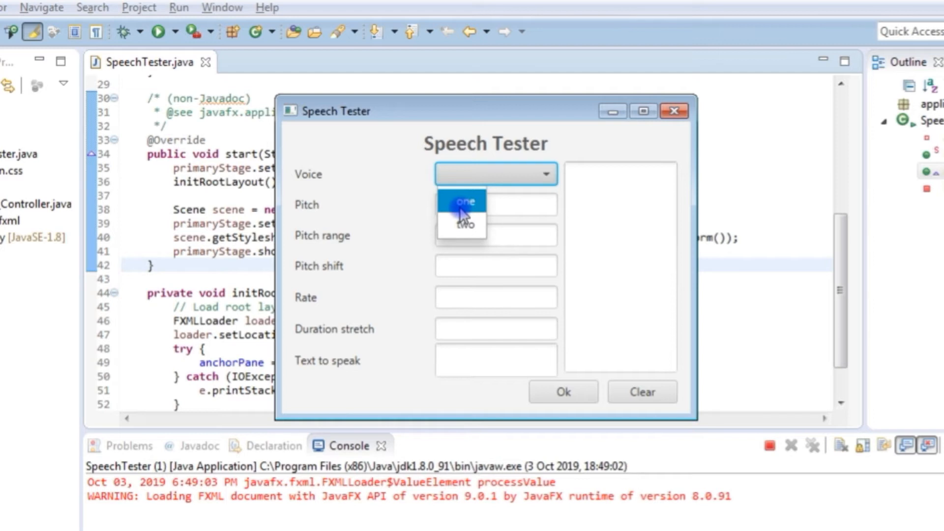
{"action": "left_click", "coordinate": [562, 392]}
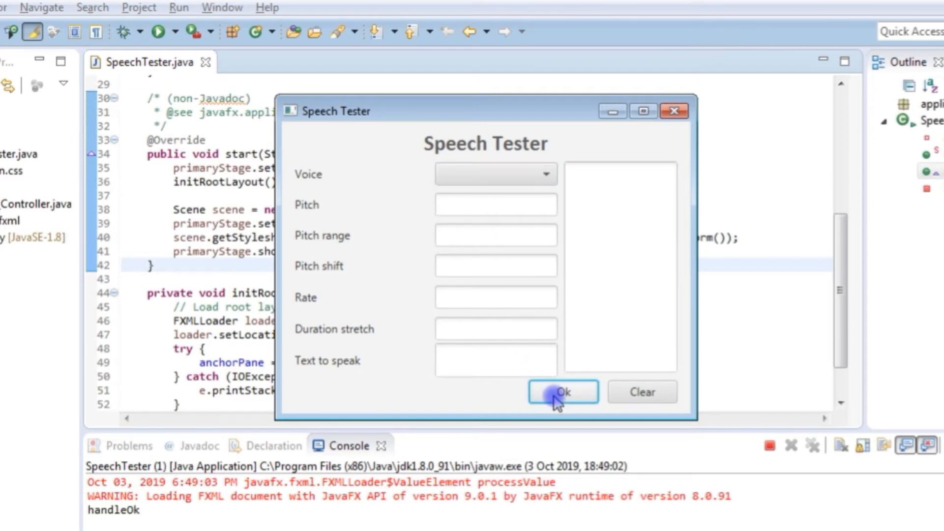
{"action": "left_click", "coordinate": [562, 391]}
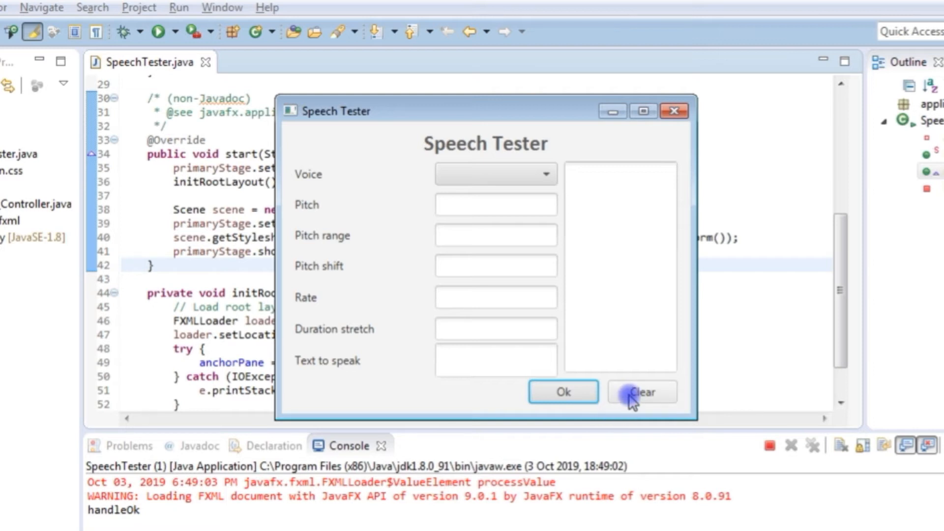
{"action": "left_click", "coordinate": [642, 391]}
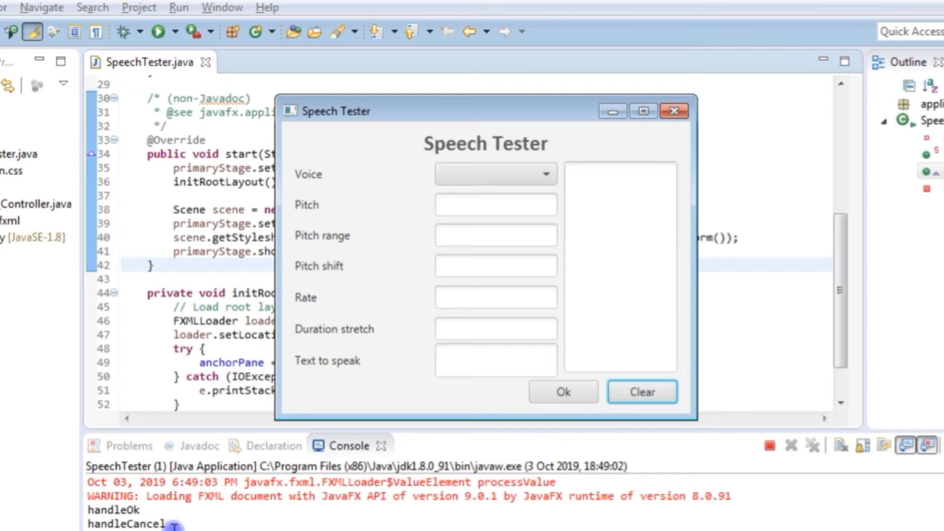
{"action": "mouse_move", "coordinate": [489, 424]}
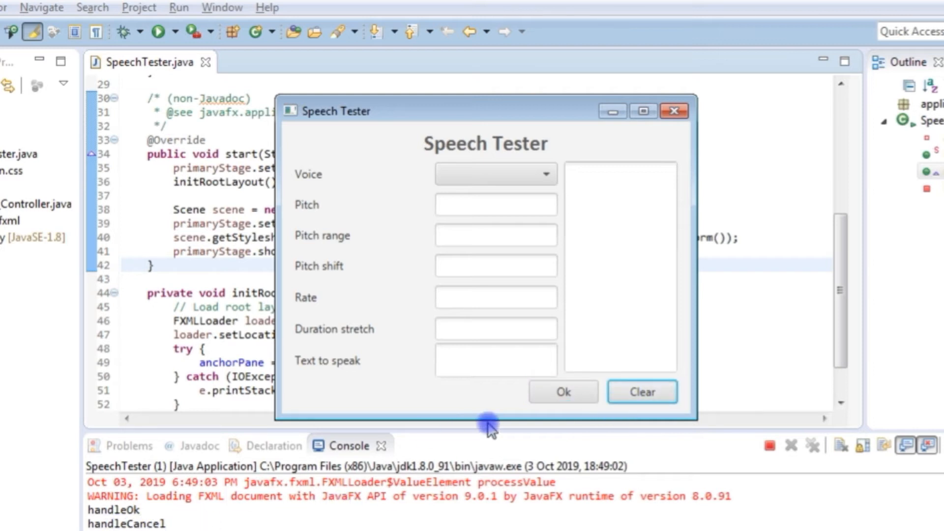
{"action": "mouse_move", "coordinate": [528, 113]}
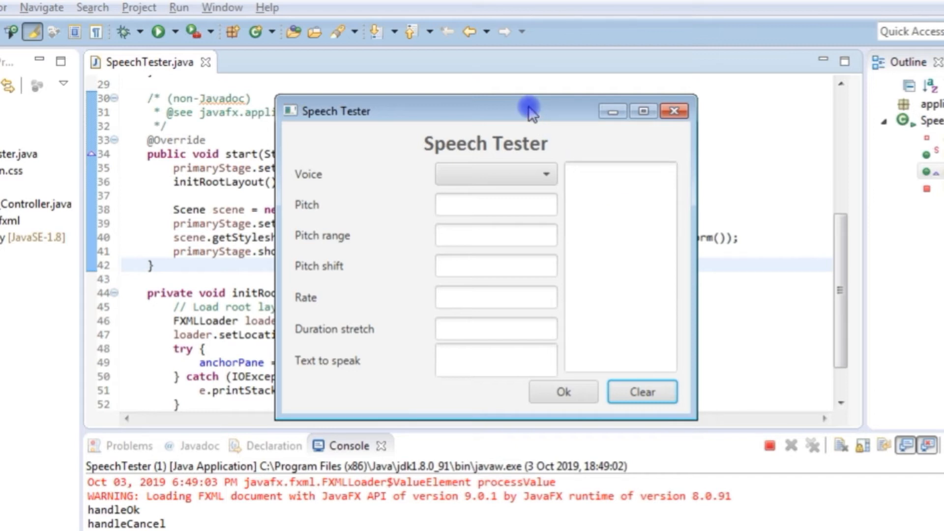
{"action": "left_click_drag", "start_coordinate": [529, 110], "coordinate": [691, 115]}
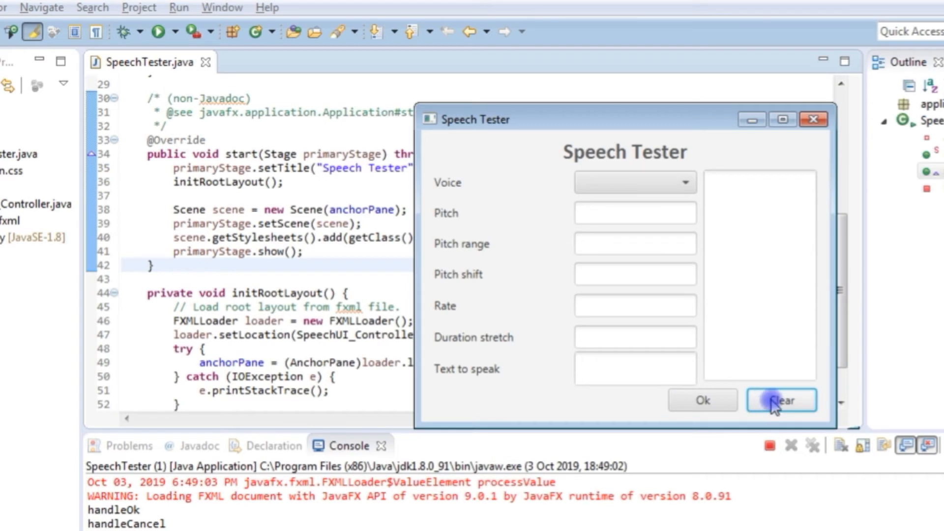
Write the .background rule (5px radius, #1d1d1d and #b1b1b1 backgrounds) and save it as application.css.
{"action": "left_click", "coordinate": [780, 400]}
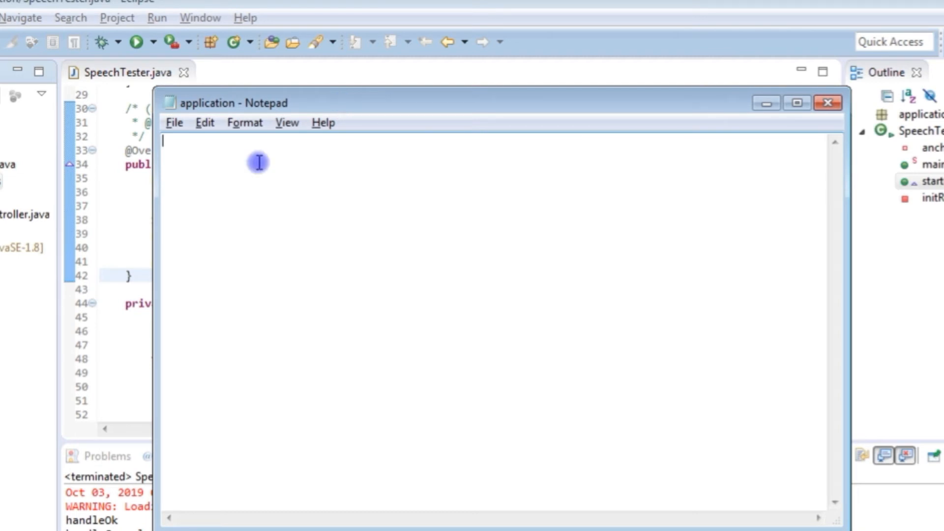
{"action": "type", "text": ".background {"}
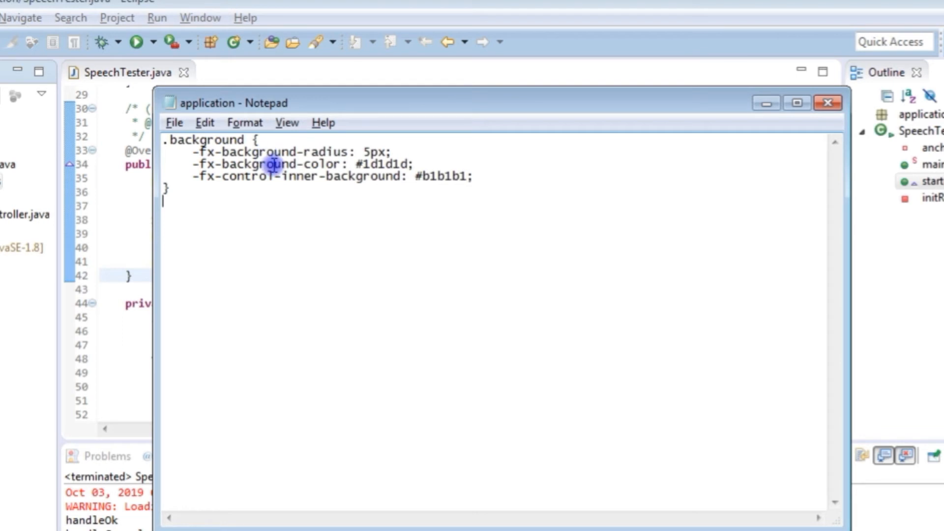
{"action": "mouse_move", "coordinate": [403, 148]}
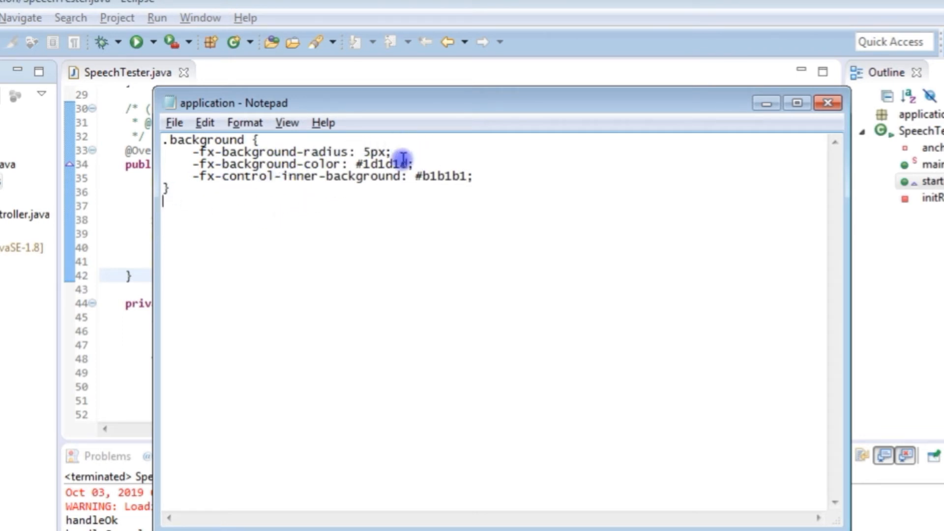
{"action": "mouse_move", "coordinate": [287, 185]}
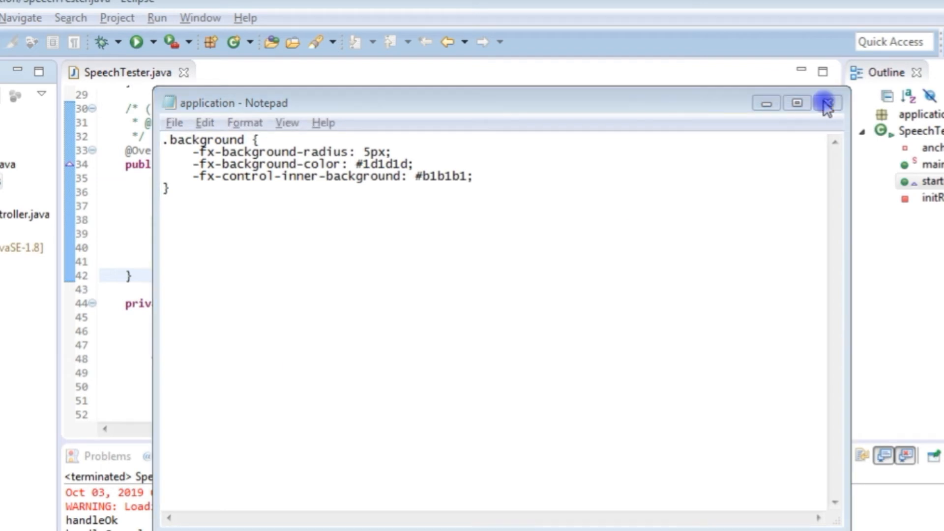
{"action": "left_click", "coordinate": [826, 102]}
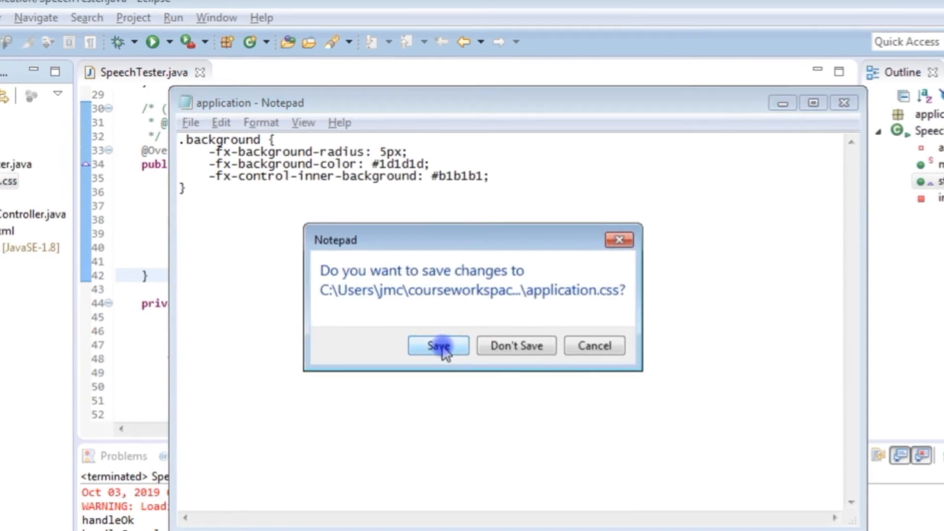
{"action": "left_click", "coordinate": [438, 345]}
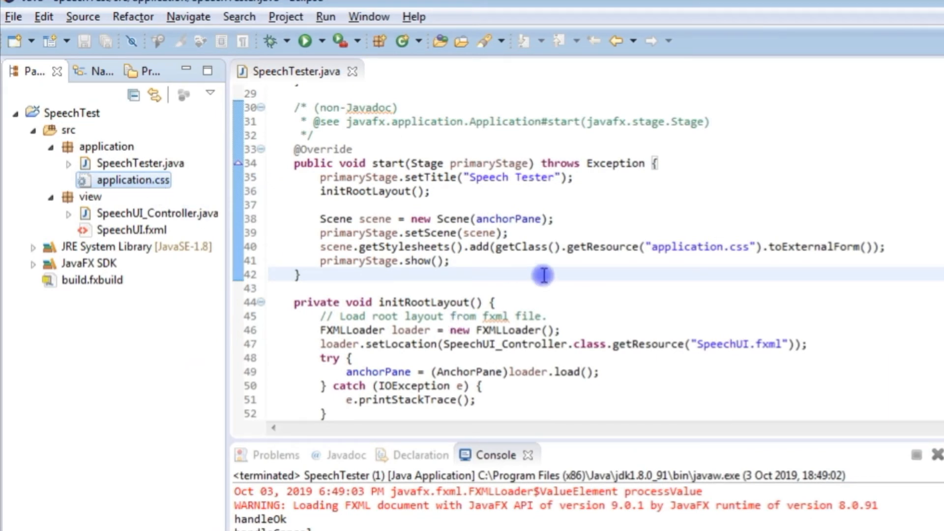
Open SpeechUI.fxml with Scene Builder from the Eclipse project tree.
{"action": "left_click", "coordinate": [134, 230]}
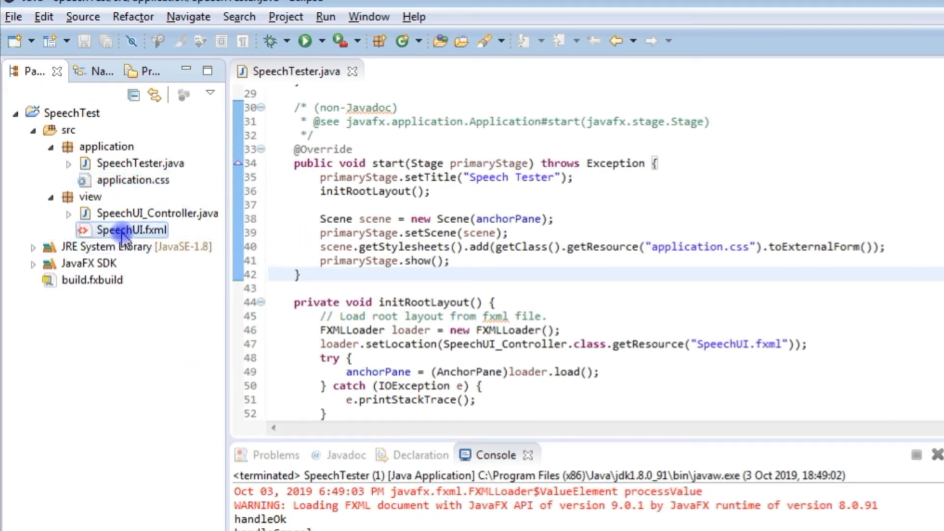
{"action": "right_click", "coordinate": [128, 230]}
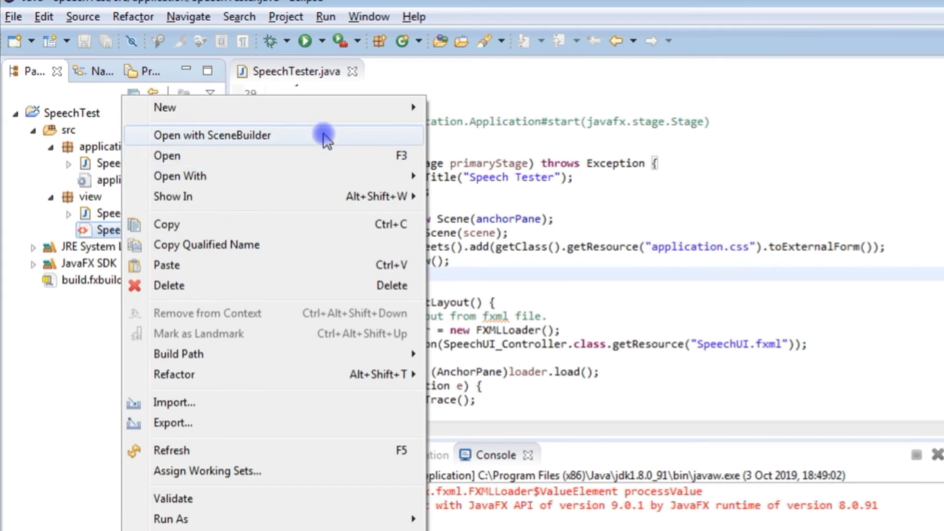
{"action": "left_click", "coordinate": [212, 134]}
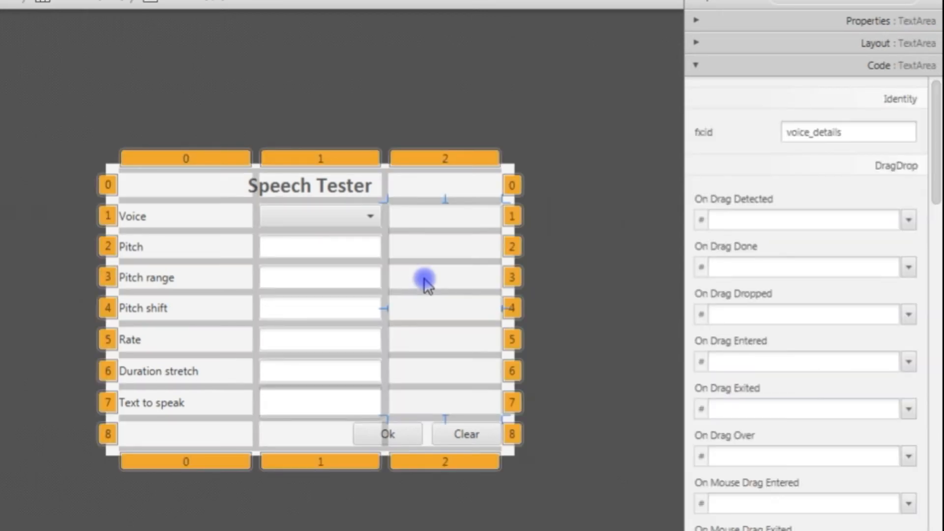
{"action": "mouse_move", "coordinate": [850, 228]}
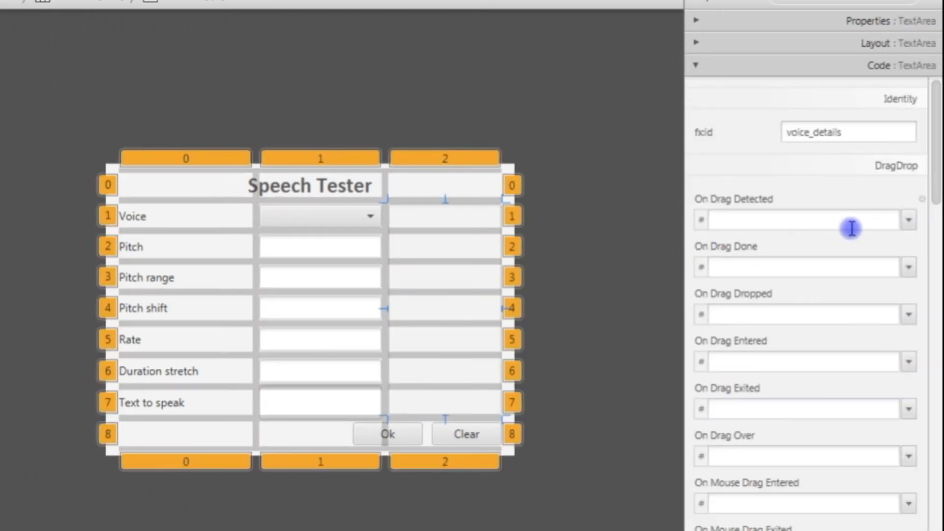
{"action": "mouse_move", "coordinate": [847, 311]}
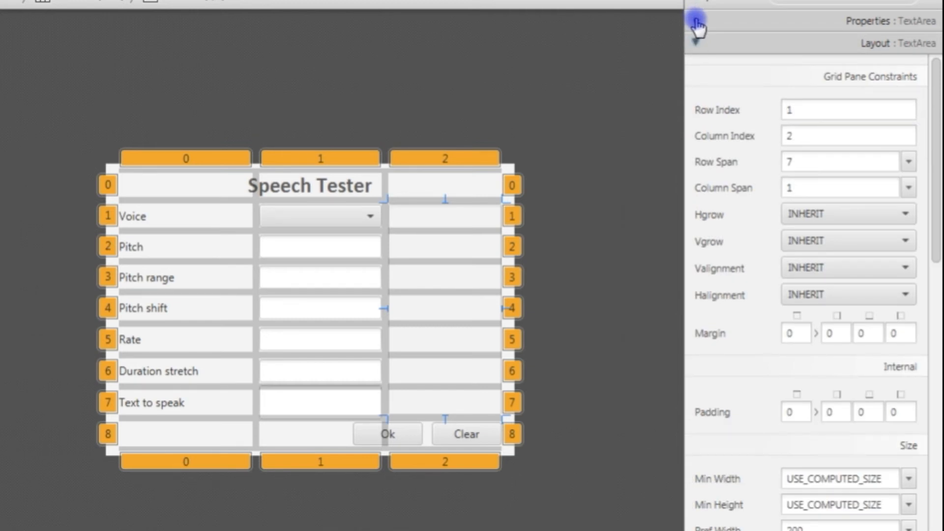
Show the voice_details text area's properties down to its JavaFX CSS section.
{"action": "left_click", "coordinate": [696, 28]}
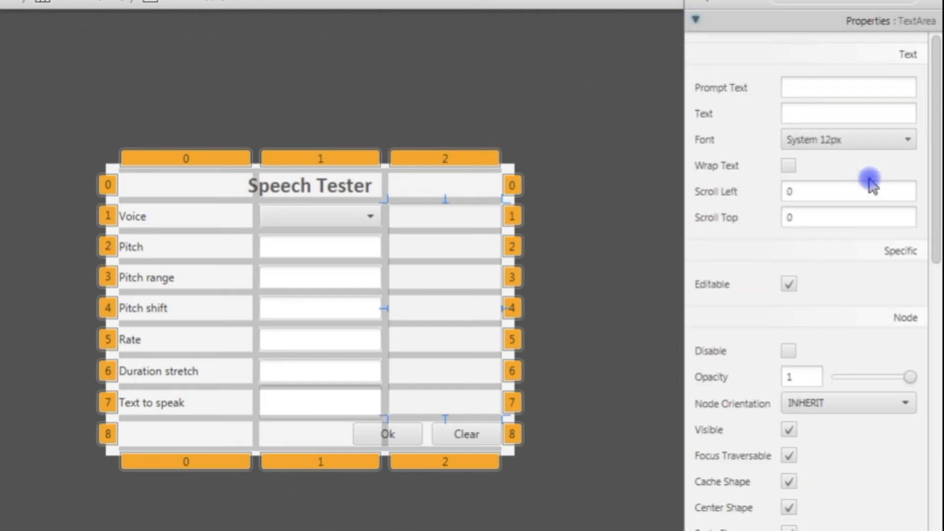
{"action": "scroll", "scroll_direction": "down", "scroll_amount": 3}
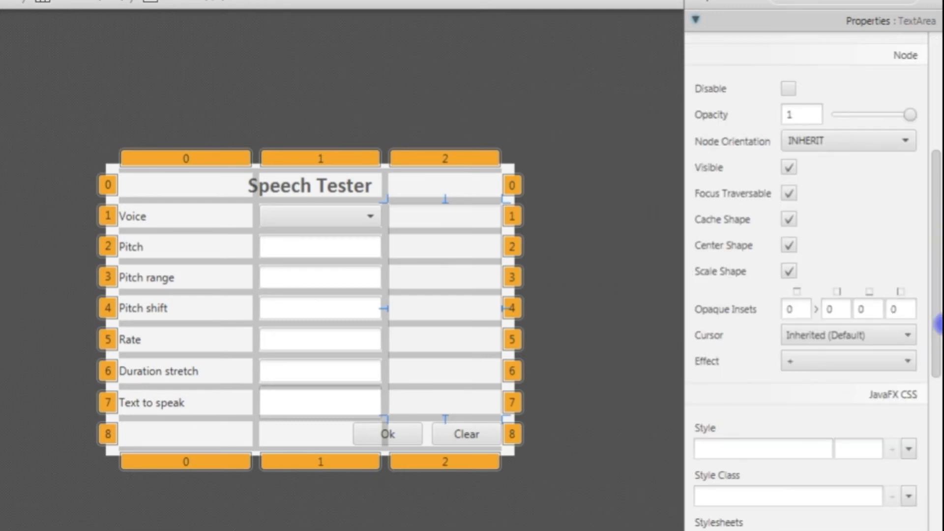
{"action": "scroll", "scroll_direction": "down", "scroll_amount": 3}
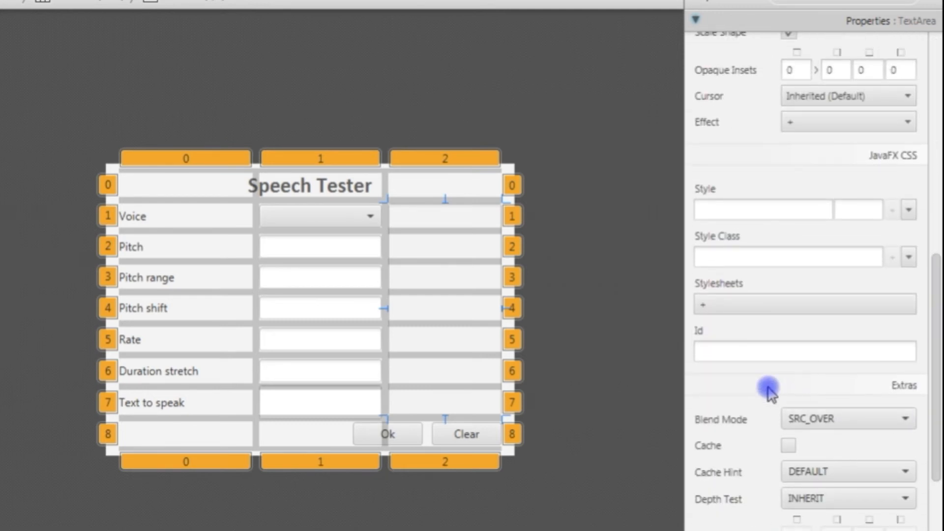
{"action": "mouse_move", "coordinate": [911, 267]}
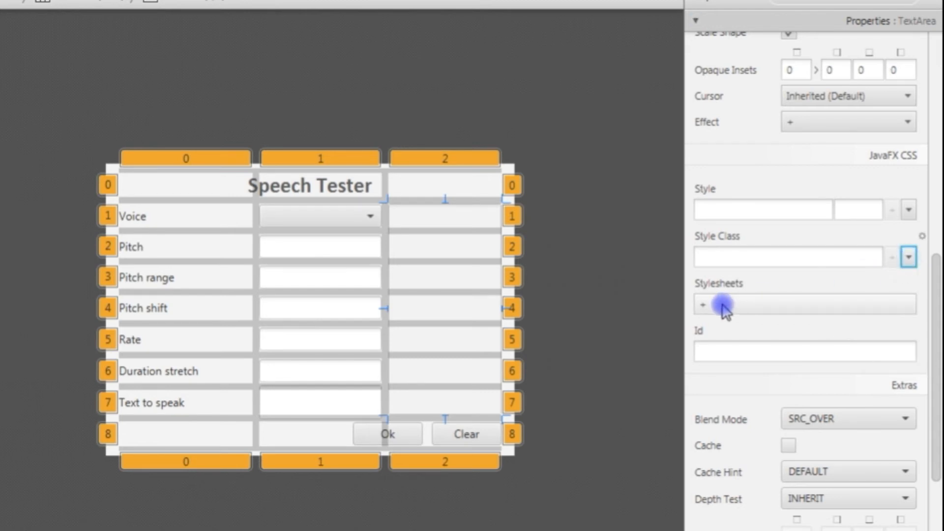
Add SpeechTest/src/application/application.css as the voice_details text area's stylesheet.
{"action": "left_click", "coordinate": [804, 304]}
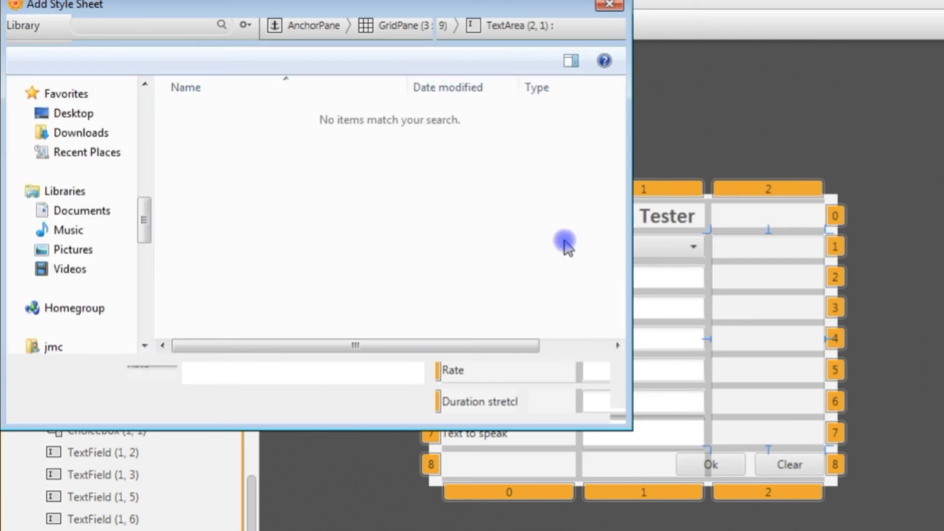
{"action": "mouse_move", "coordinate": [306, 81]}
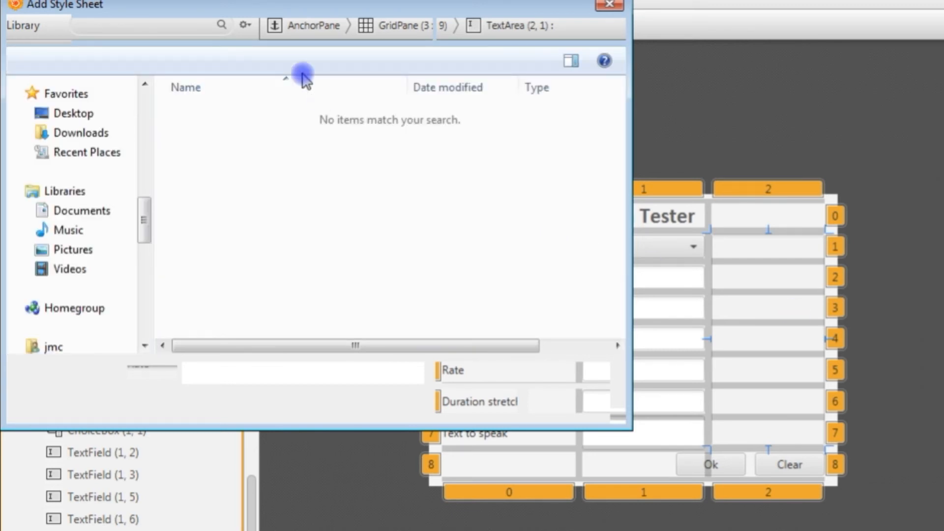
{"action": "mouse_move", "coordinate": [191, 292]}
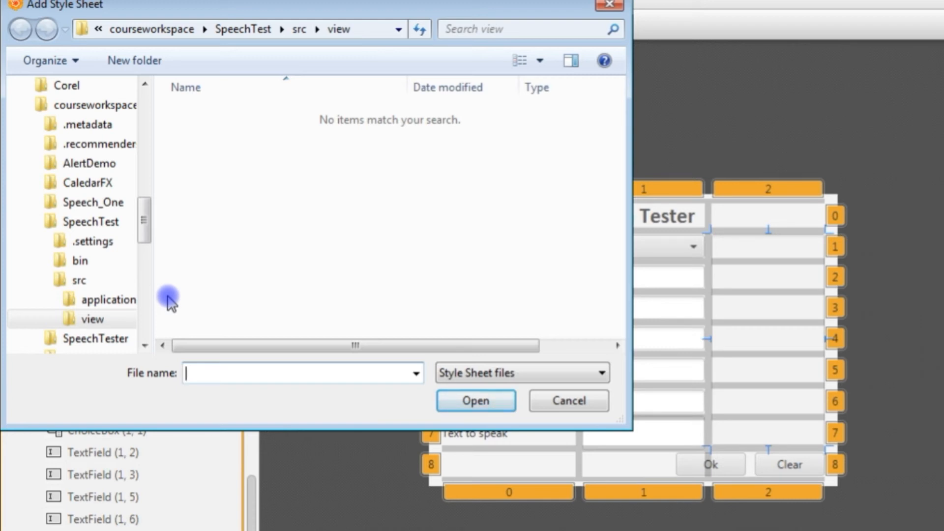
{"action": "mouse_move", "coordinate": [146, 300]}
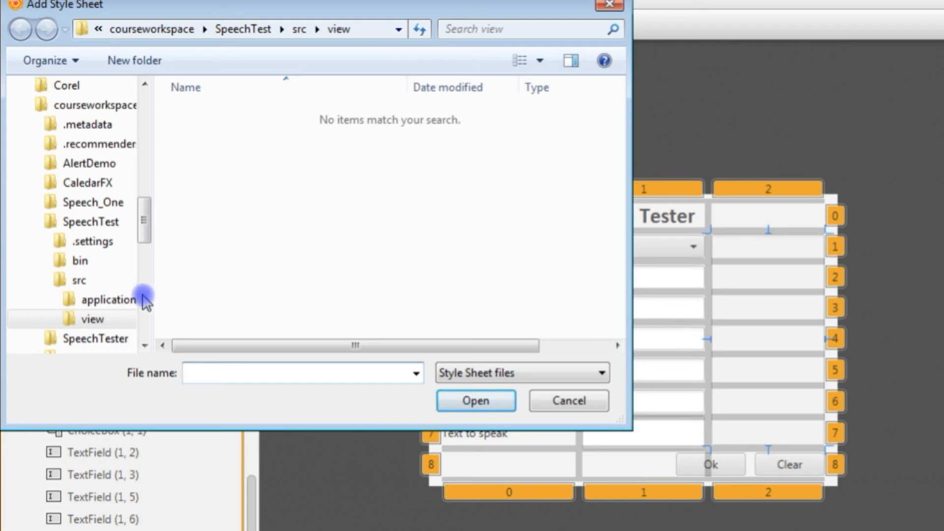
{"action": "left_click", "coordinate": [109, 300]}
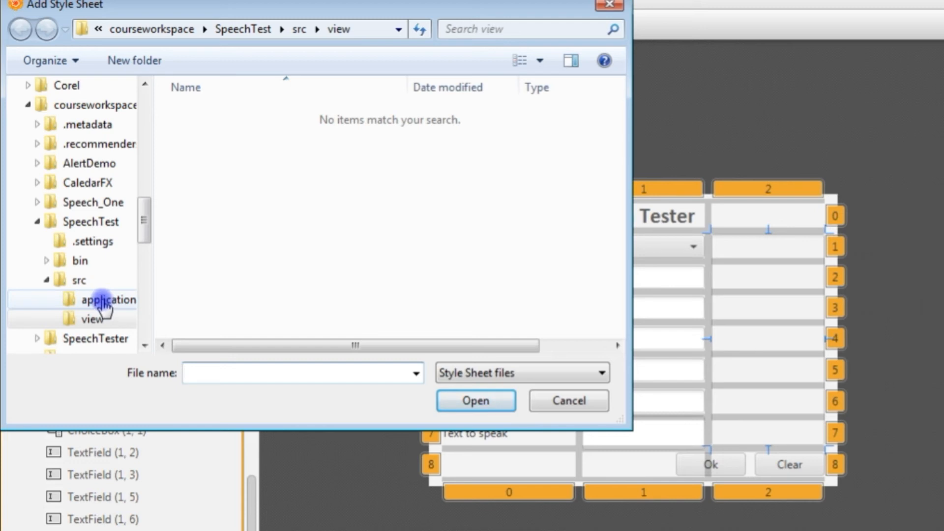
{"action": "left_click", "coordinate": [109, 300]}
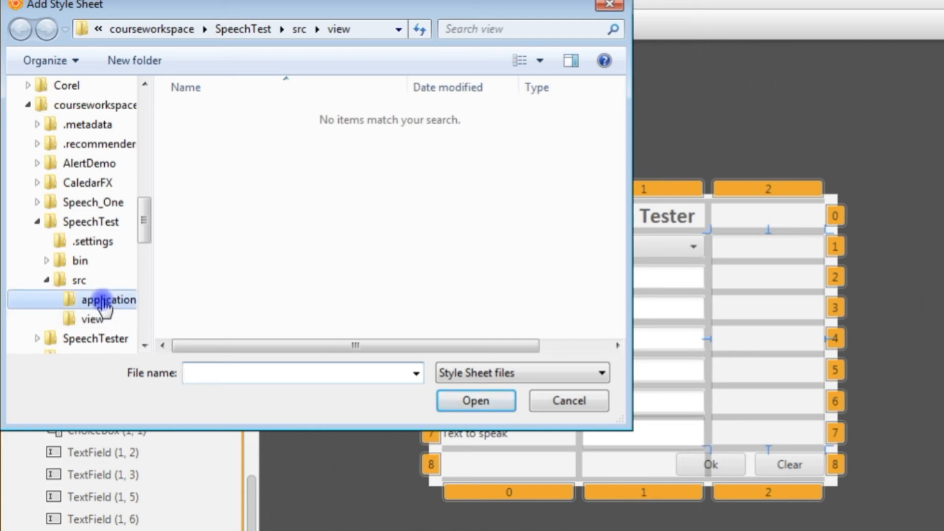
{"action": "double_click", "coordinate": [108, 300]}
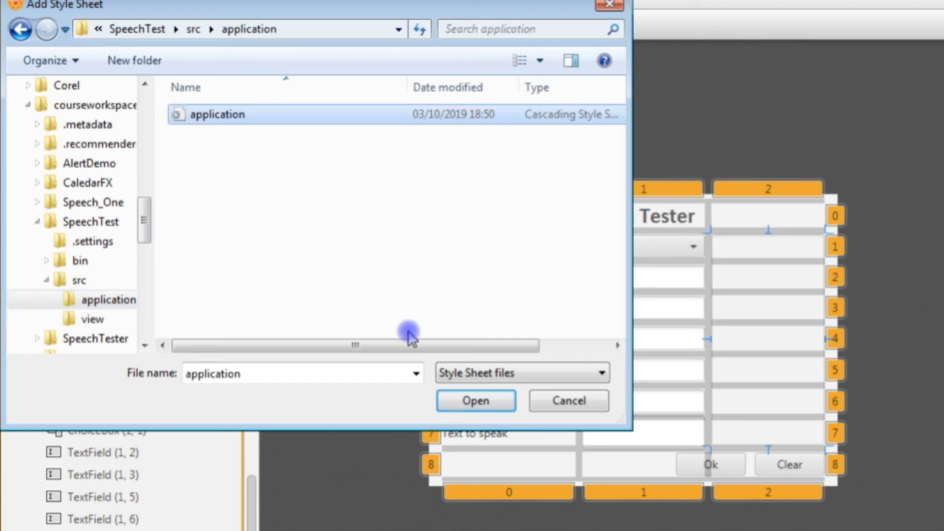
{"action": "left_click", "coordinate": [475, 400]}
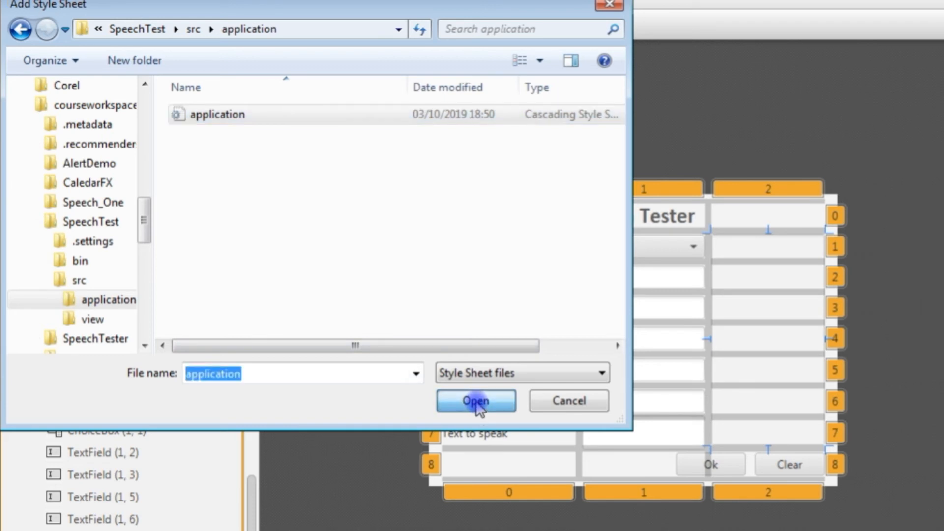
{"action": "left_click", "coordinate": [475, 400]}
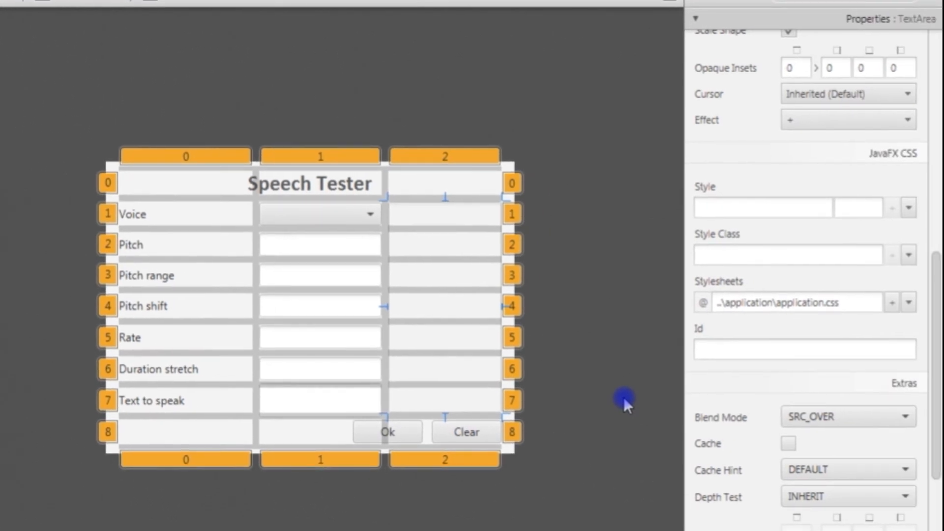
{"action": "mouse_move", "coordinate": [359, 475]}
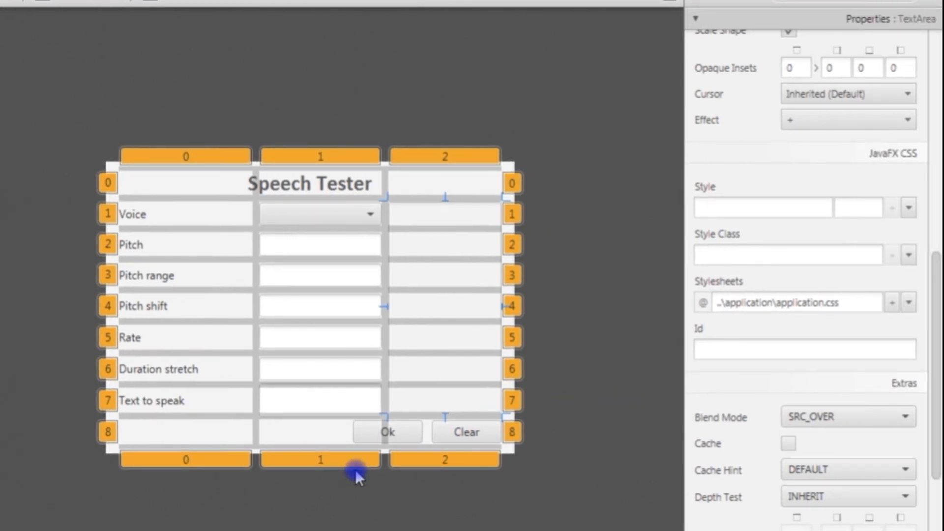
{"action": "mouse_move", "coordinate": [413, 365]}
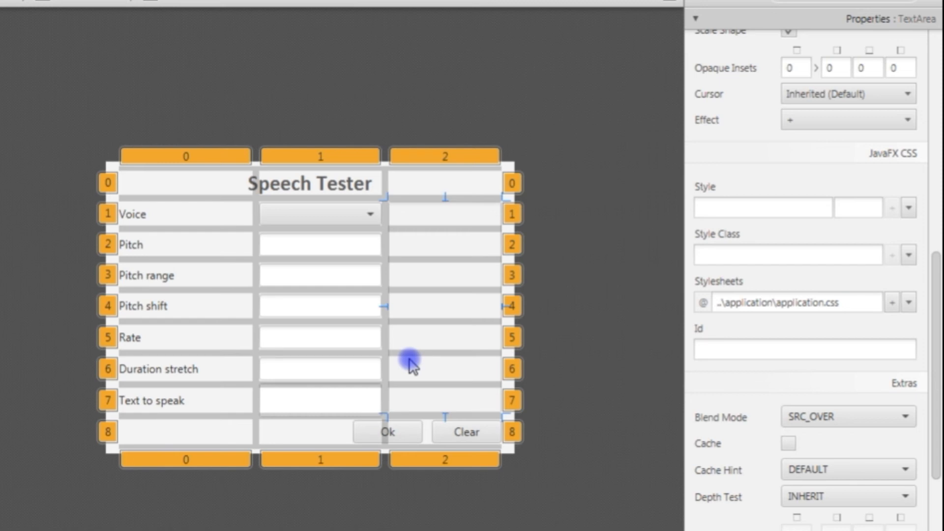
{"action": "mouse_move", "coordinate": [763, 395]}
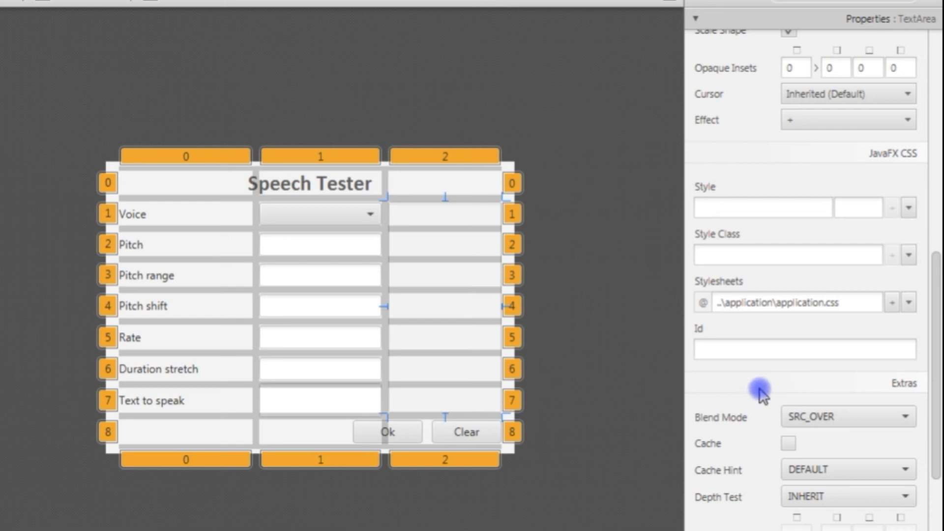
{"action": "mouse_move", "coordinate": [809, 386]}
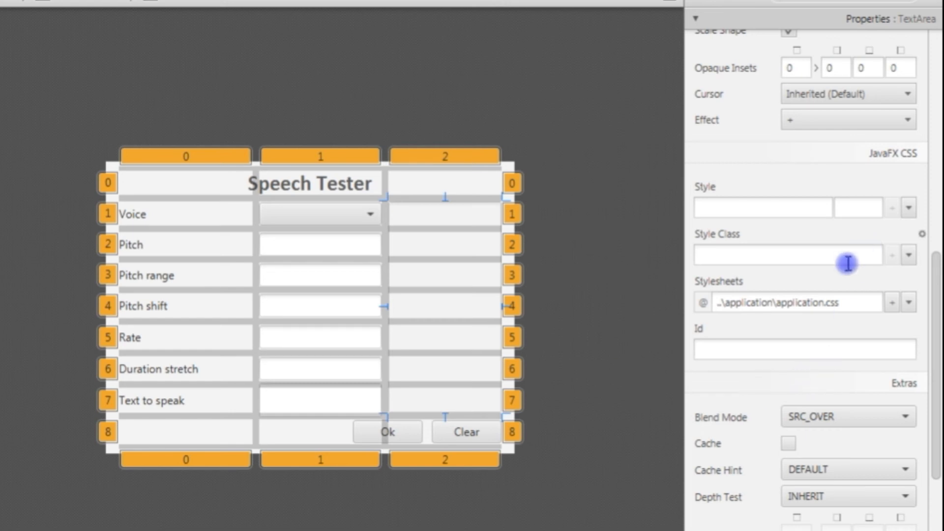
Give the text area the background style class and preview the window as a grey box.
{"action": "left_click", "coordinate": [909, 254]}
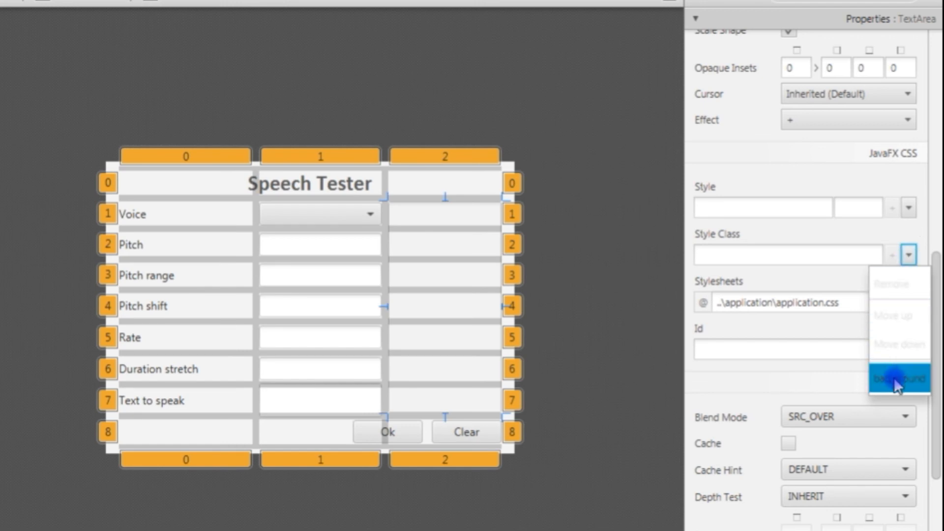
{"action": "left_click", "coordinate": [899, 377]}
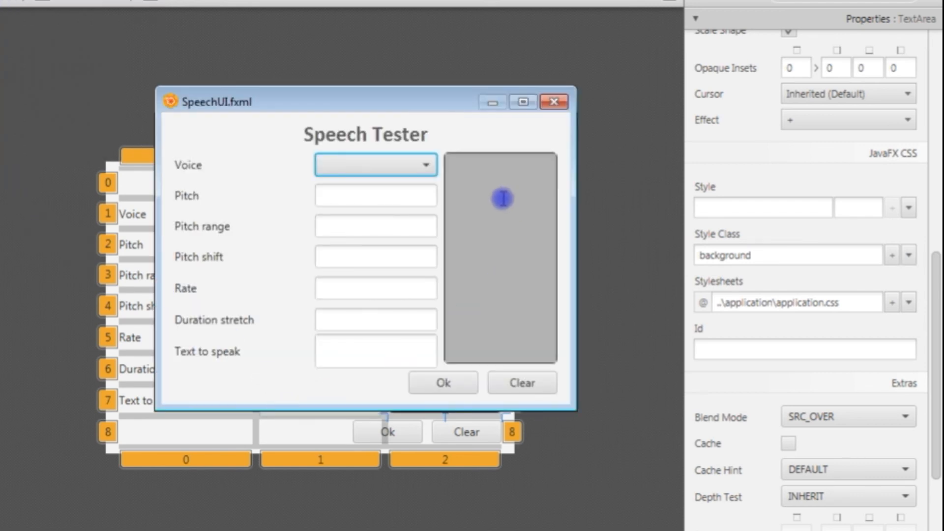
{"action": "mouse_move", "coordinate": [489, 342]}
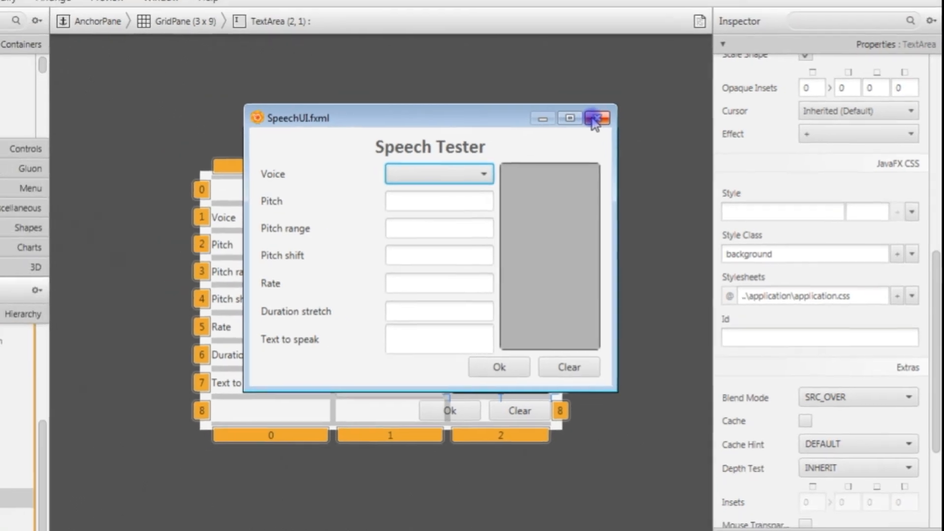
{"action": "left_click", "coordinate": [596, 117]}
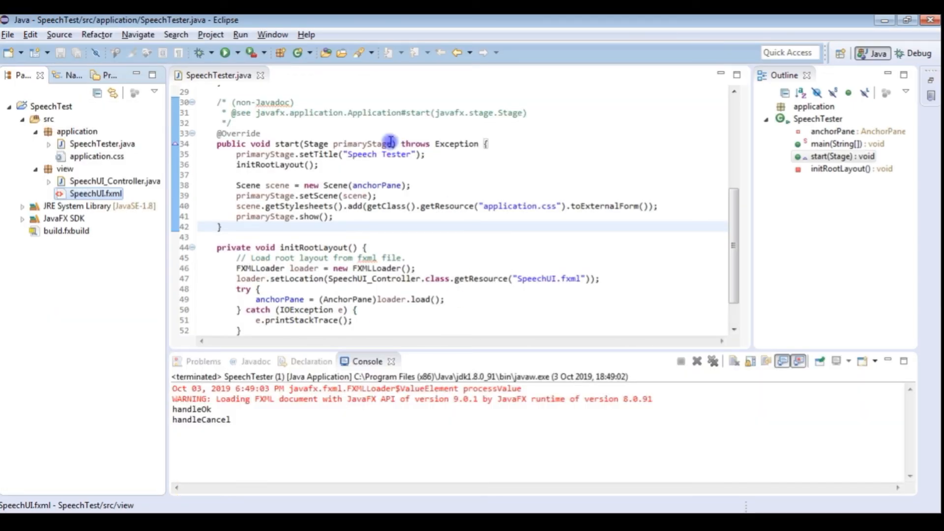
{"action": "mouse_move", "coordinate": [224, 53]}
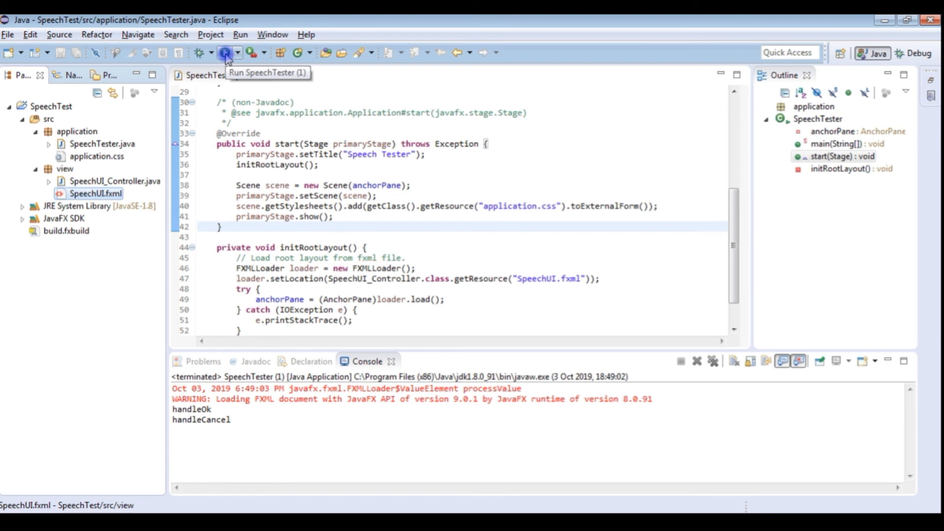
Relaunch SpeechTester to show the grey styled voice details area.
{"action": "left_click", "coordinate": [224, 53]}
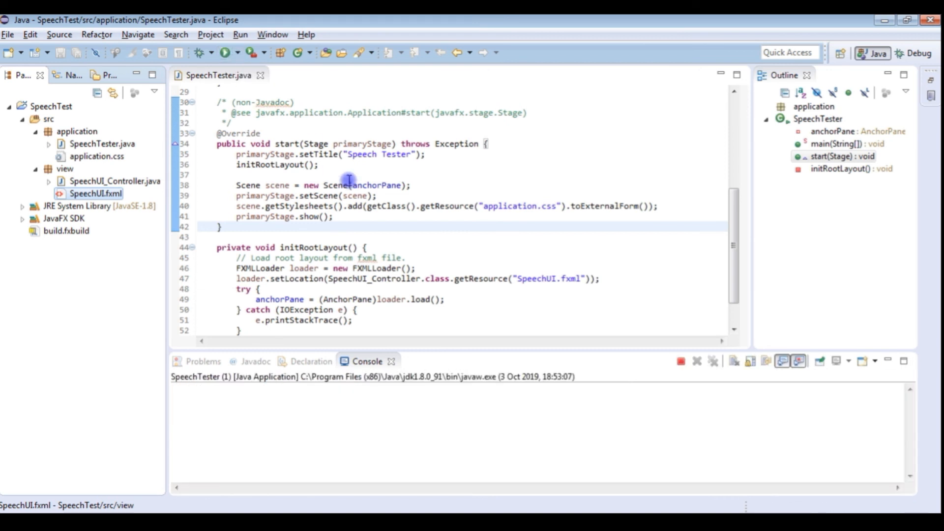
{"action": "left_click", "coordinate": [228, 52]}
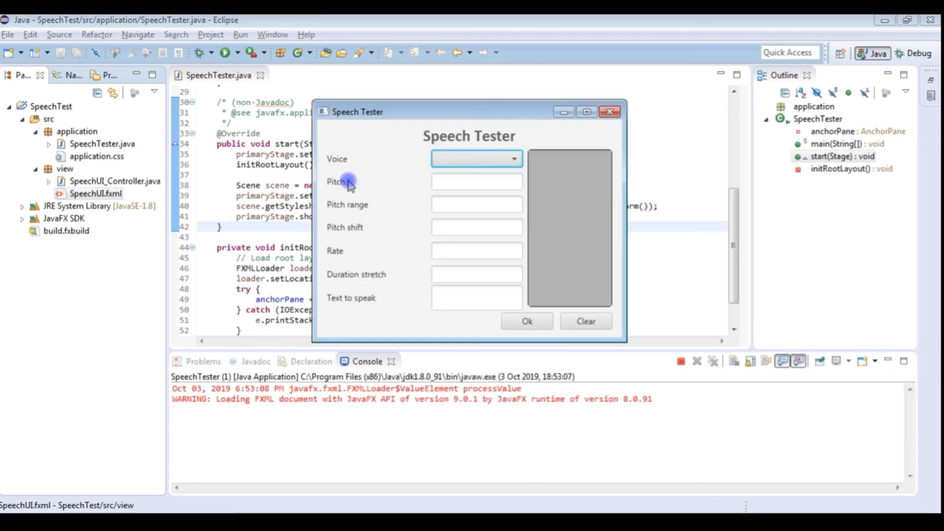